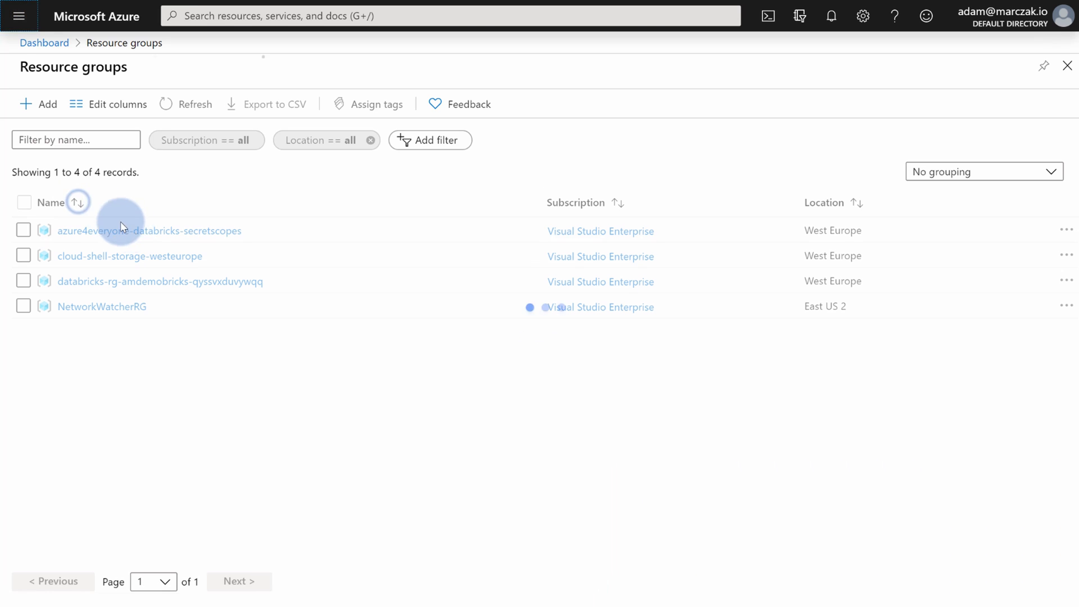
Step: Refresh the azure4everyone-databricks-secretscopes resource group and open the amdemobricks Databricks service
{"action": "left_click", "coordinate": [148, 231]}
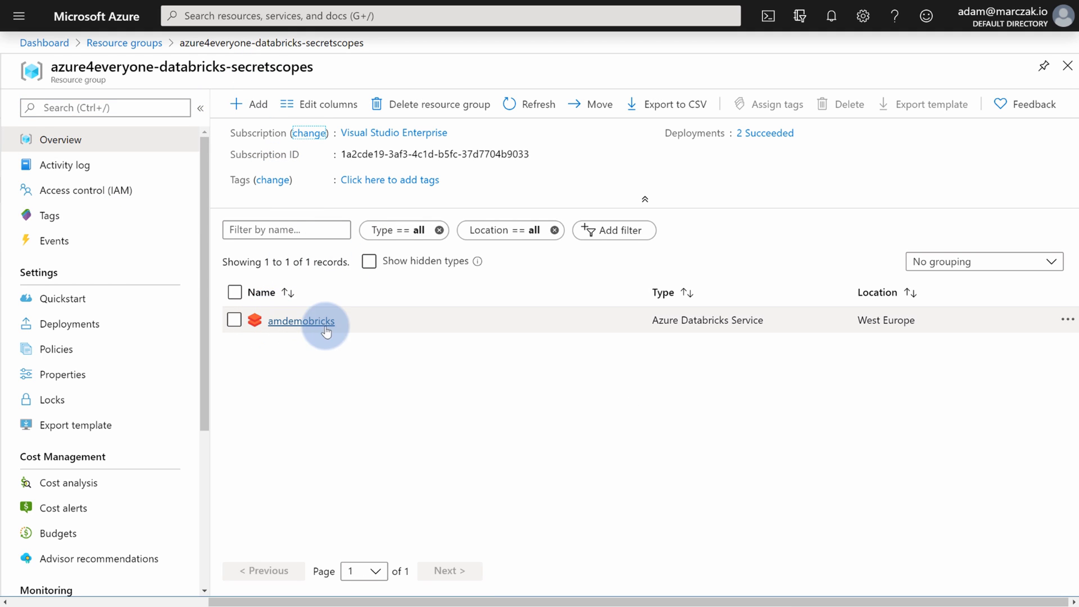
{"action": "left_click", "coordinate": [538, 103]}
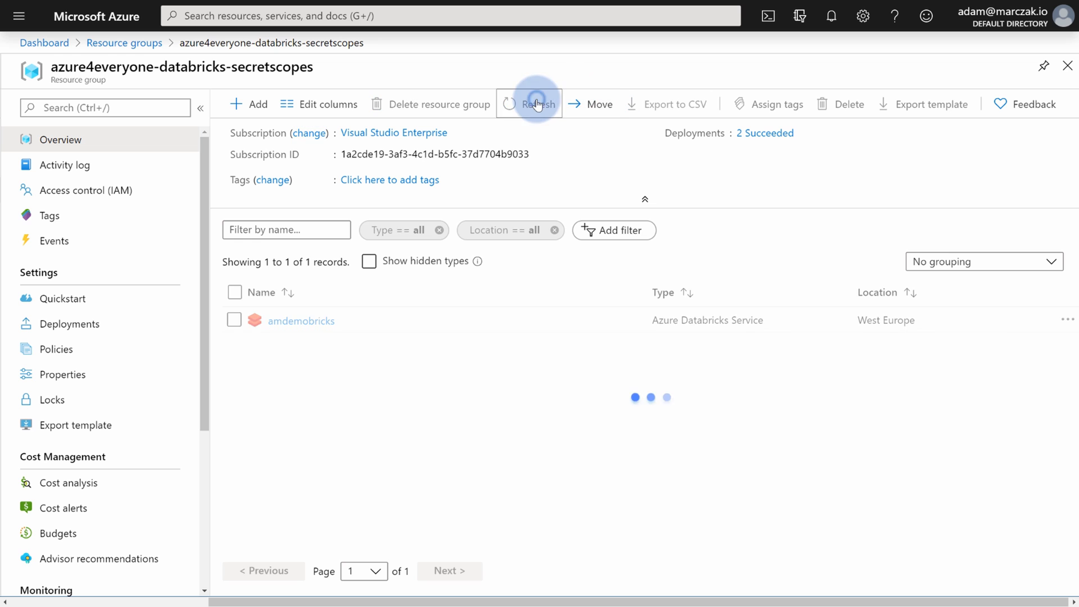
{"action": "left_click", "coordinate": [529, 103]}
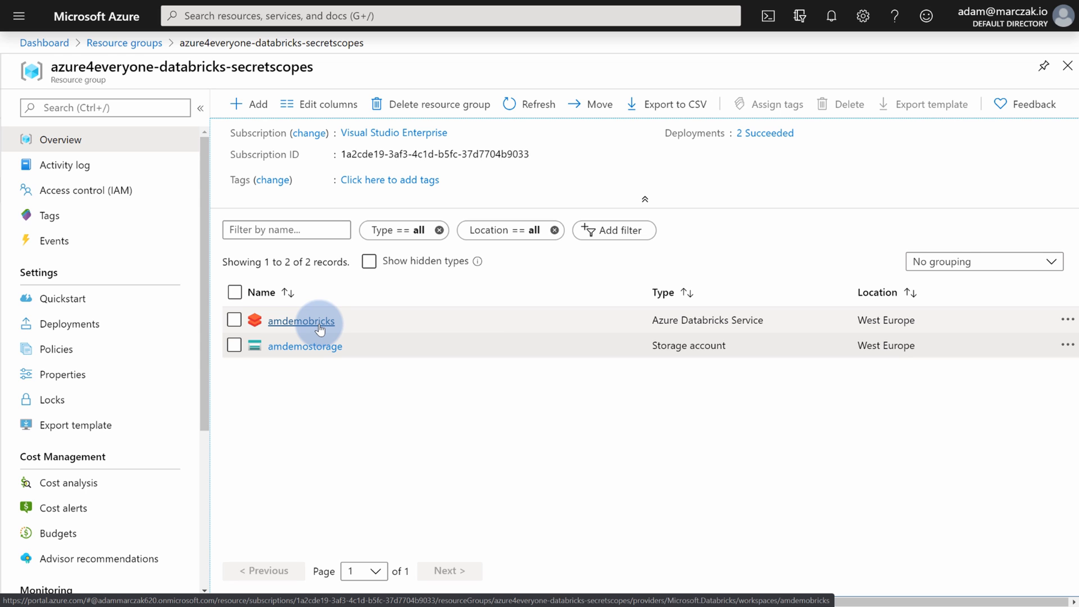
{"action": "left_click", "coordinate": [307, 320]}
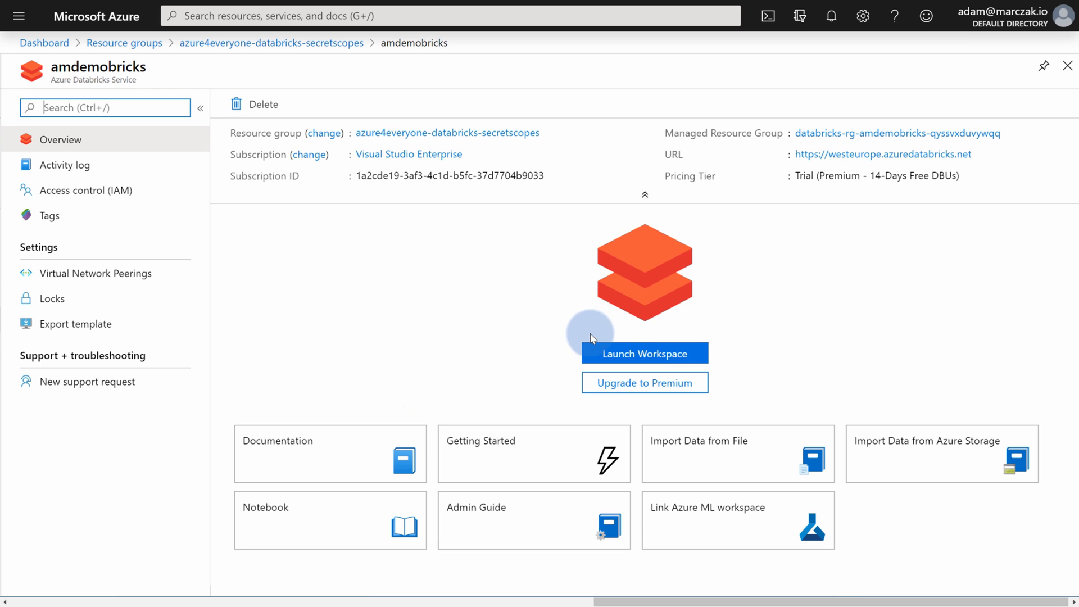
Step: Launch the amdemobricks workspace and show its Clusters page with mycluster running
{"action": "left_click", "coordinate": [643, 353]}
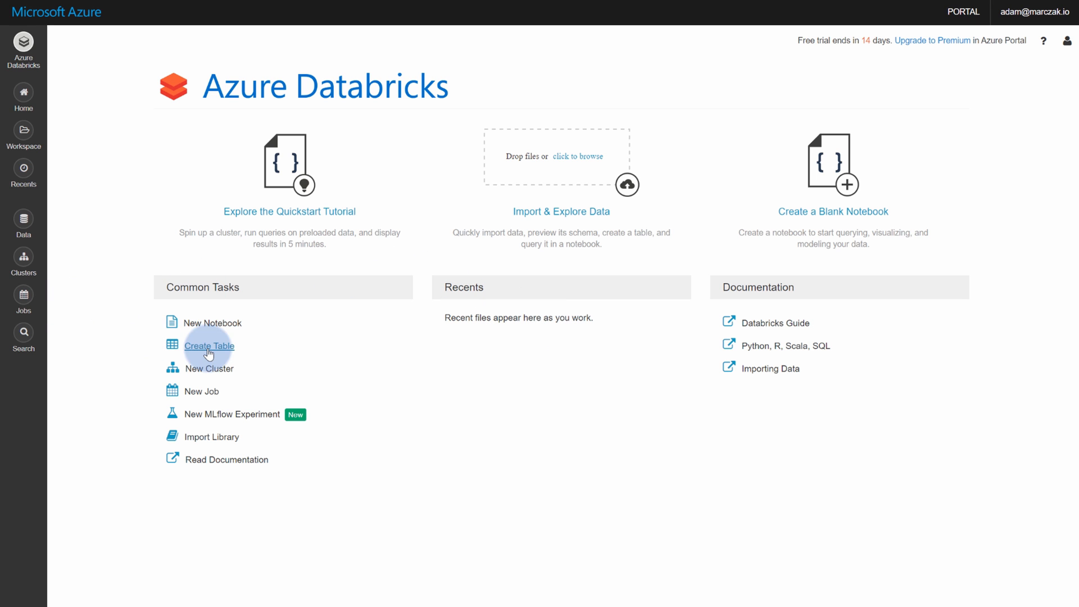
{"action": "left_click", "coordinate": [23, 259]}
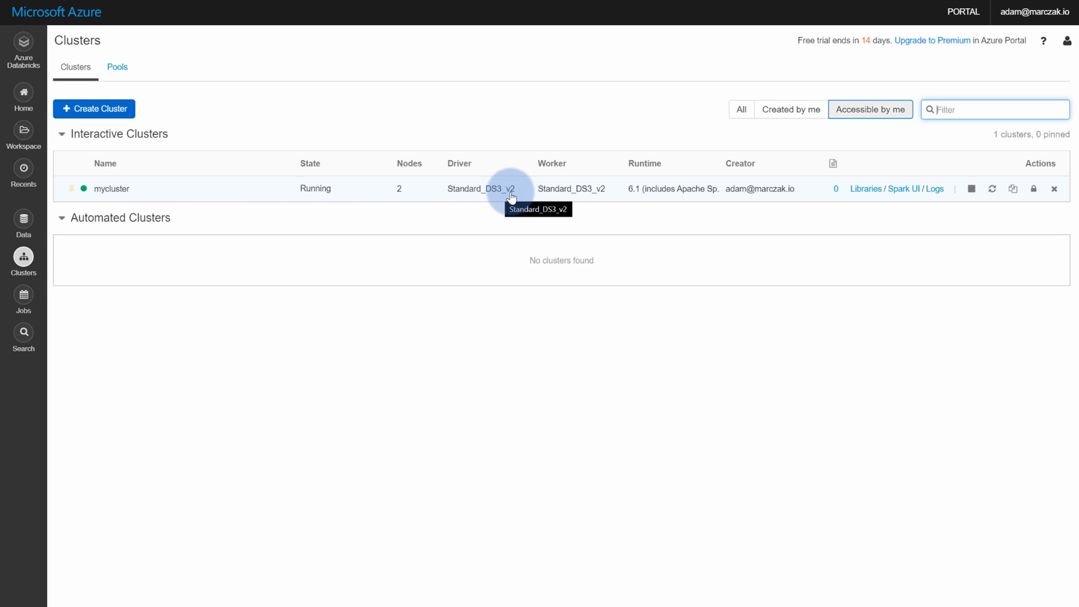
{"action": "mouse_move", "coordinate": [636, 189]}
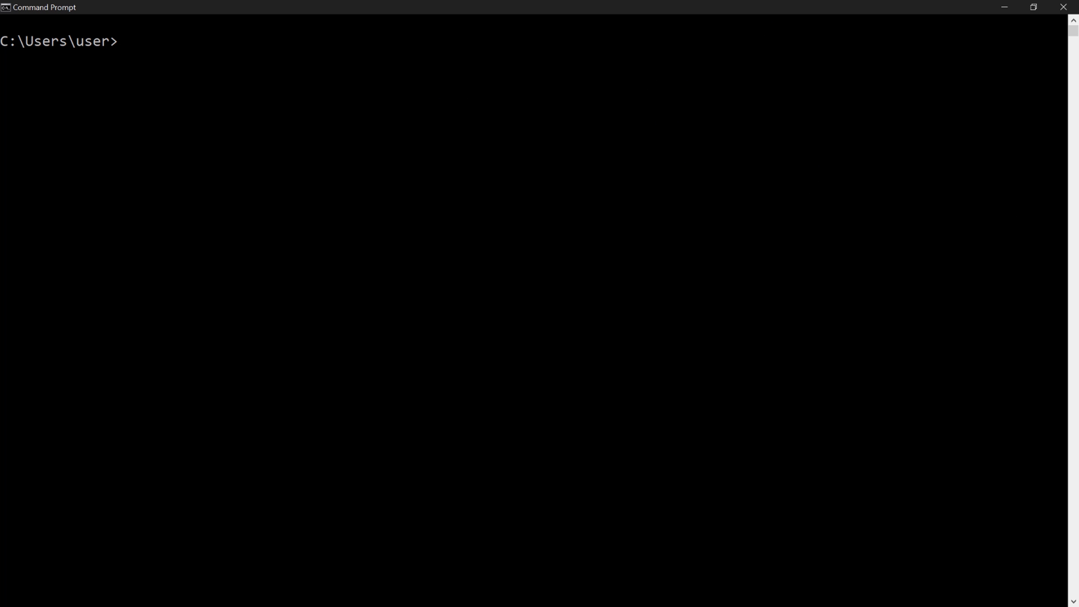
Step: Check the databricks CLI (pip3 install databricks-cli) and enter 'databricks configure --token' at the prompt
{"action": "type", "text": "data"}
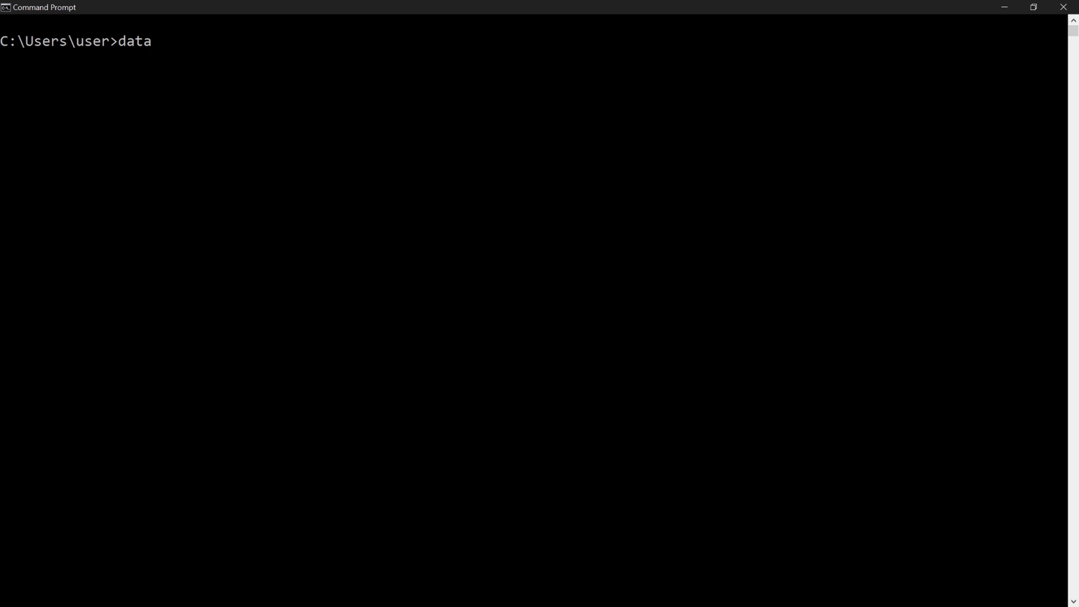
{"action": "type", "text": "bricks -h"}
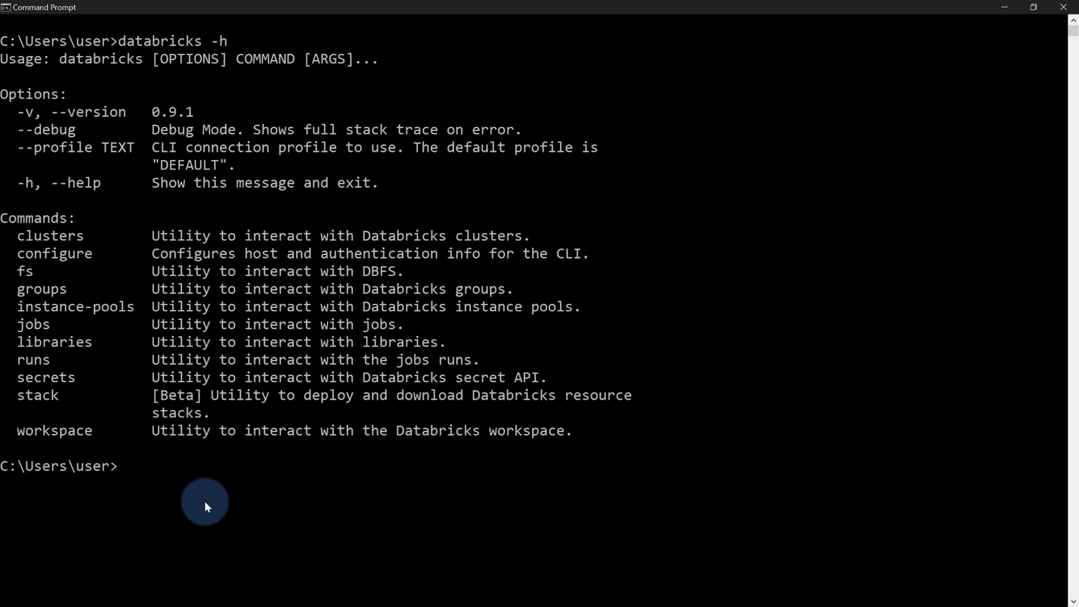
{"action": "type", "text": "pip3 install databricks-cli"}
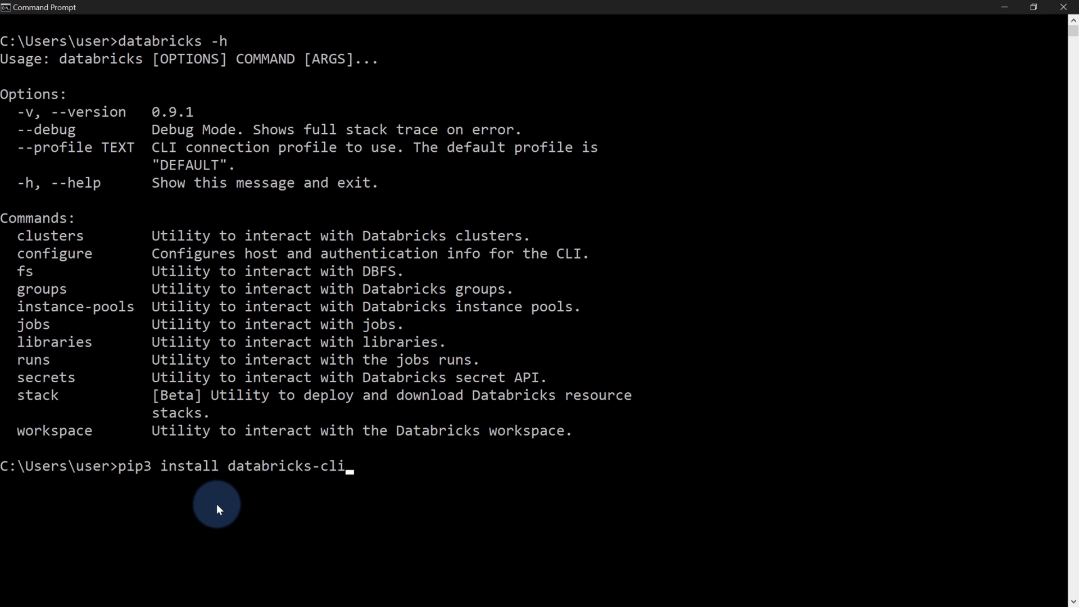
{"action": "mouse_move", "coordinate": [443, 501]}
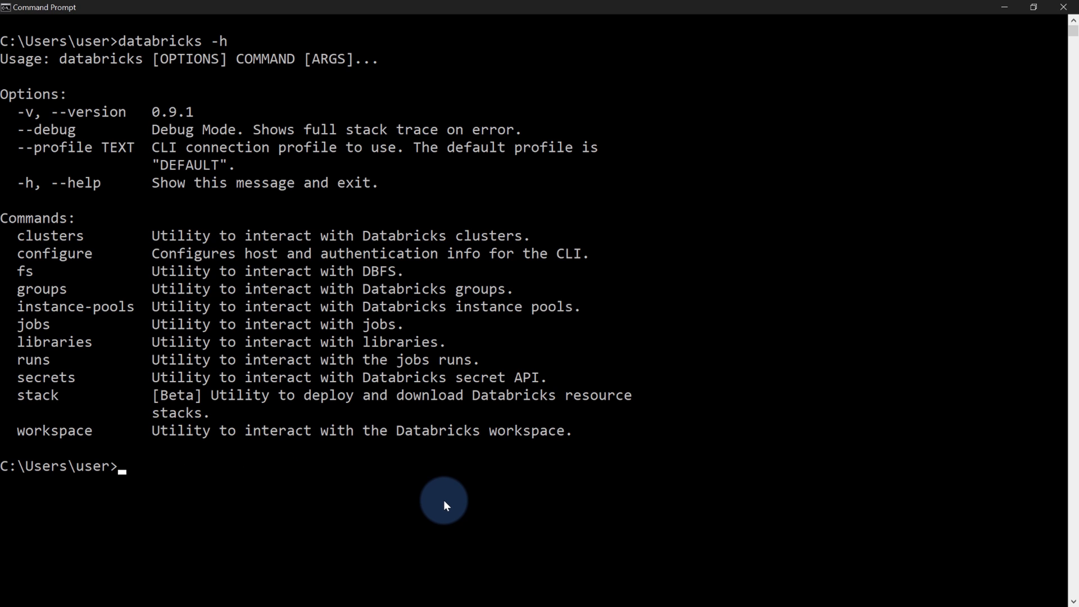
{"action": "mouse_move", "coordinate": [427, 410]}
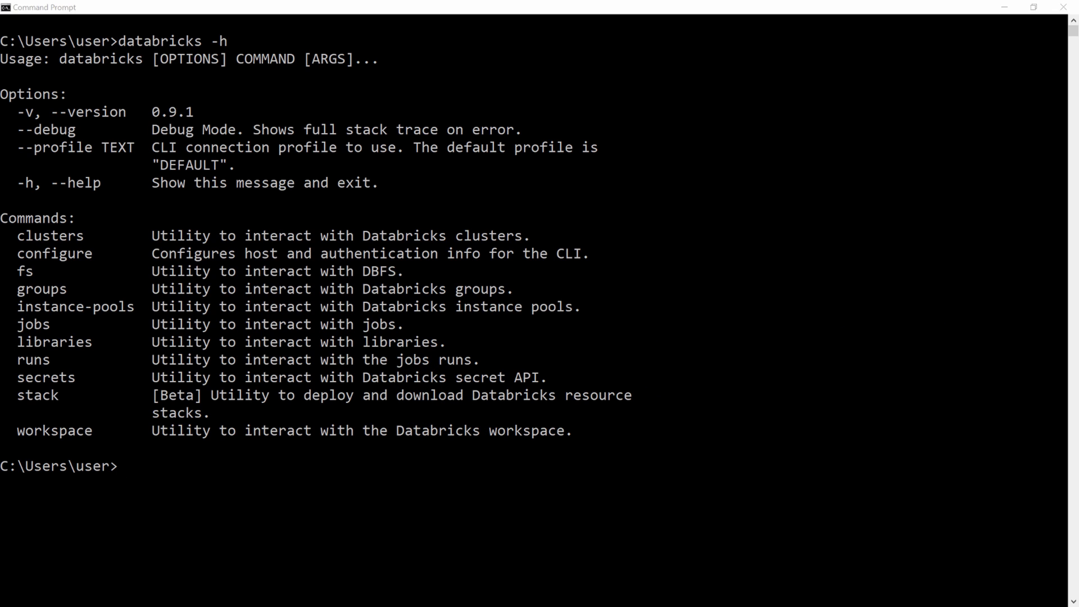
{"action": "left_click", "coordinate": [224, 487]}
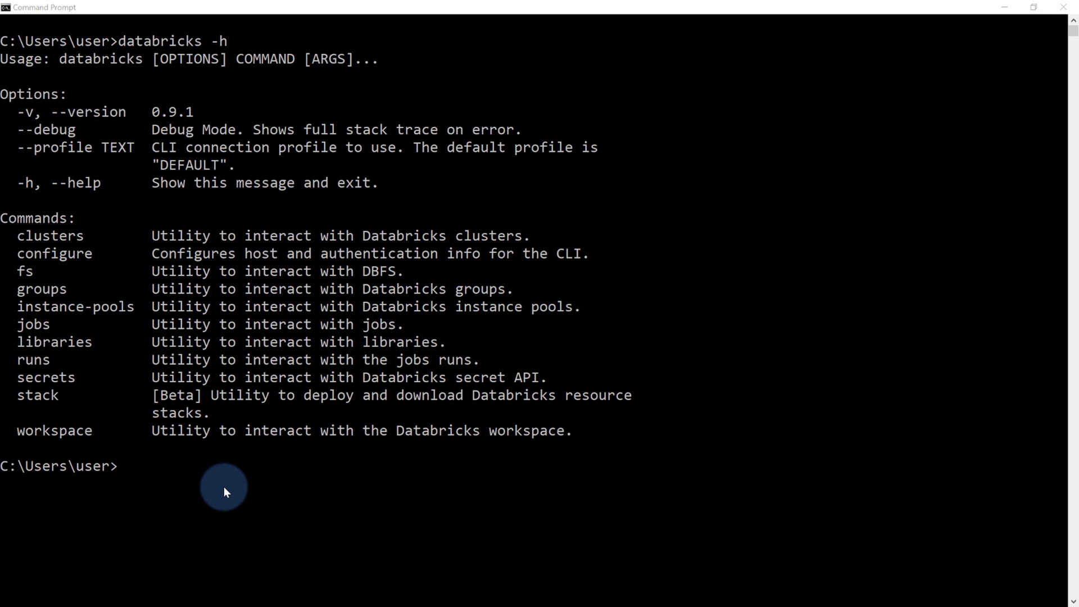
{"action": "type", "text": "databricks configure --token"}
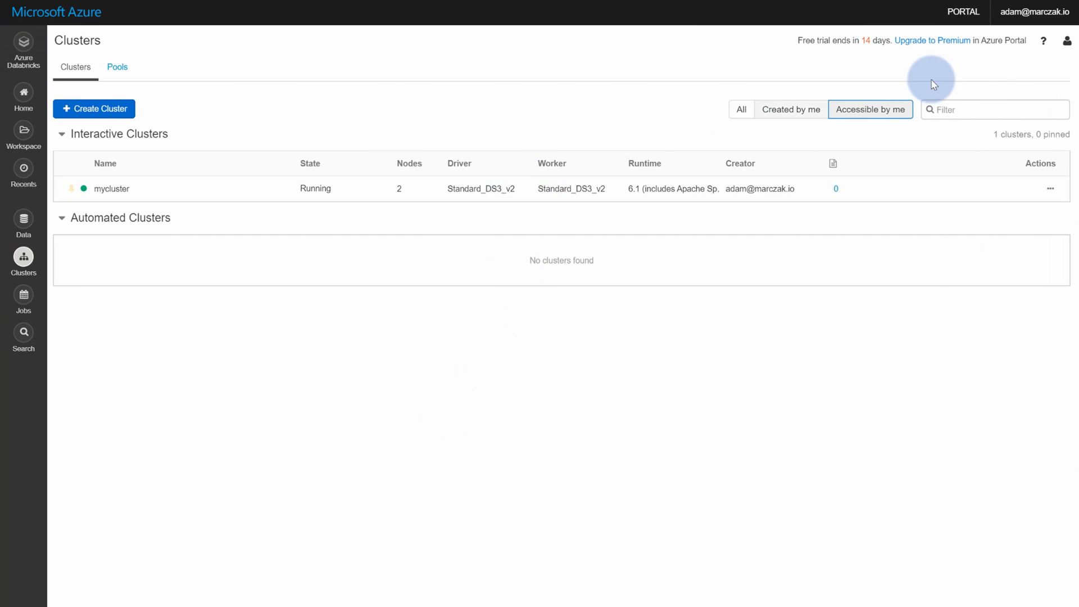
{"action": "mouse_move", "coordinate": [1068, 43]}
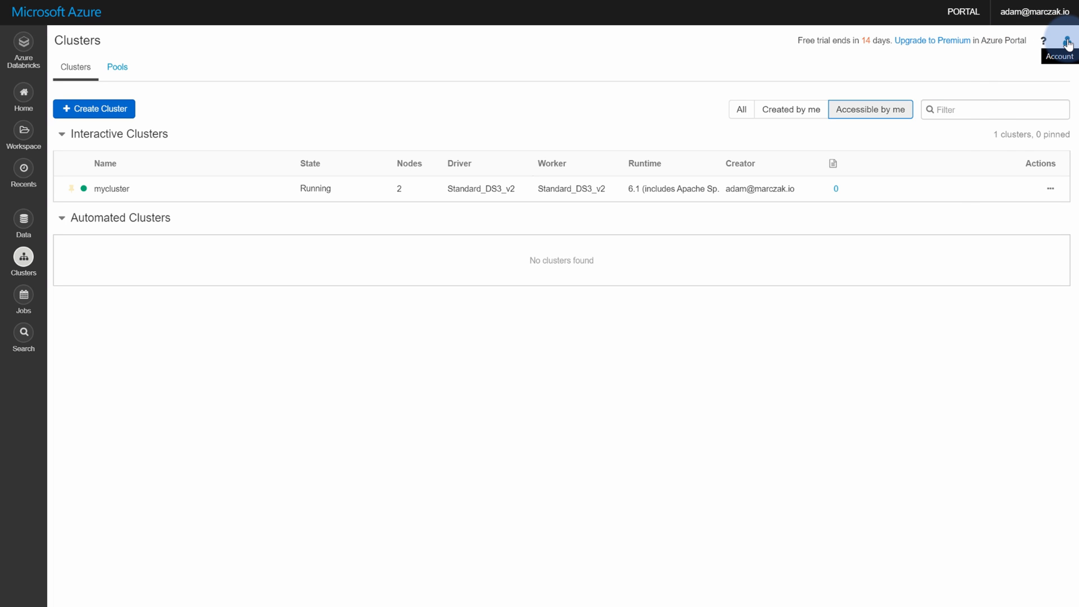
Step: Generate a personal access token commented 'cli' with a 1-day lifetime from User Settings
{"action": "left_click", "coordinate": [1067, 41]}
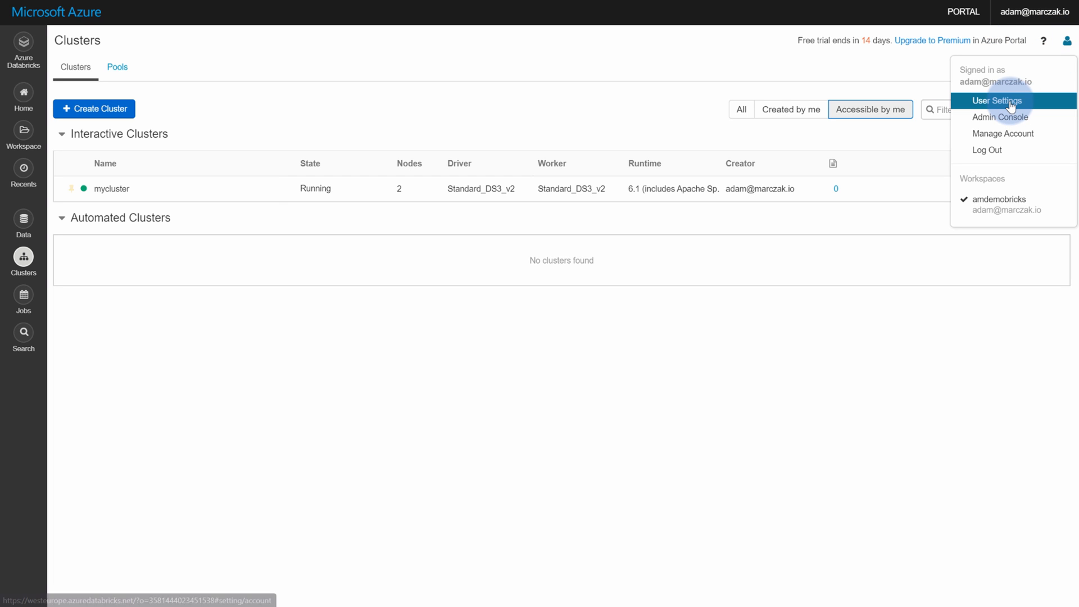
{"action": "left_click", "coordinate": [994, 101]}
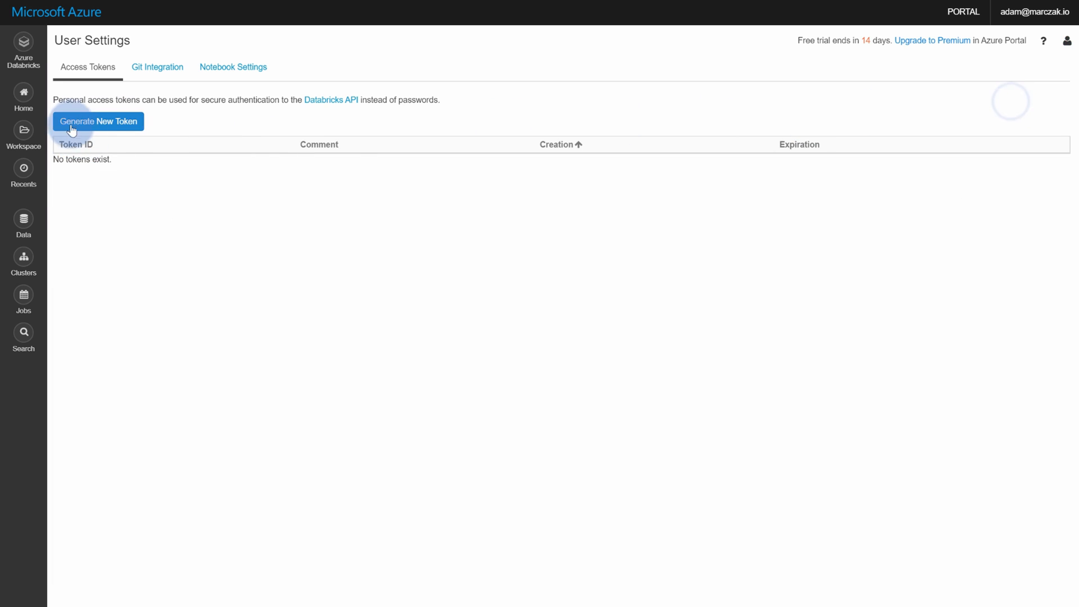
{"action": "left_click", "coordinate": [98, 122]}
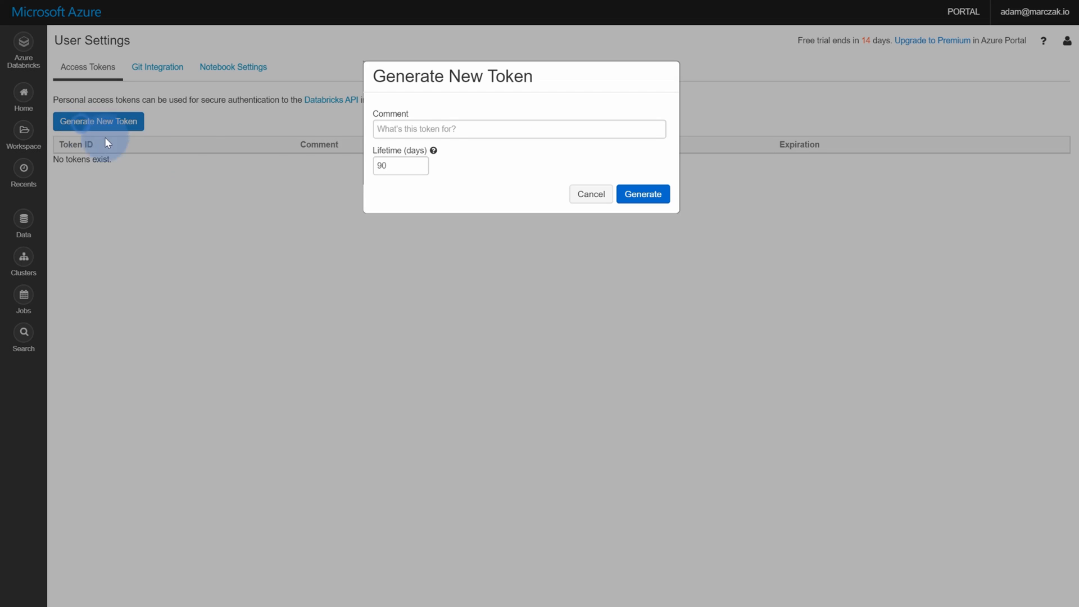
{"action": "left_click", "coordinate": [520, 128]}
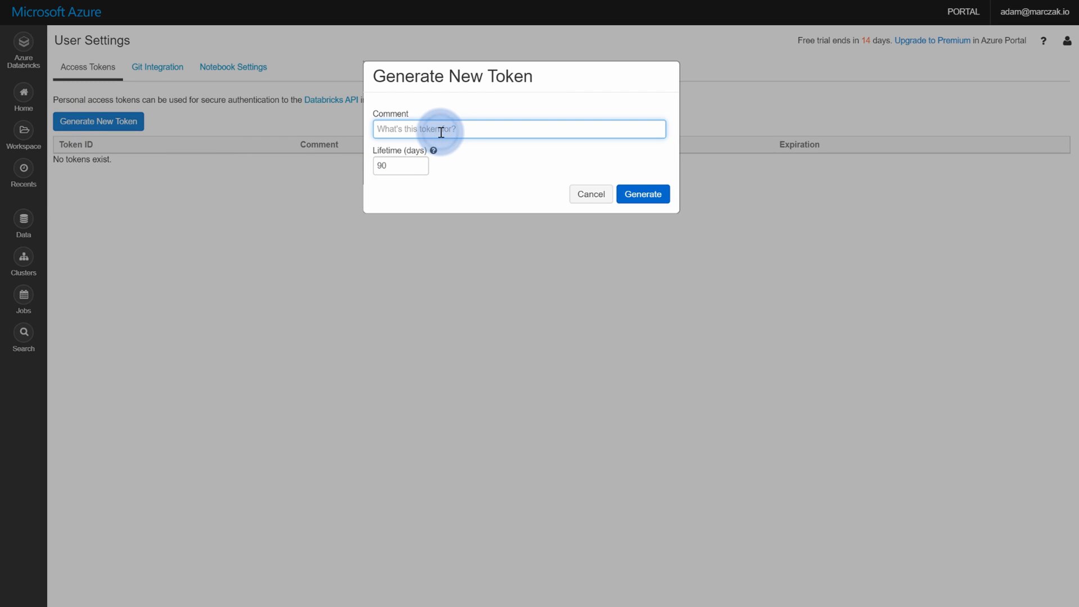
{"action": "type", "text": "cli"}
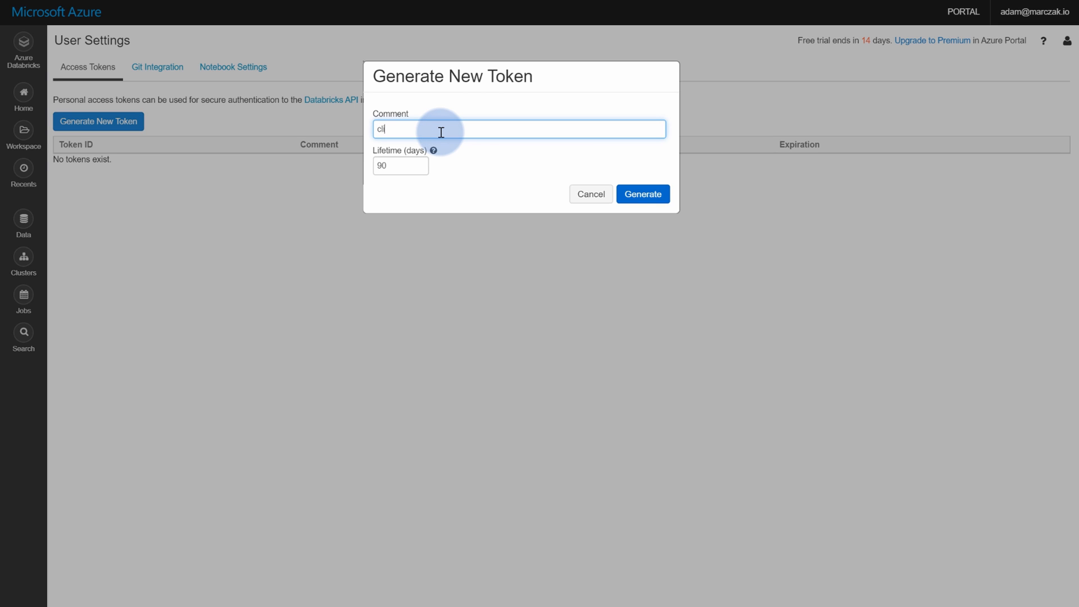
{"action": "left_click", "coordinate": [401, 166]}
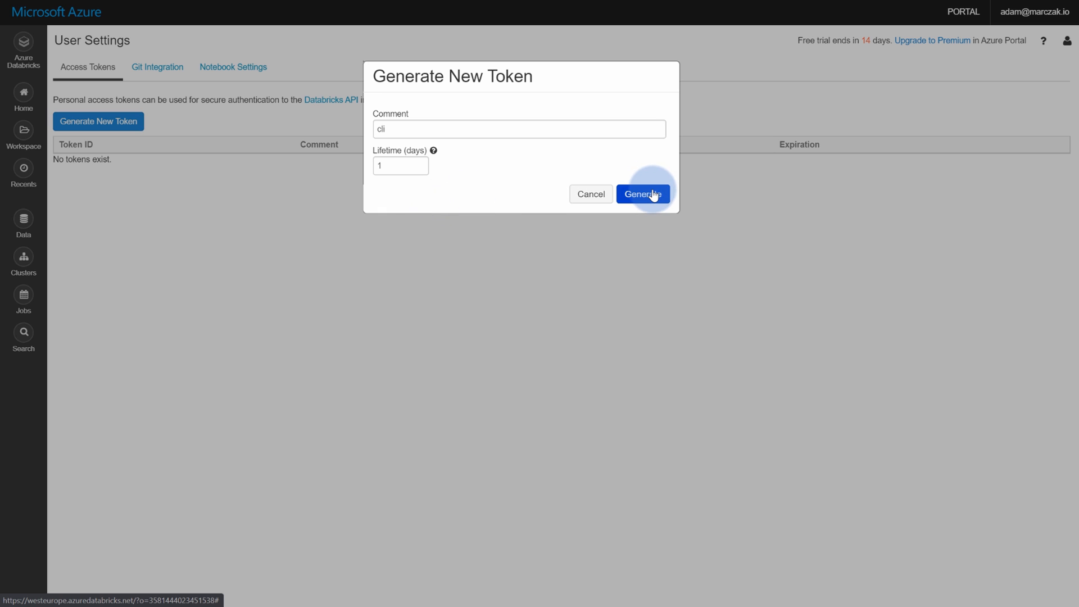
{"action": "left_click", "coordinate": [642, 193]}
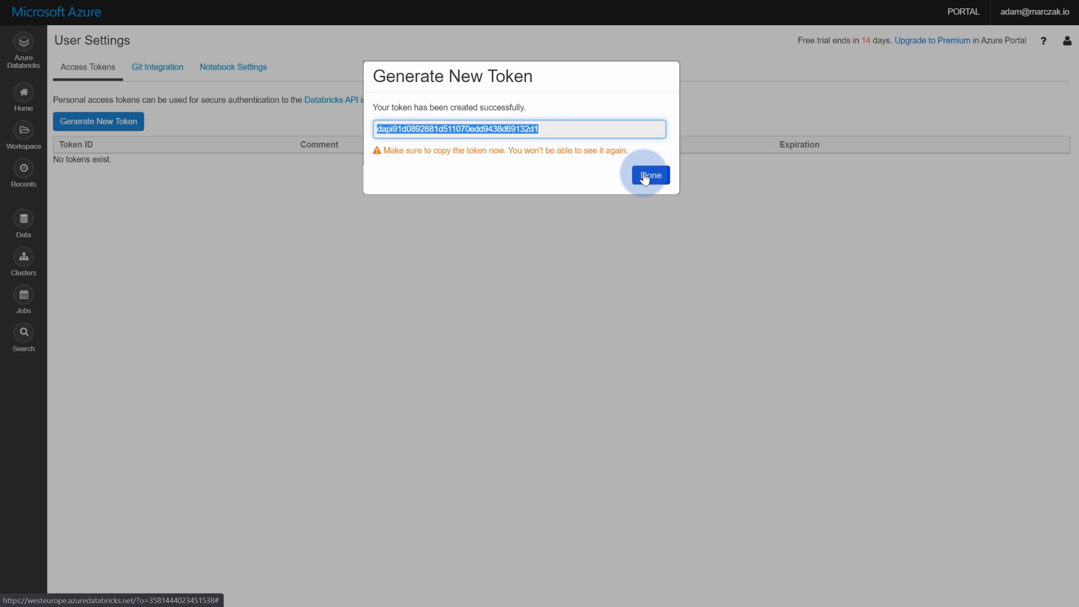
{"action": "left_click", "coordinate": [649, 176]}
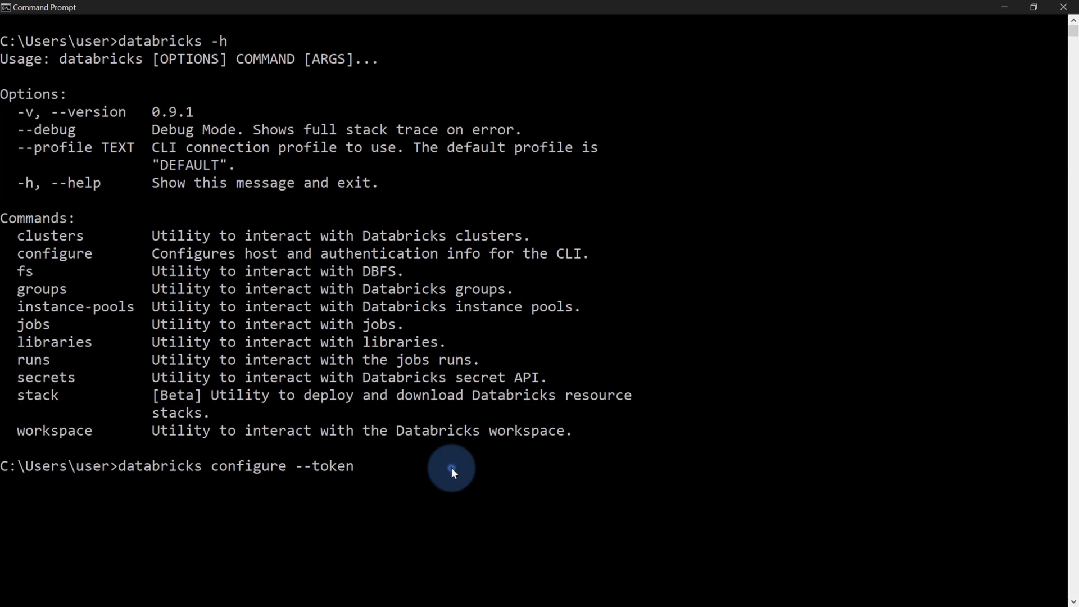
{"action": "key", "text": "enter"}
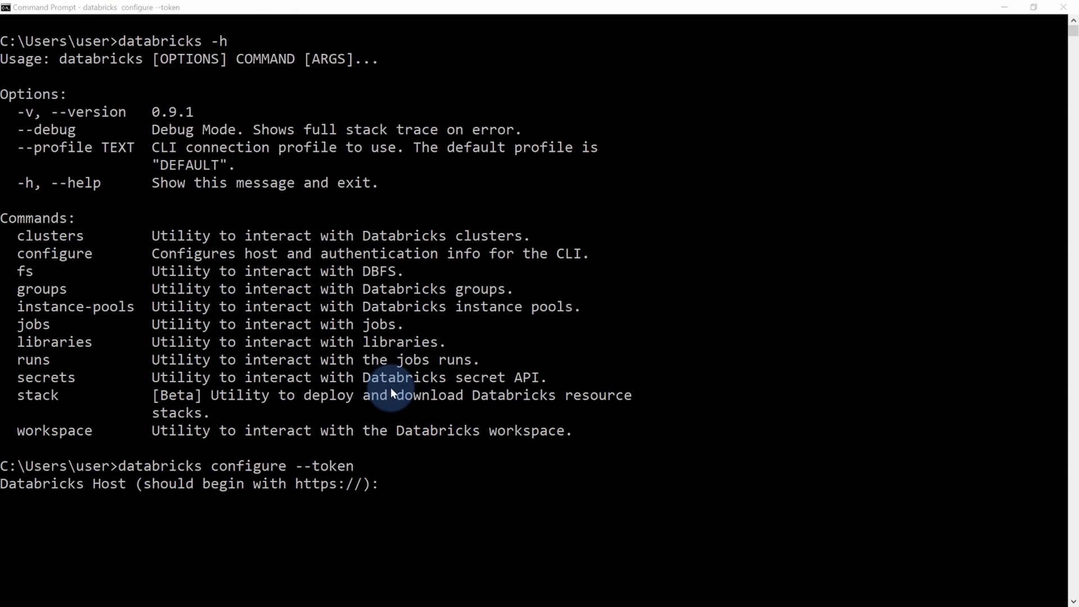
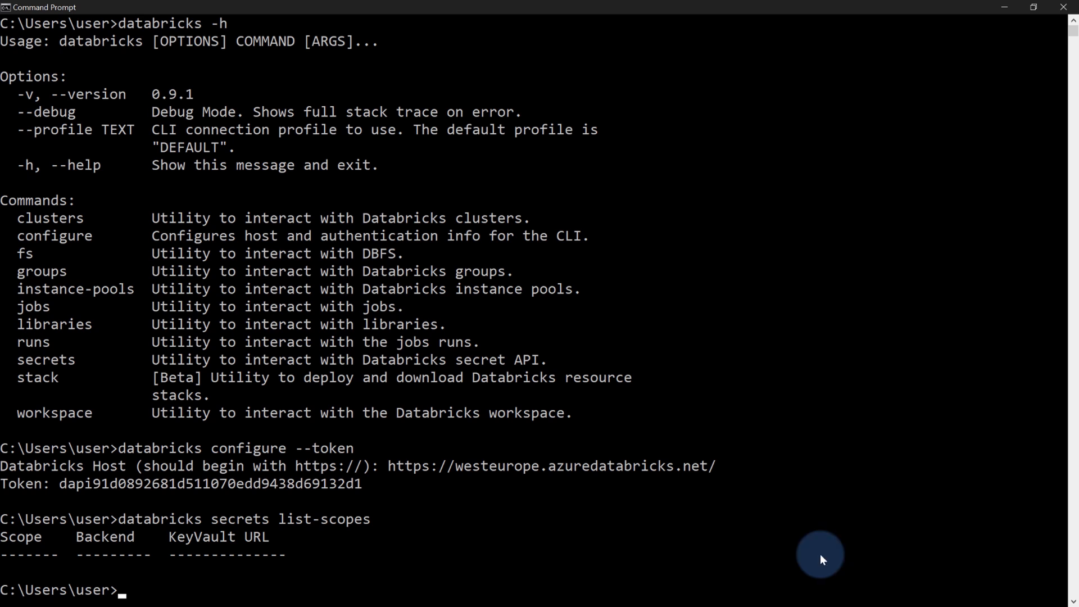
{"action": "mouse_move", "coordinate": [812, 385]}
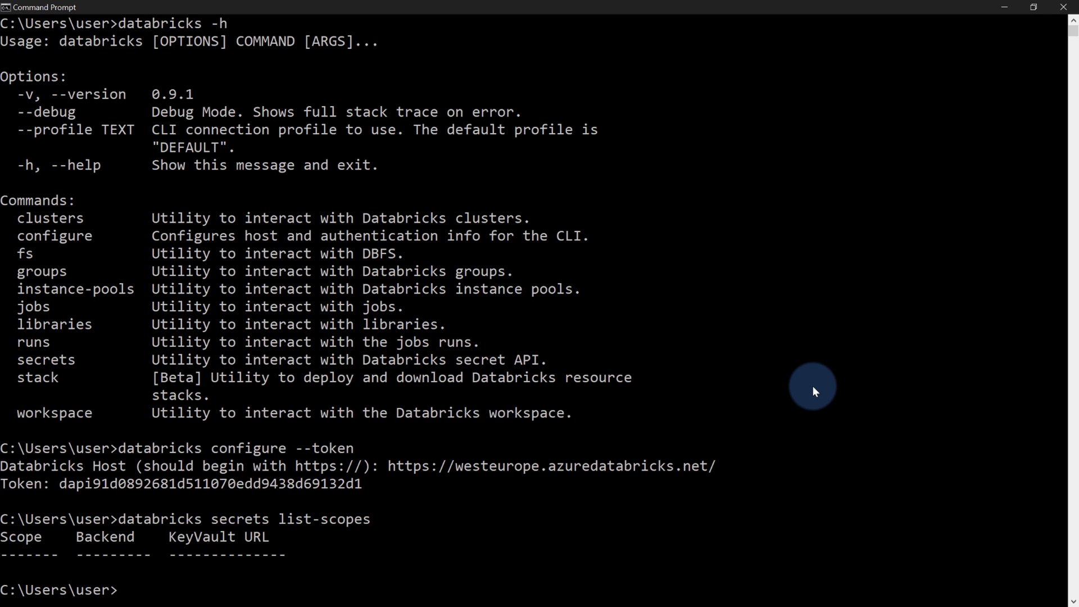
{"action": "mouse_move", "coordinate": [639, 416]}
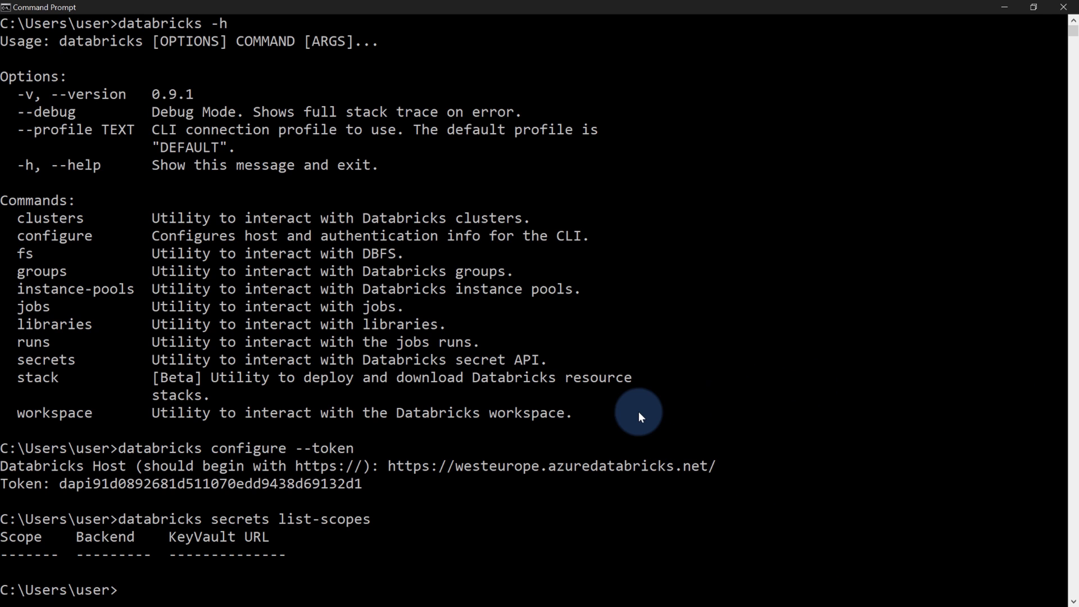
Step: Create the Databricks-backed secret scope myblob and list scopes to confirm it
{"action": "type", "text": "databricks secrets create-scope --scope <scope-name>"}
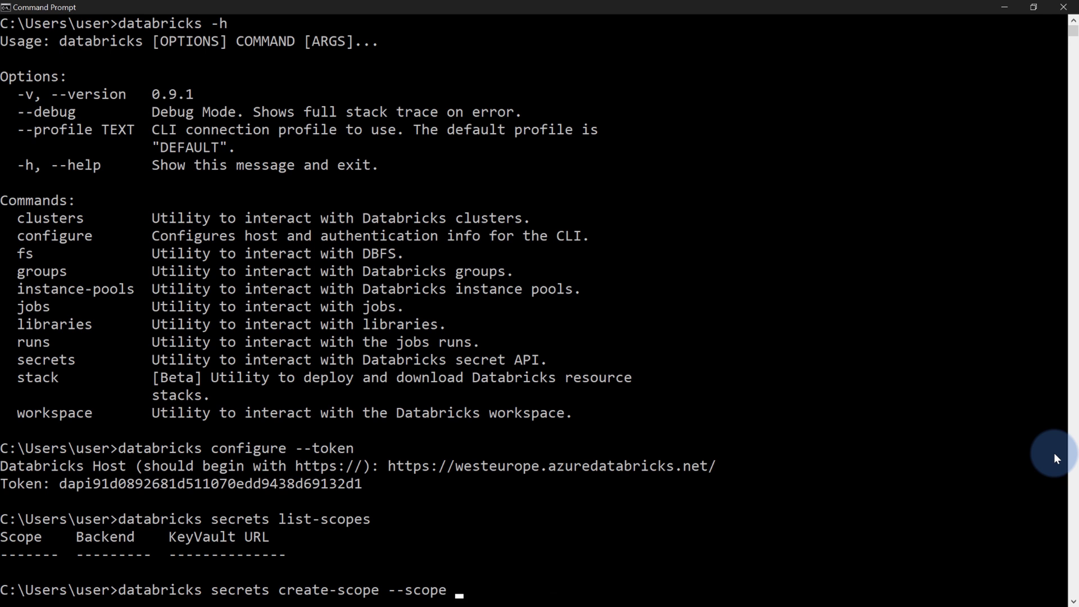
{"action": "type", "text": "myblob"}
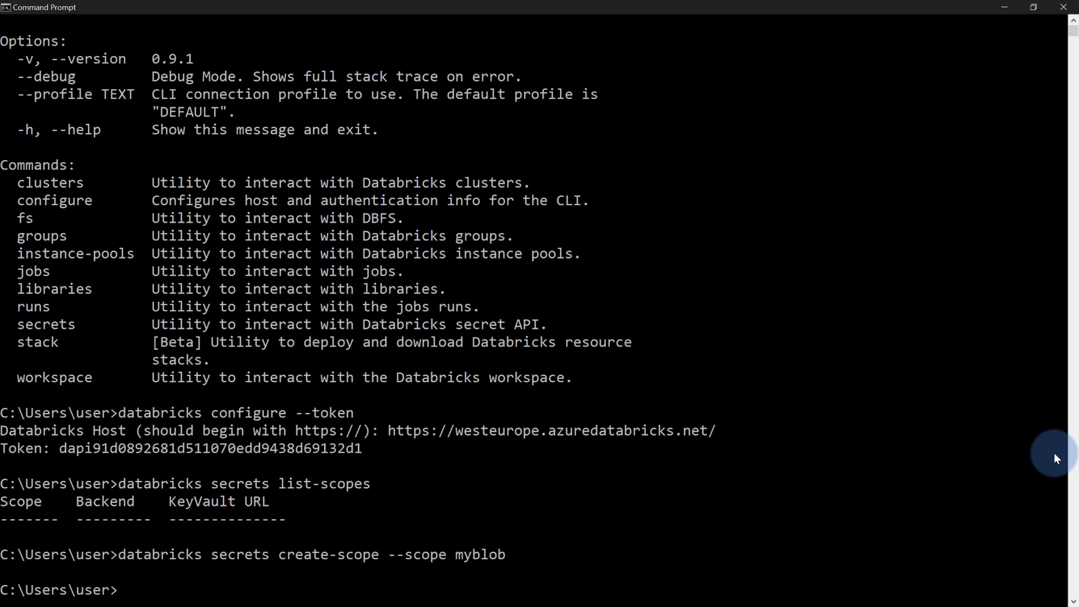
{"action": "type", "text": "databricks secrets list-scopes"}
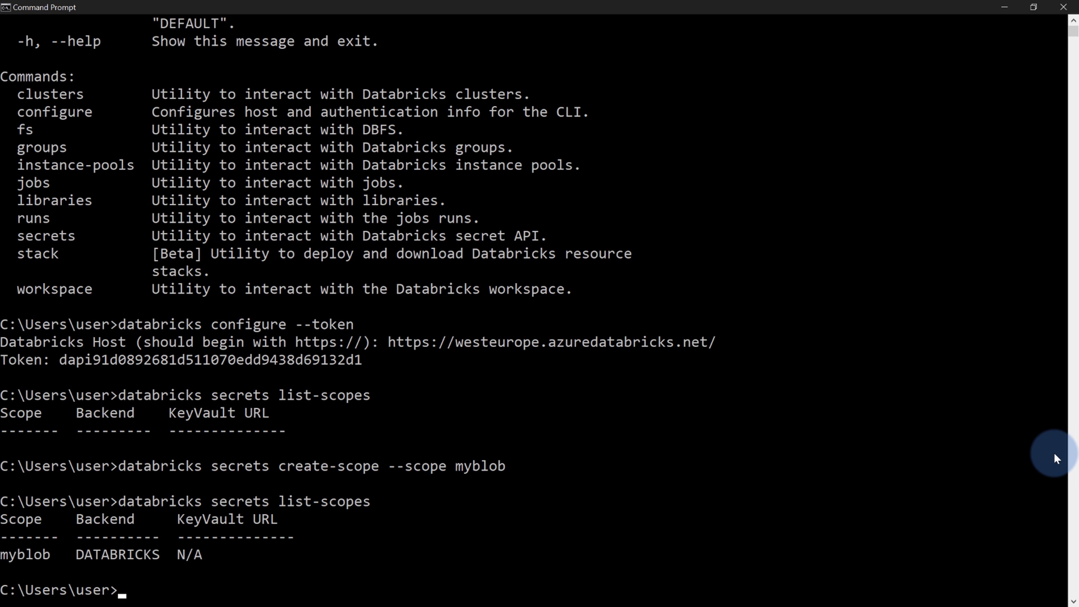
{"action": "mouse_move", "coordinate": [831, 461]}
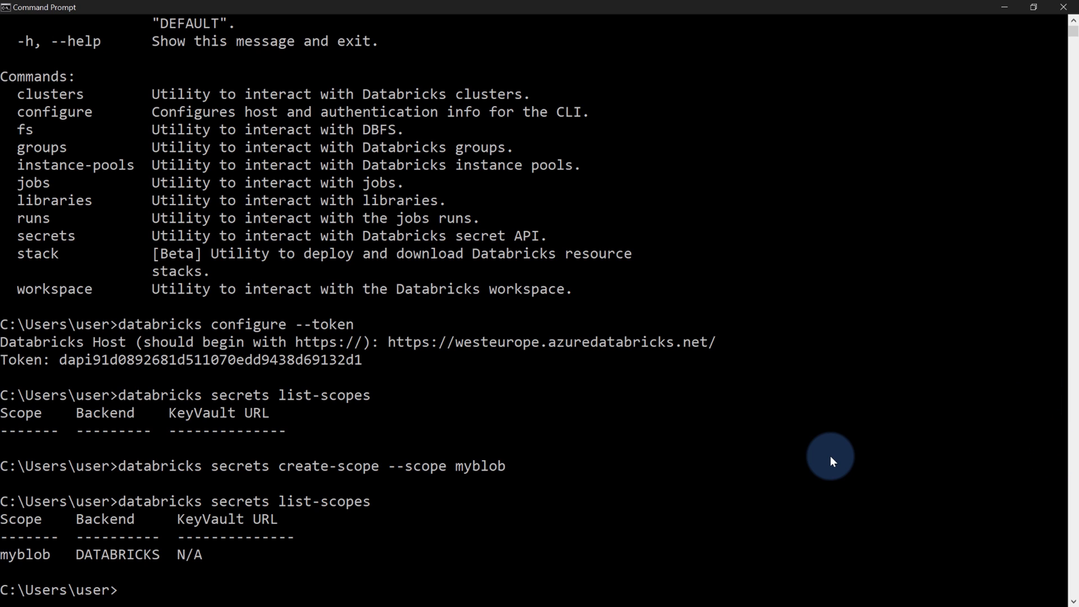
Step: Run 'databricks secrets put --scope myblob --key accesskey' to add the accesskey secret
{"action": "type", "text": "databricks secrets put --scope <scope-name> --key <key-name>"}
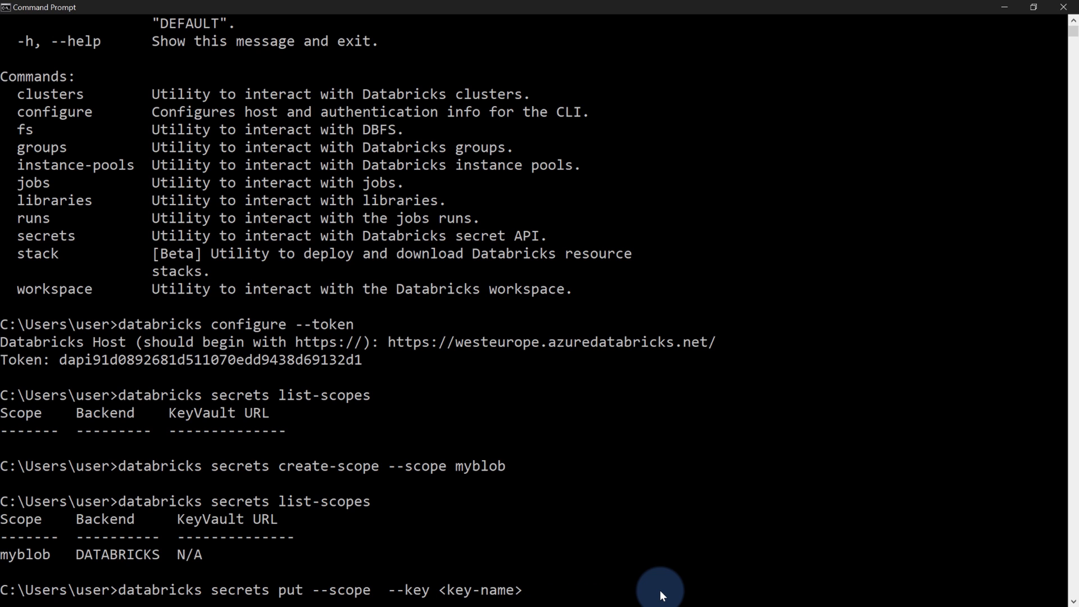
{"action": "type", "text": "myblob"}
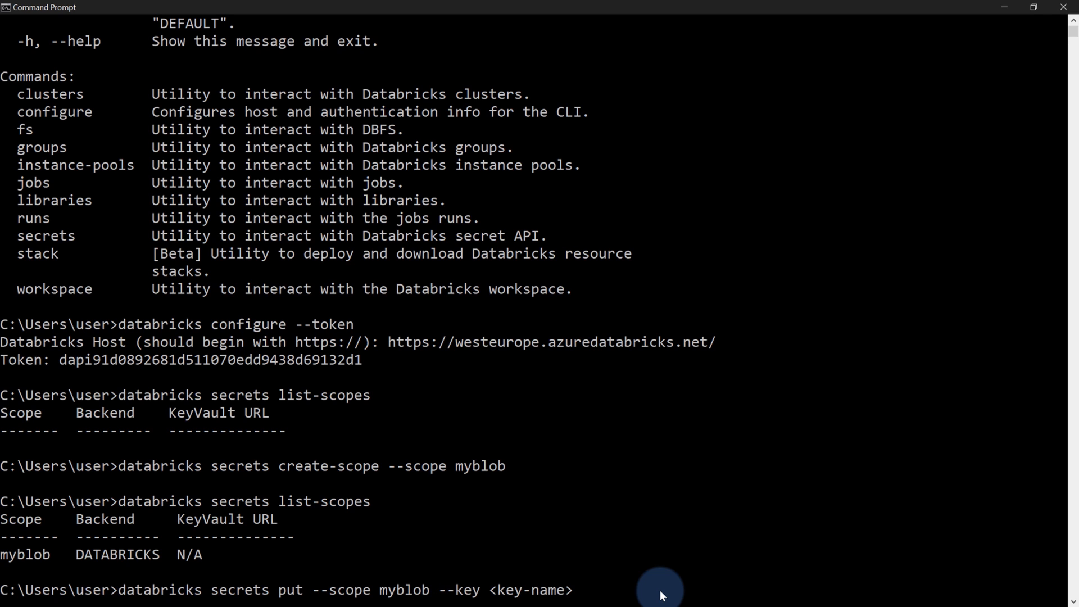
{"action": "type", "text": "ac"}
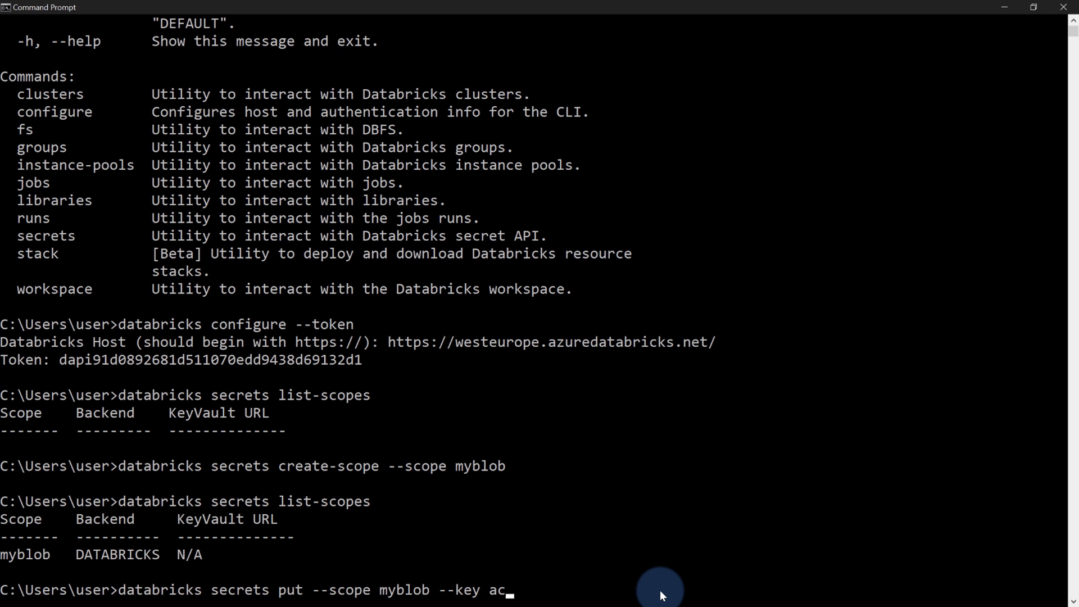
{"action": "type", "text": "cesskey"}
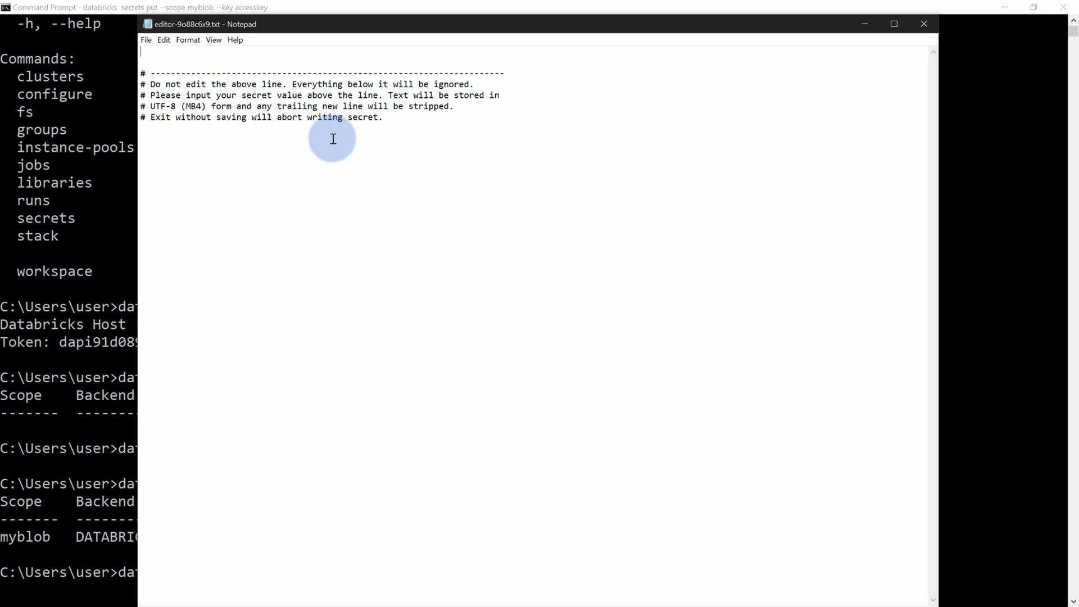
{"action": "mouse_move", "coordinate": [353, 140]}
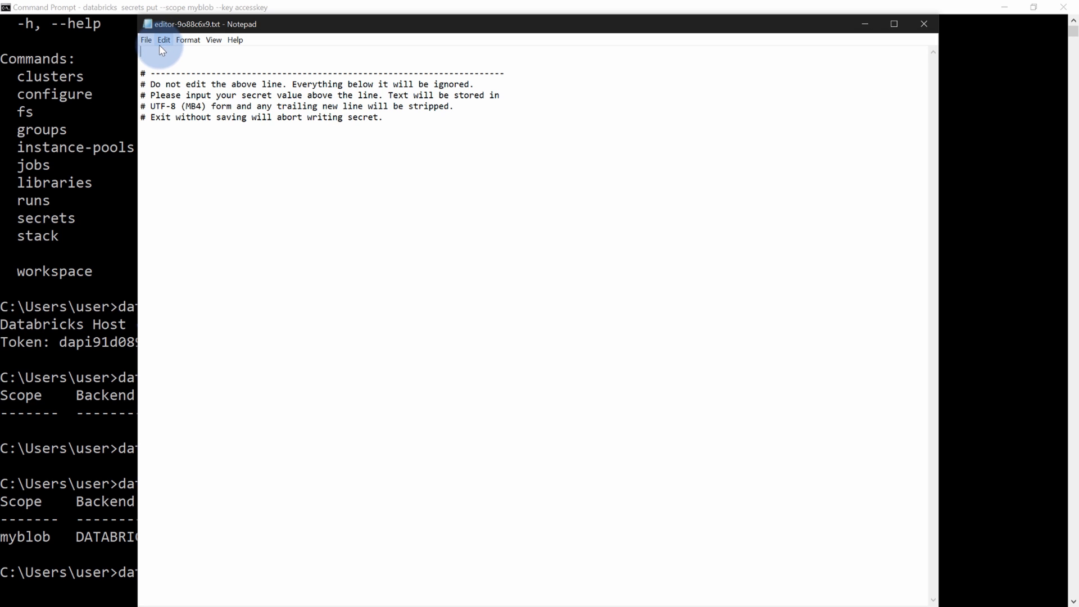
{"action": "mouse_move", "coordinate": [366, 162]}
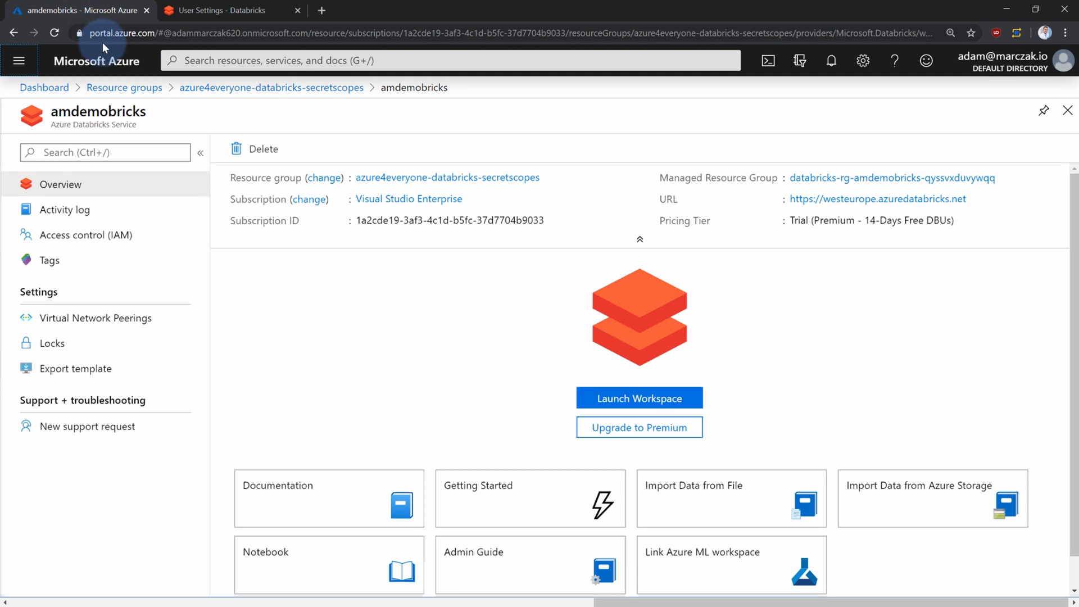
Step: Navigate to the amdemostorage storage account's Access keys in the resource group
{"action": "left_click", "coordinate": [123, 88]}
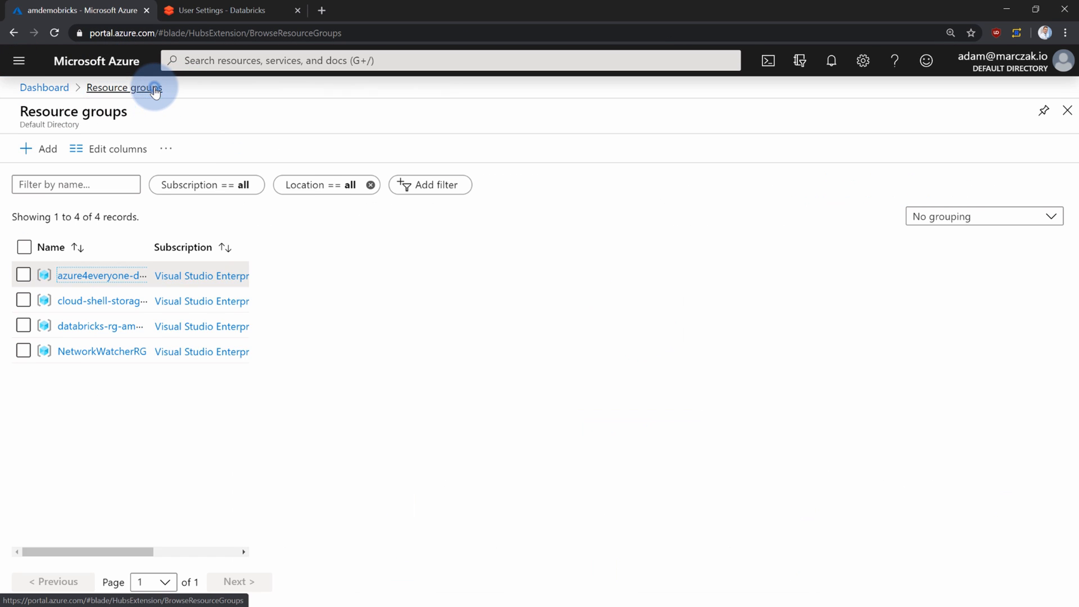
{"action": "left_click", "coordinate": [101, 276]}
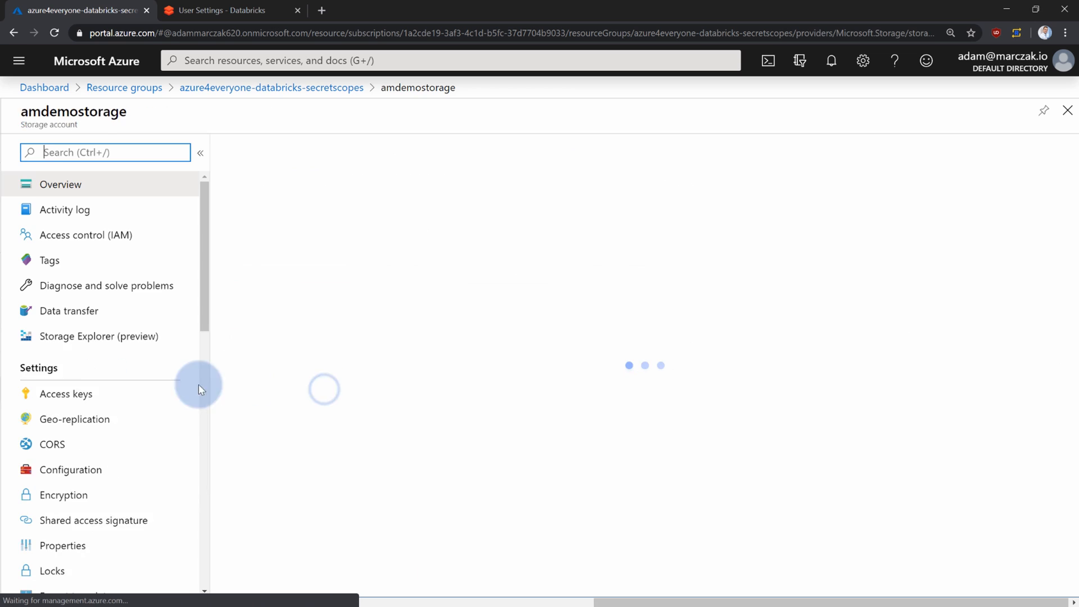
{"action": "left_click", "coordinate": [66, 393]}
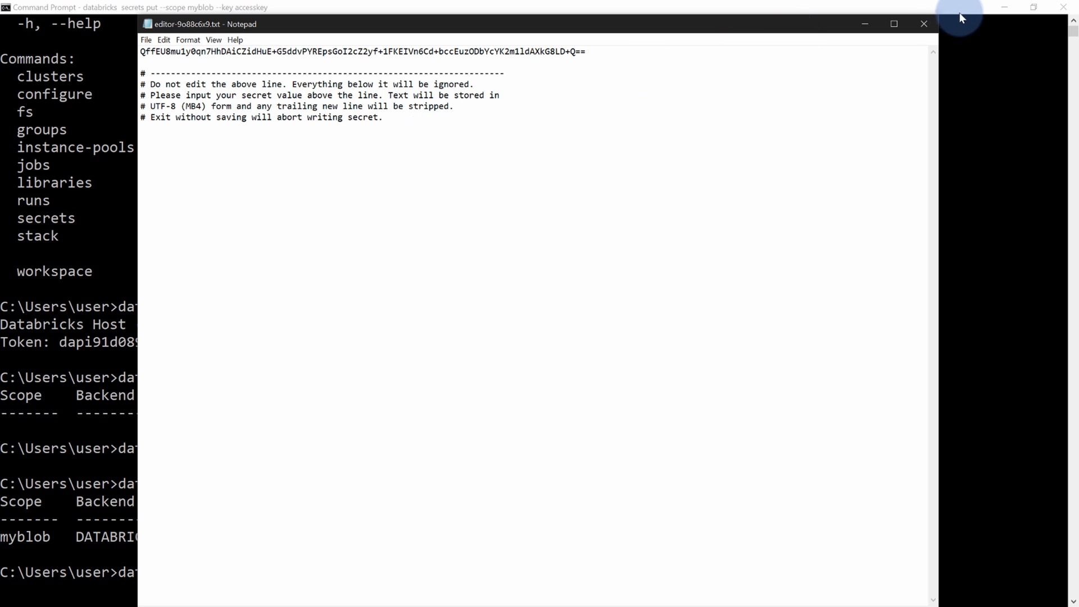
Step: Close the Notepad secret editor to store the pasted access key as the accesskey value
{"action": "left_click", "coordinate": [924, 23]}
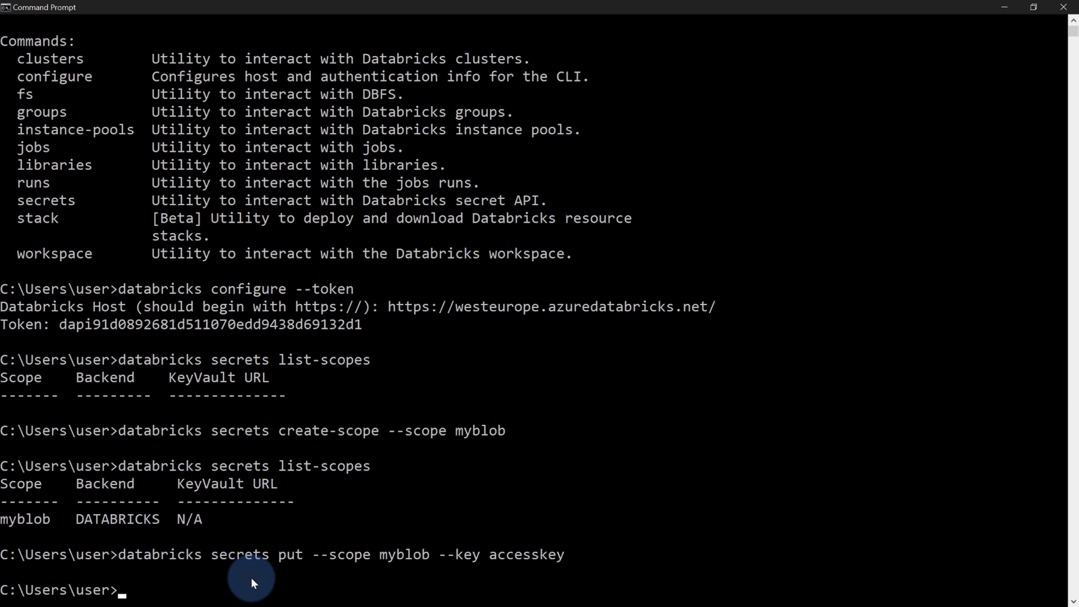
Step: List the secrets in scope myblob with 'databricks secrets list --scope myblob'
{"action": "type", "text": "databricks secrets list --scope"}
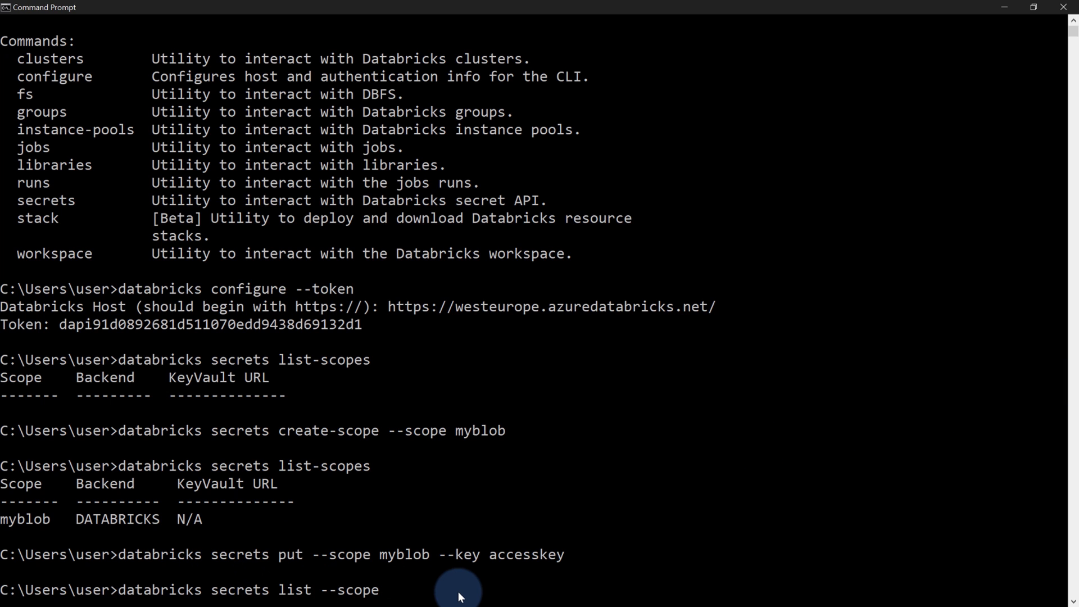
{"action": "type", "text": "myblob"}
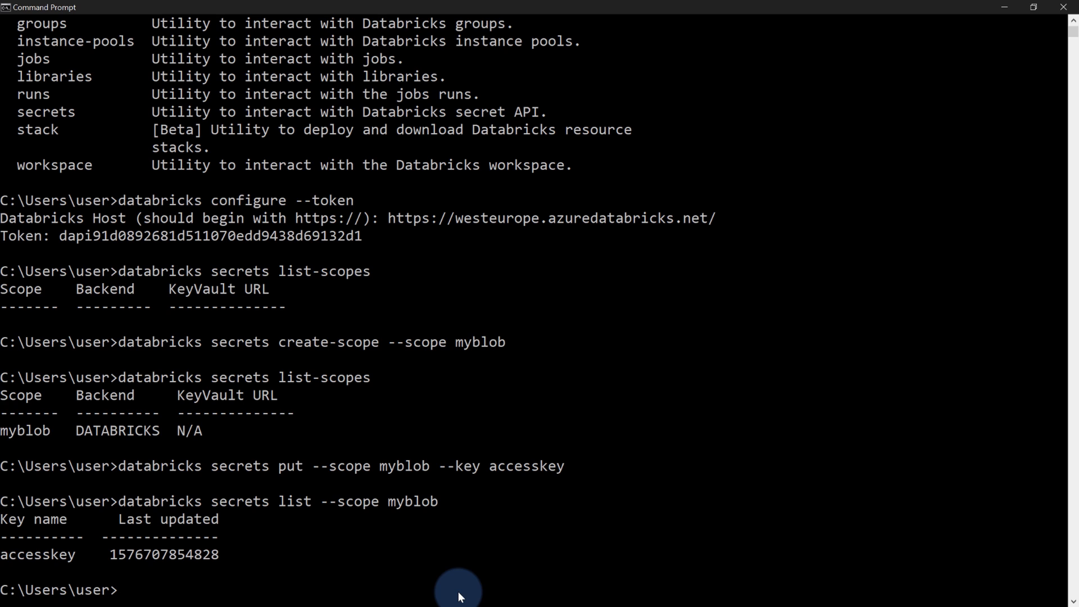
{"action": "mouse_move", "coordinate": [673, 508]}
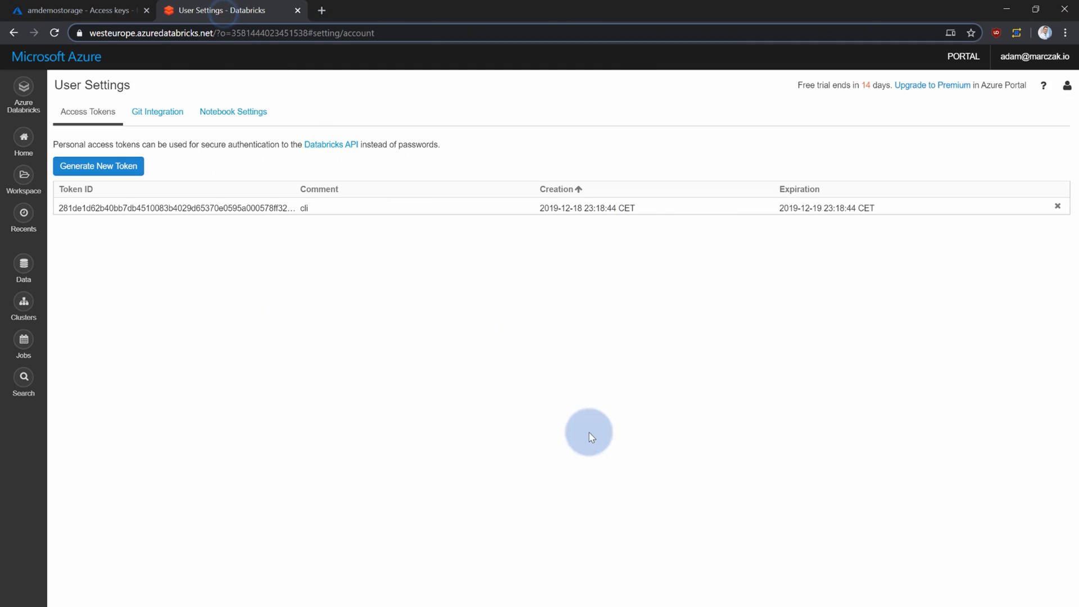
Step: Create a Scala notebook named demo in the user's workspace folder, attached to mycluster
{"action": "key", "text": "F11"}
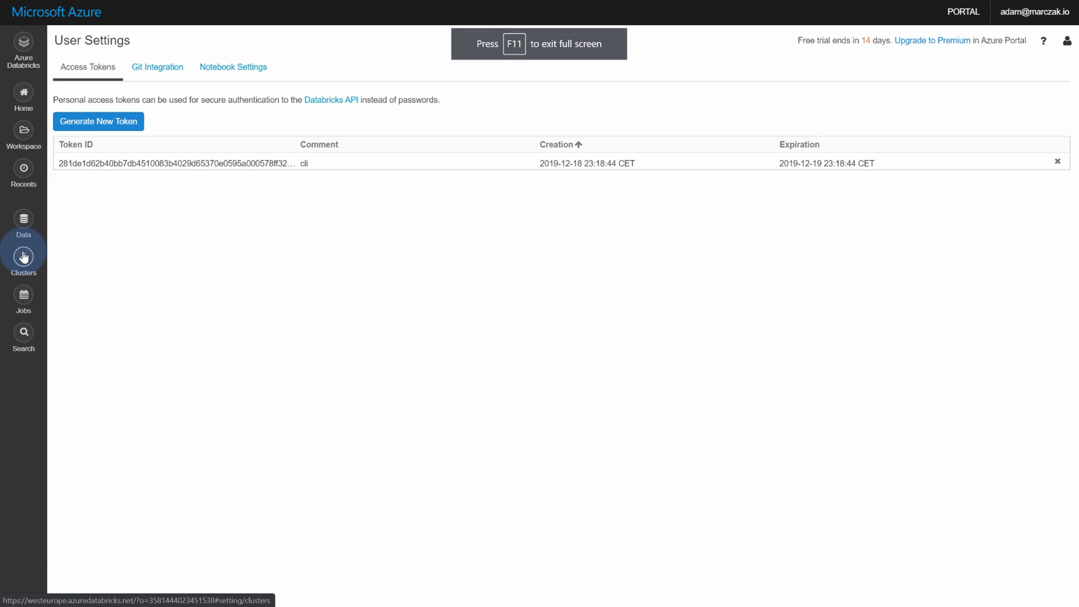
{"action": "left_click", "coordinate": [23, 130]}
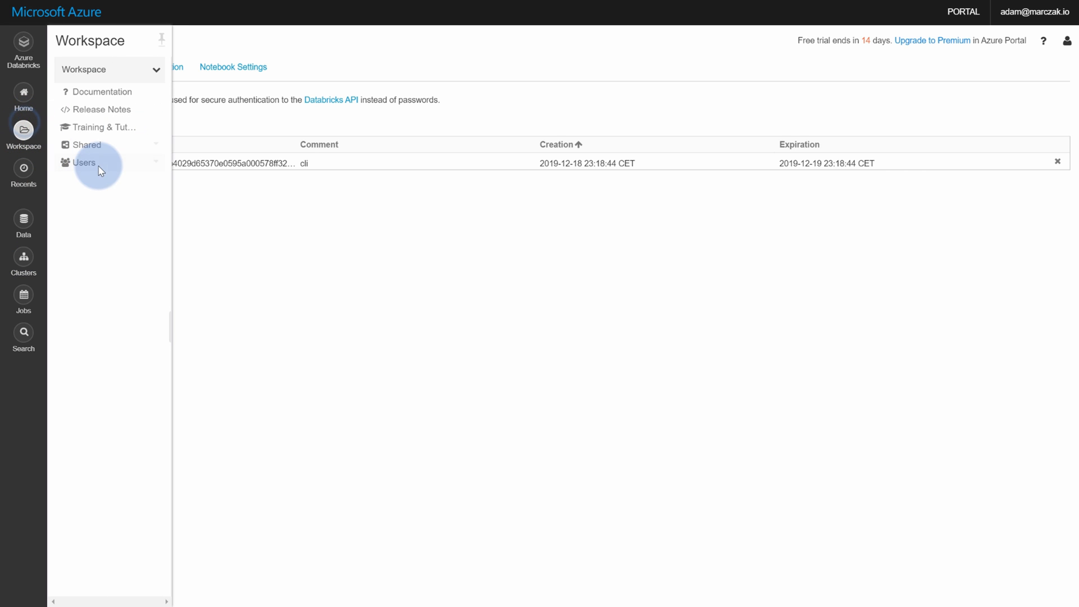
{"action": "left_click", "coordinate": [84, 162]}
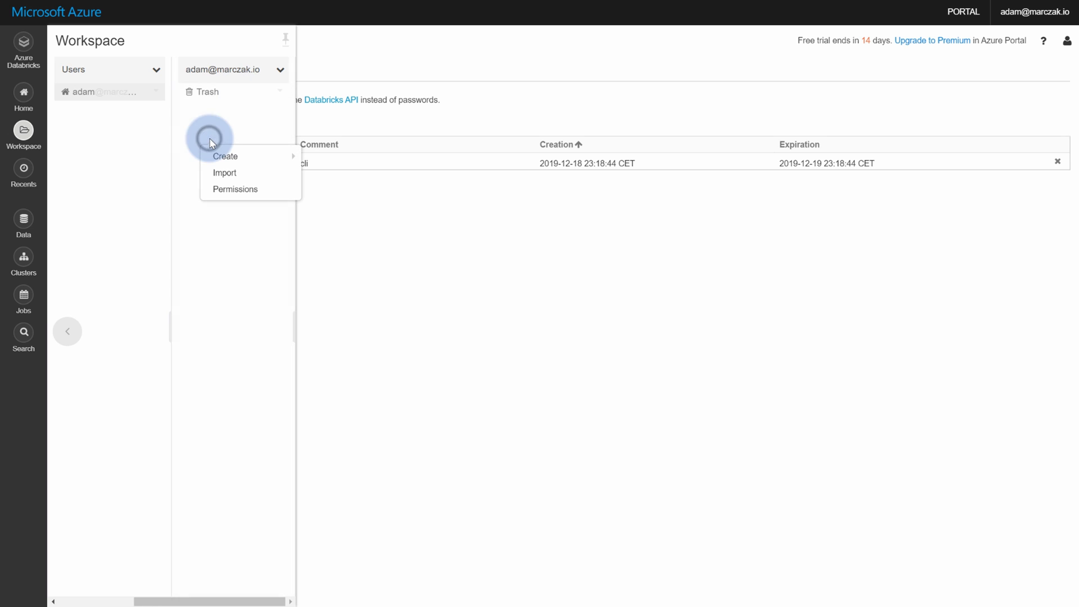
{"action": "left_click", "coordinate": [225, 156]}
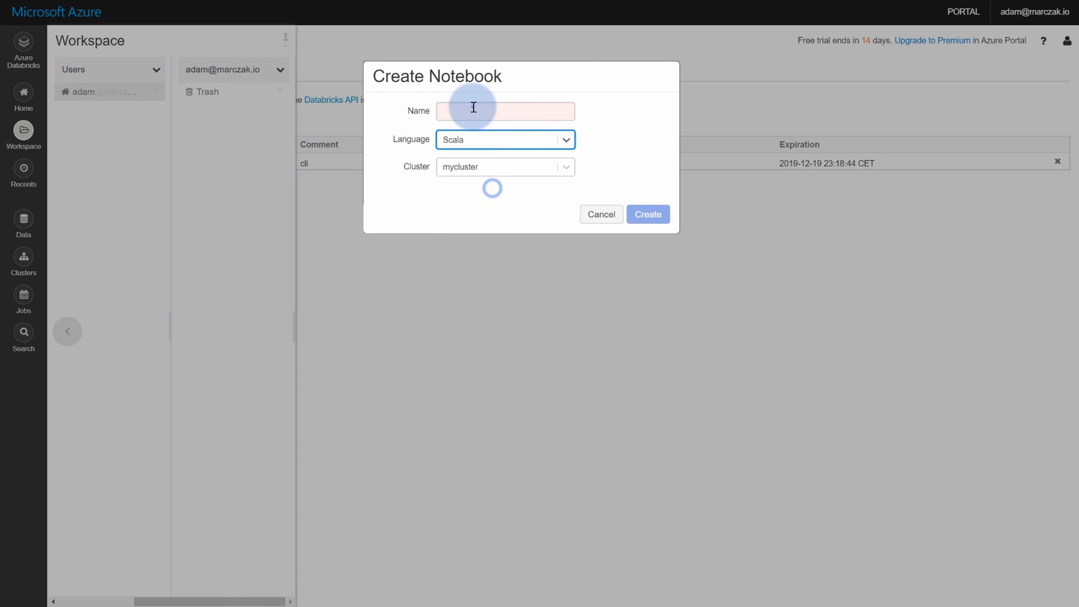
{"action": "type", "text": "demo"}
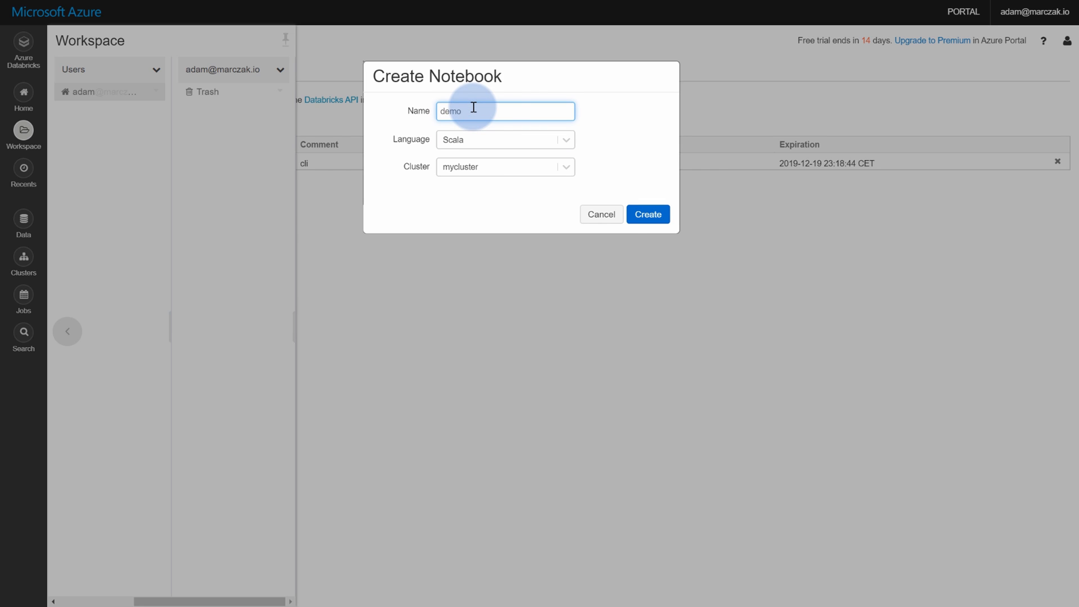
{"action": "left_click", "coordinate": [646, 214]}
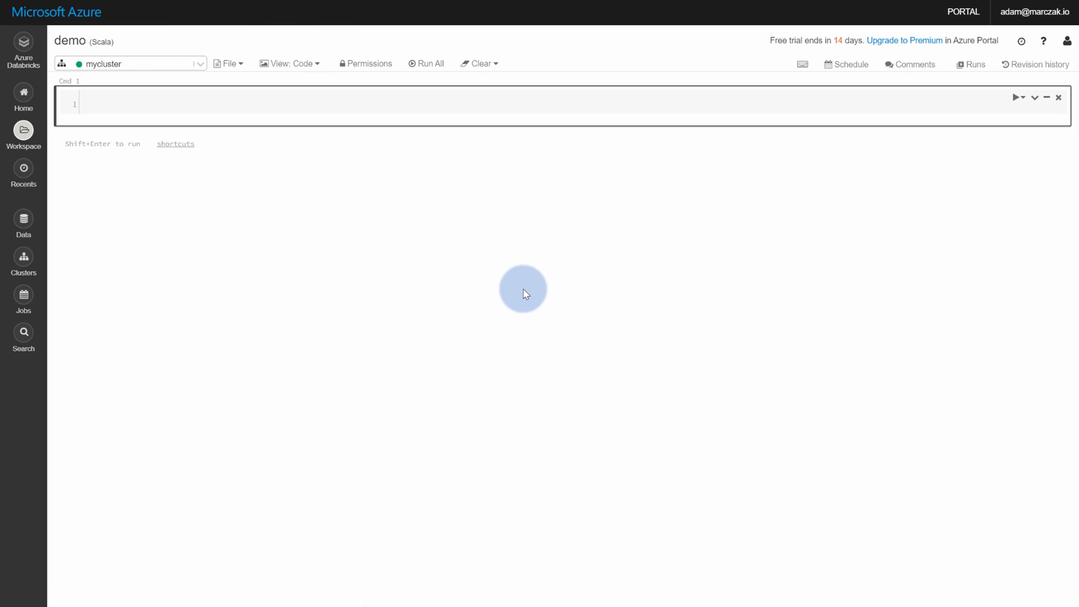
{"action": "mouse_move", "coordinate": [256, 154]}
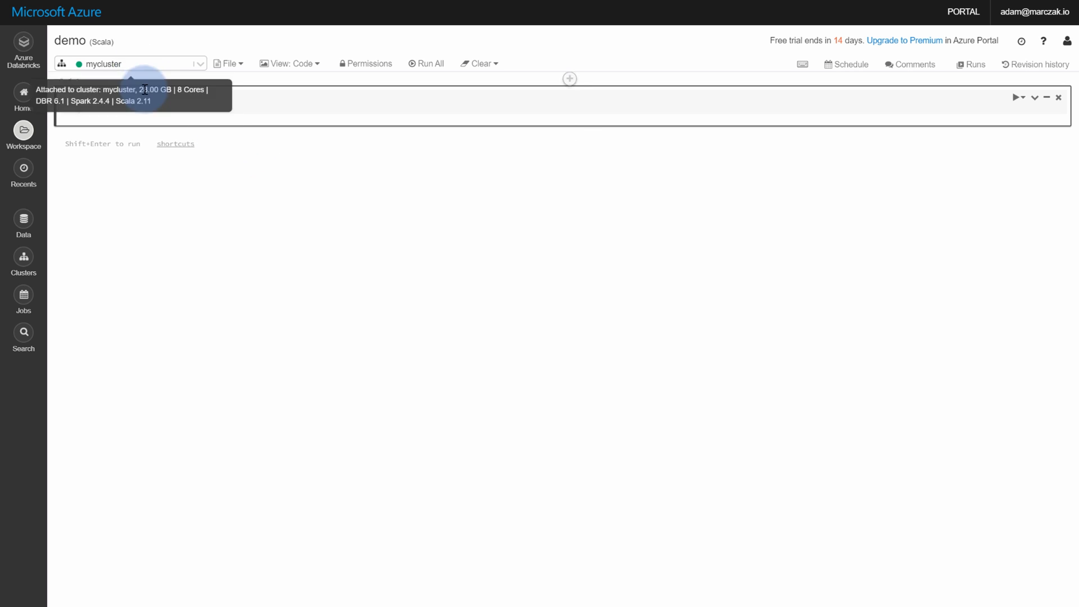
Step: Read the accessKey secret from the myblob scope with dbutils.secrets.get and run it, showing REDACTED output
{"action": "type", "text": "val blobAccessKey = dbutils.secrets.get(scope = \"<scope-name>\", key = \"<key-name>\")"}
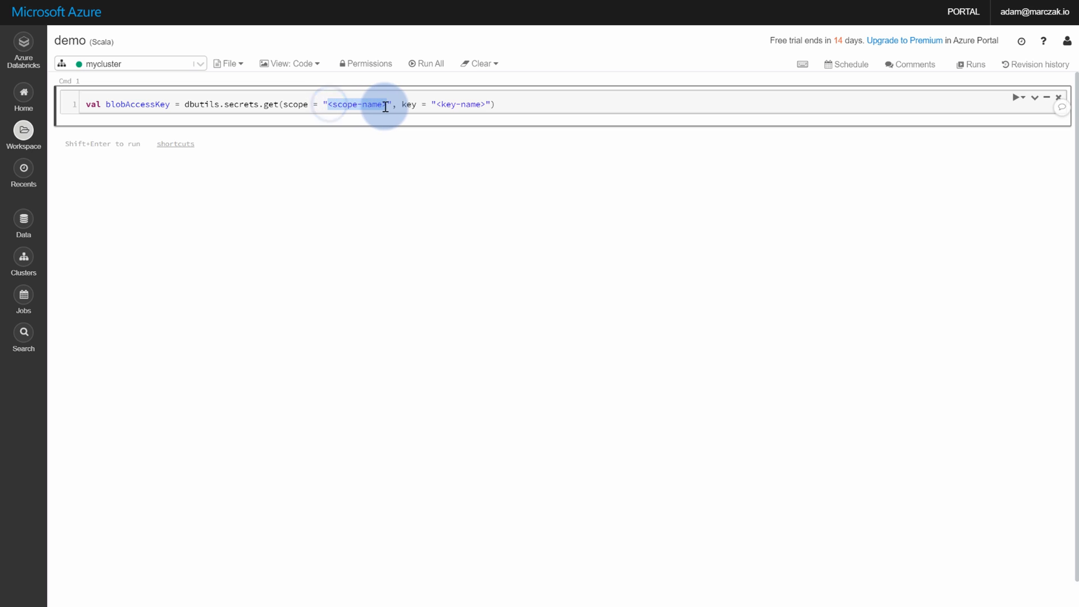
{"action": "type", "text": "myblob"}
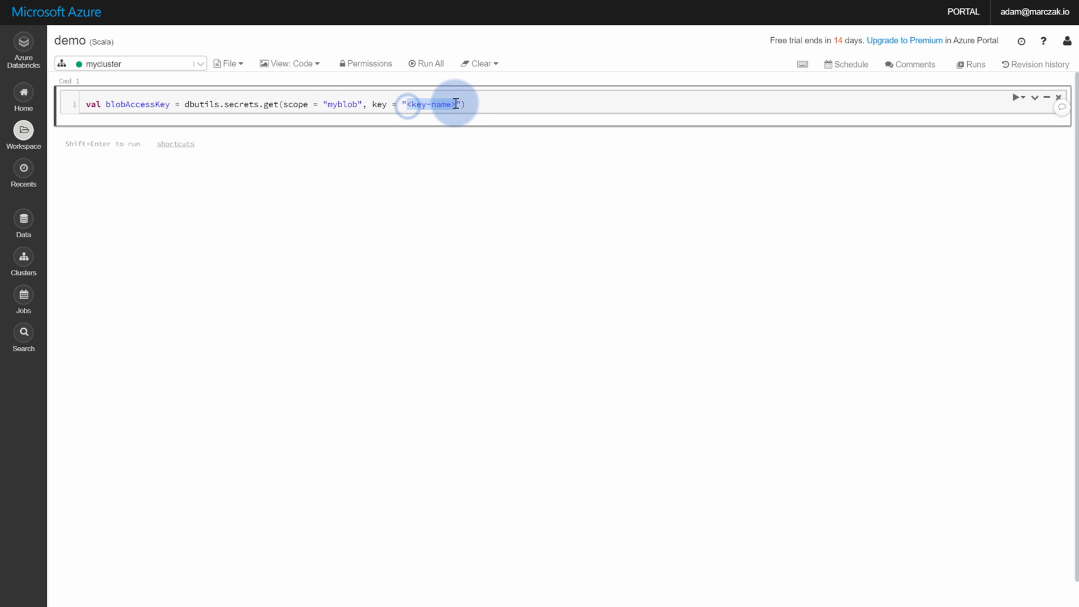
{"action": "type", "text": "accessk"}
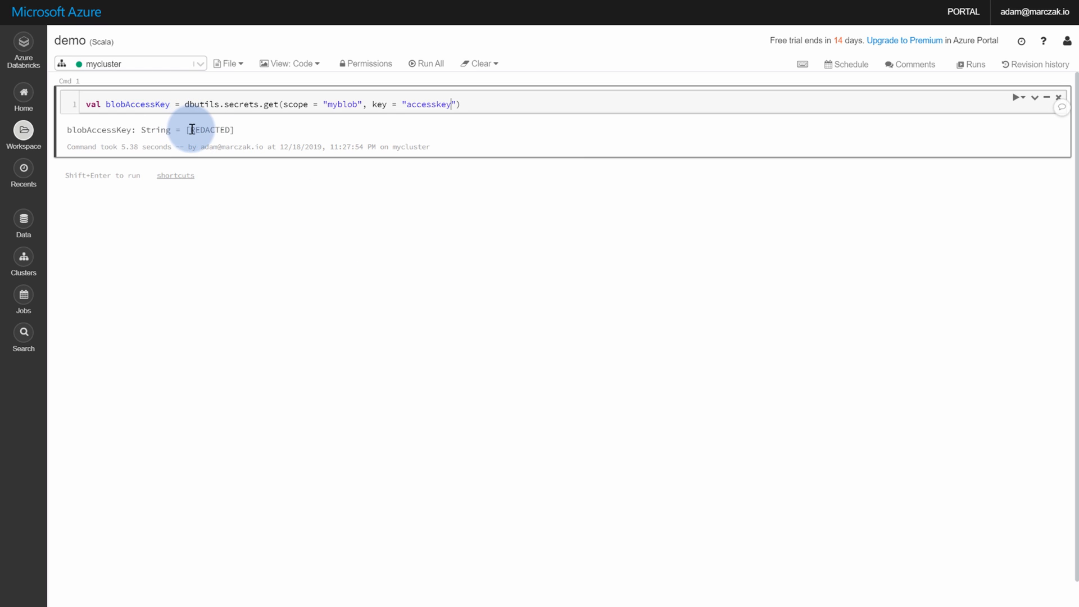
{"action": "double_click", "coordinate": [211, 129]}
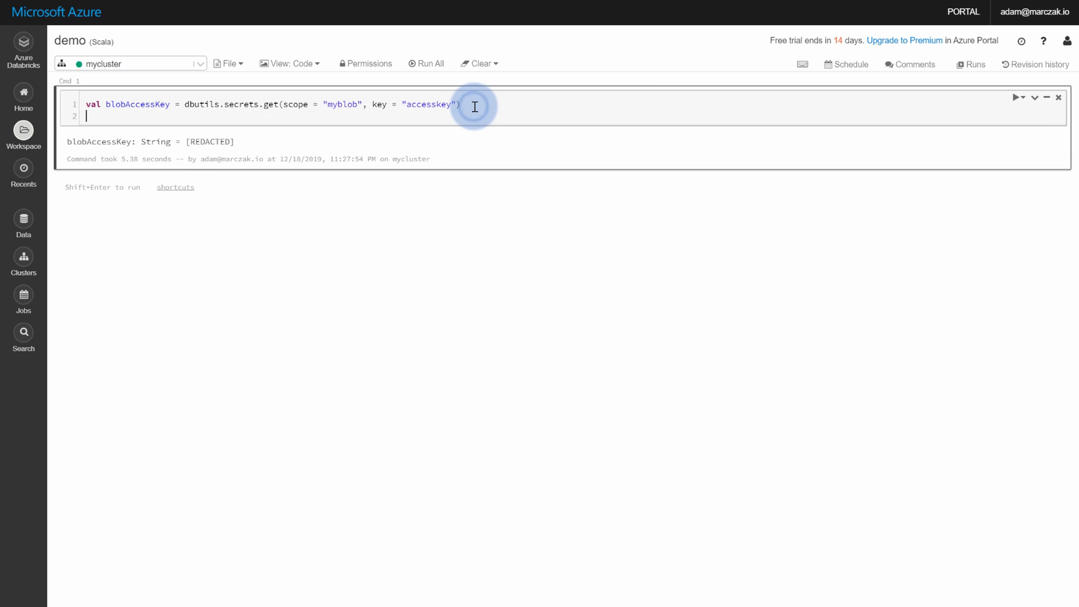
Step: Add a plain val insecure = "123" and run it to compare the unredacted output
{"action": "type", "text": "val insecure = \"123"}
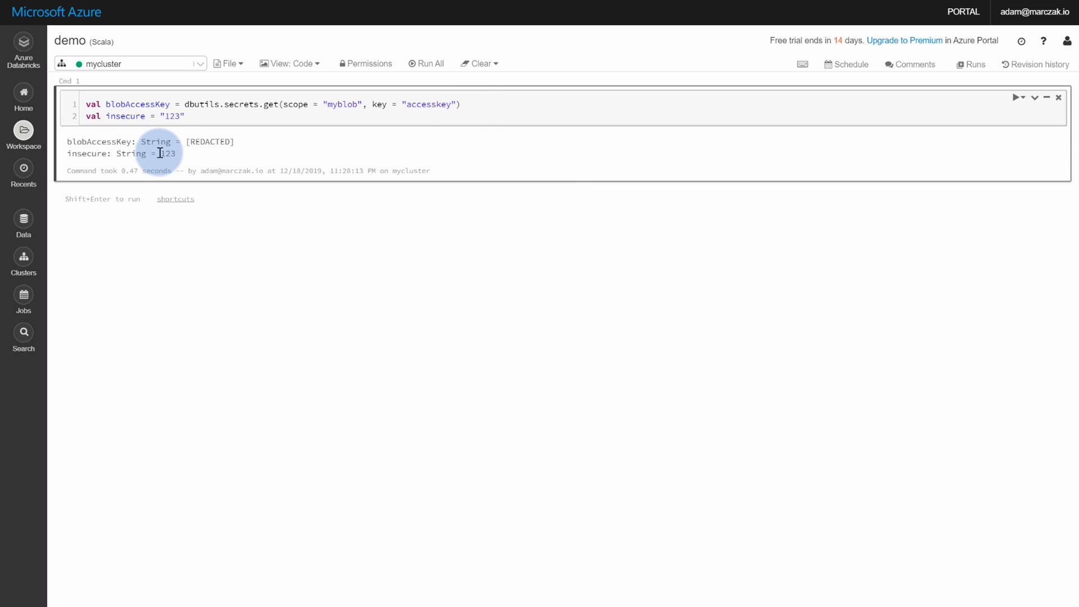
{"action": "double_click", "coordinate": [213, 142]}
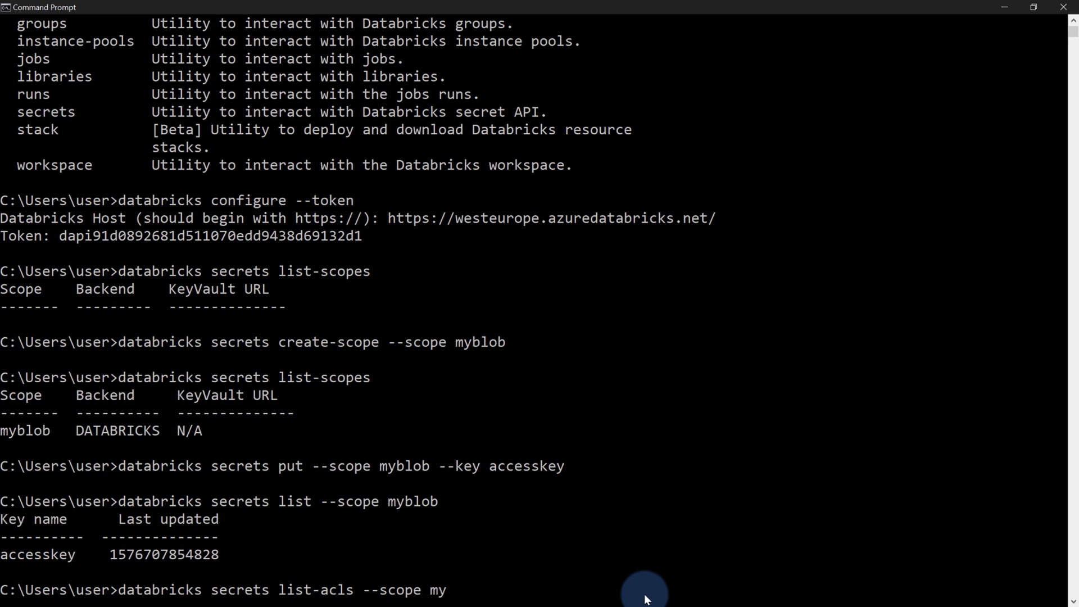
Step: Run databricks secrets list-acls --scope myblob and begin a put-acl command for principal datascience
{"action": "type", "text": "blob"}
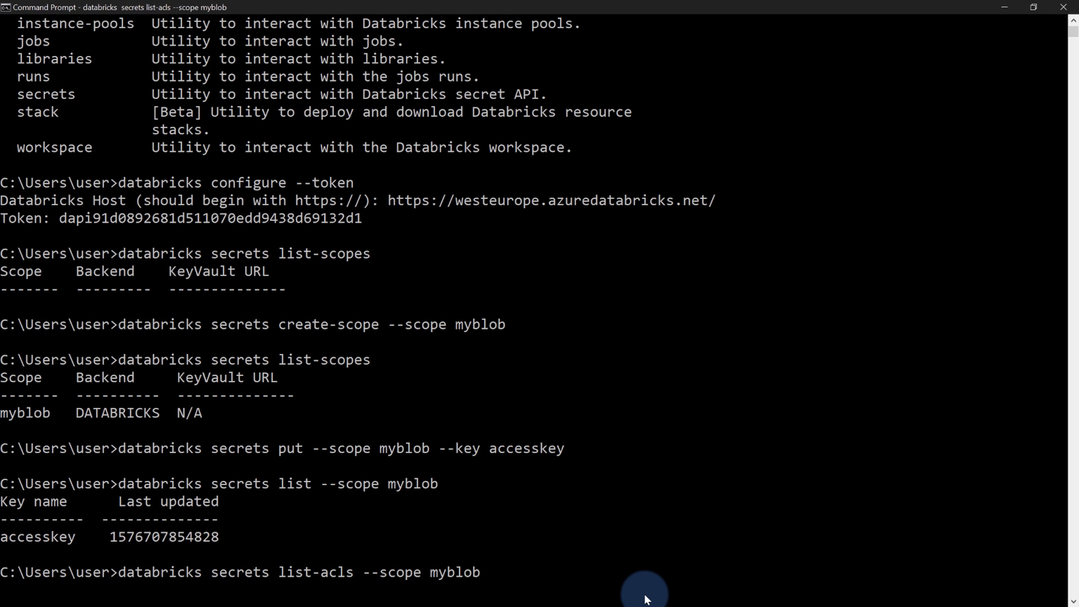
{"action": "key", "text": "enter"}
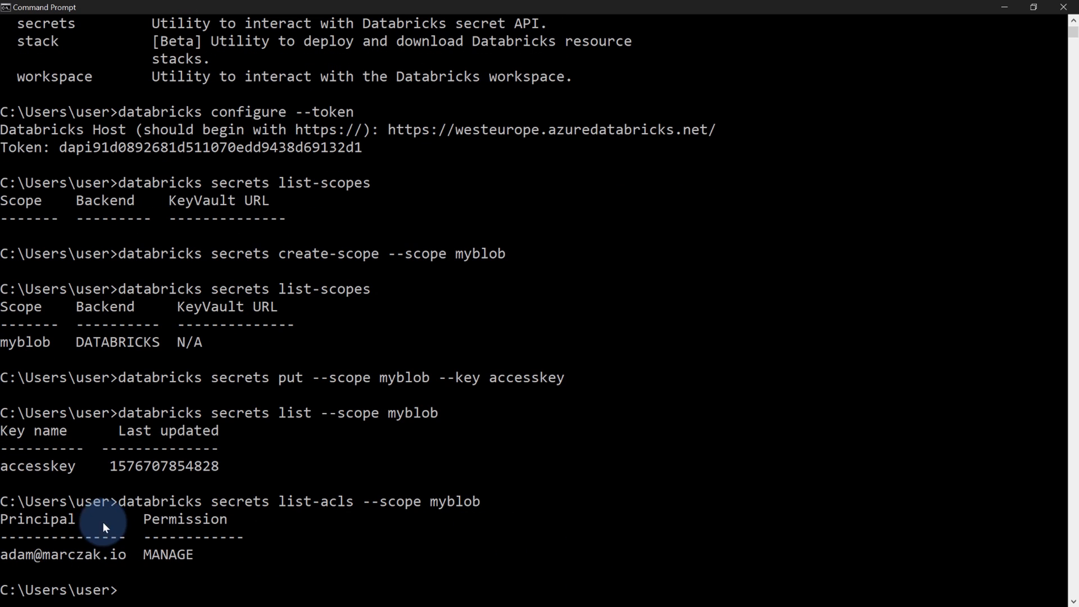
{"action": "mouse_move", "coordinate": [146, 564]}
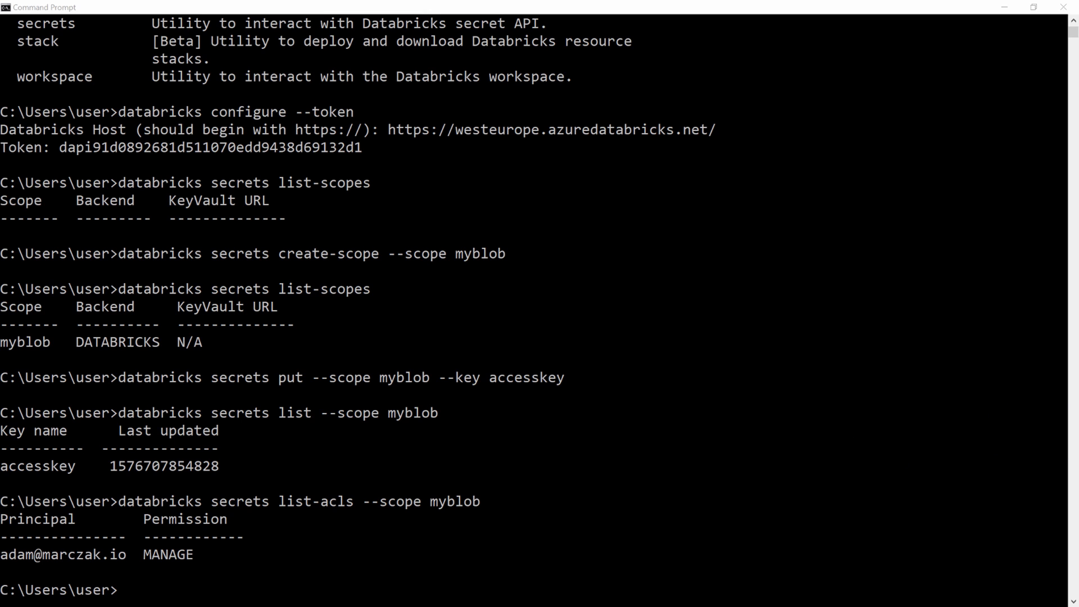
{"action": "type", "text": "databricks secrets put-acl --scope <scope-name> --principal datascience --permission READ"}
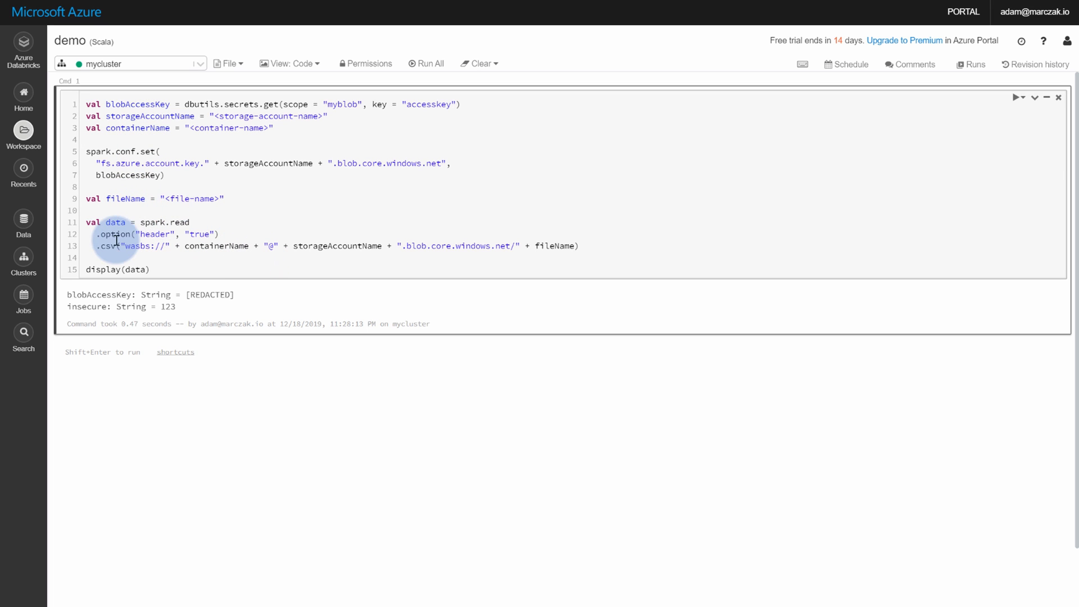
{"action": "mouse_move", "coordinate": [282, 246]}
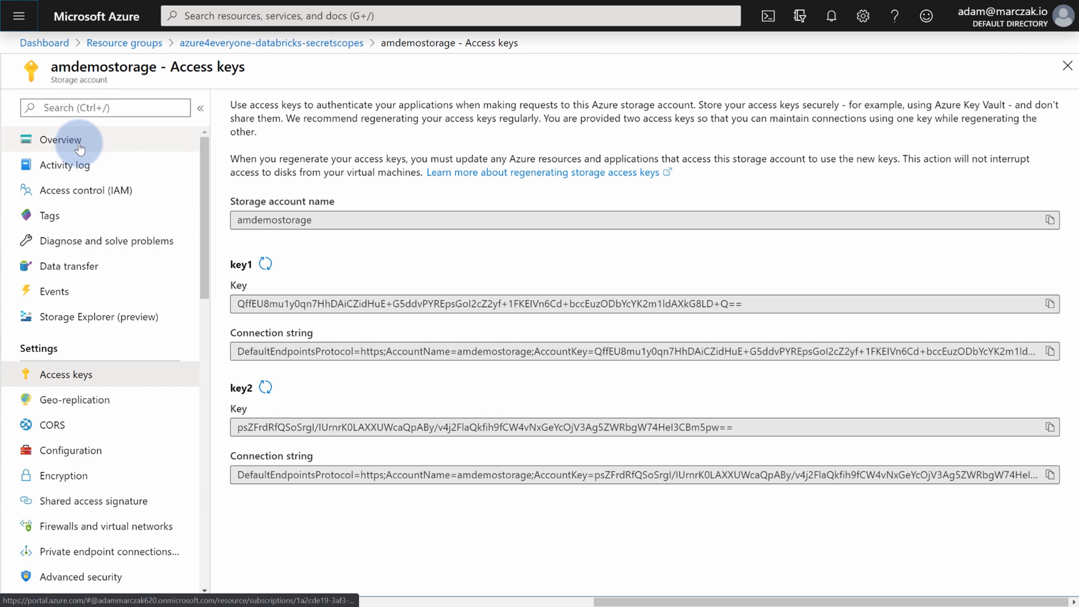
Step: Create a private container named demo in the amdemostorage account
{"action": "left_click", "coordinate": [60, 140]}
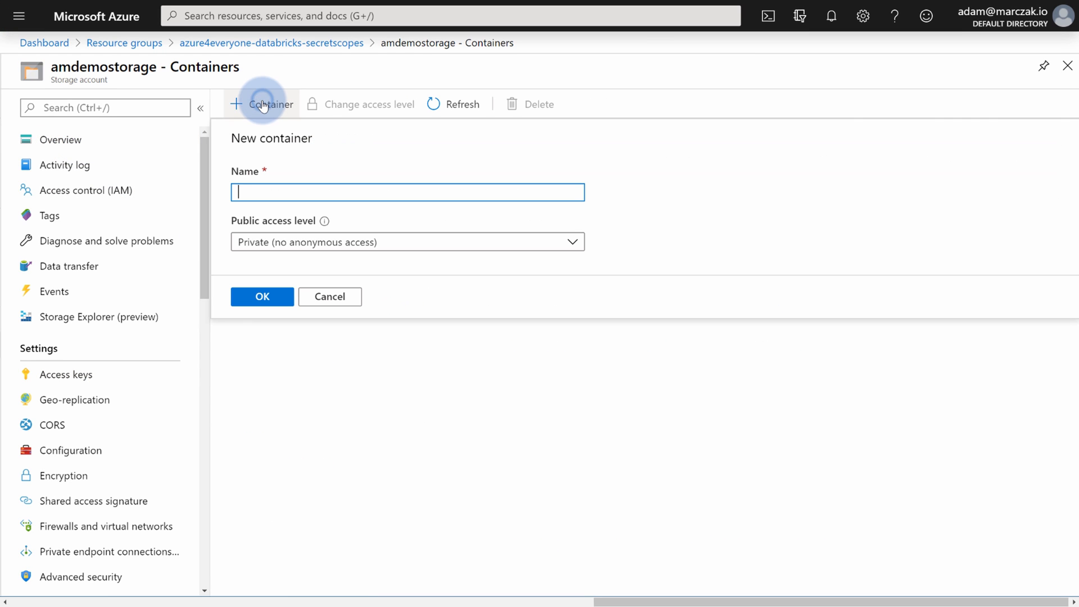
{"action": "type", "text": "demo"}
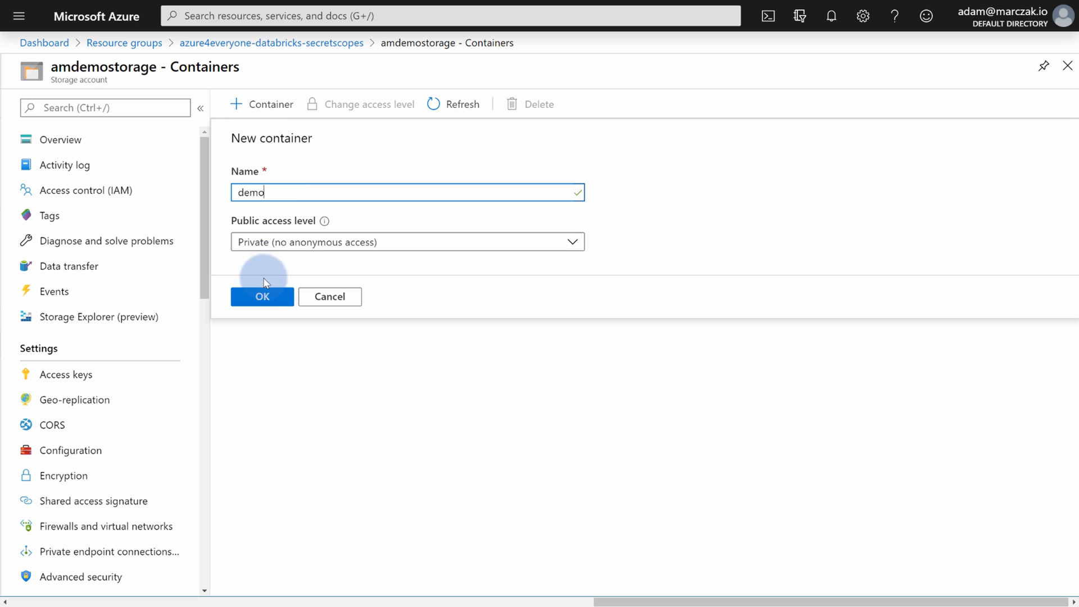
{"action": "left_click", "coordinate": [262, 295]}
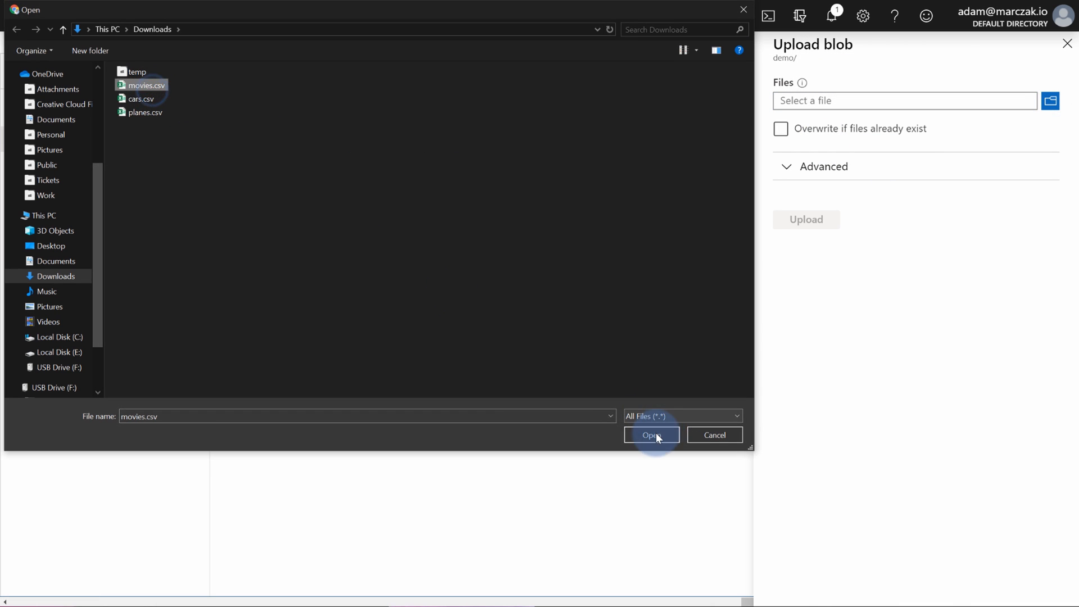
Step: Upload movies.csv into the demo container and grab the storage account name amdemostorage
{"action": "left_click", "coordinate": [651, 434]}
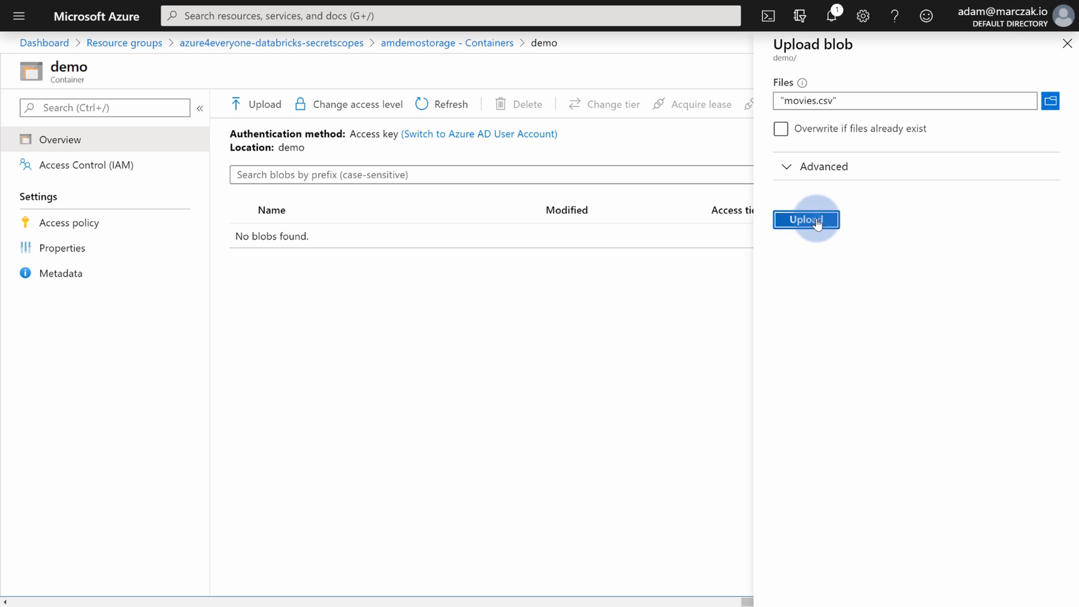
{"action": "left_click", "coordinate": [805, 219]}
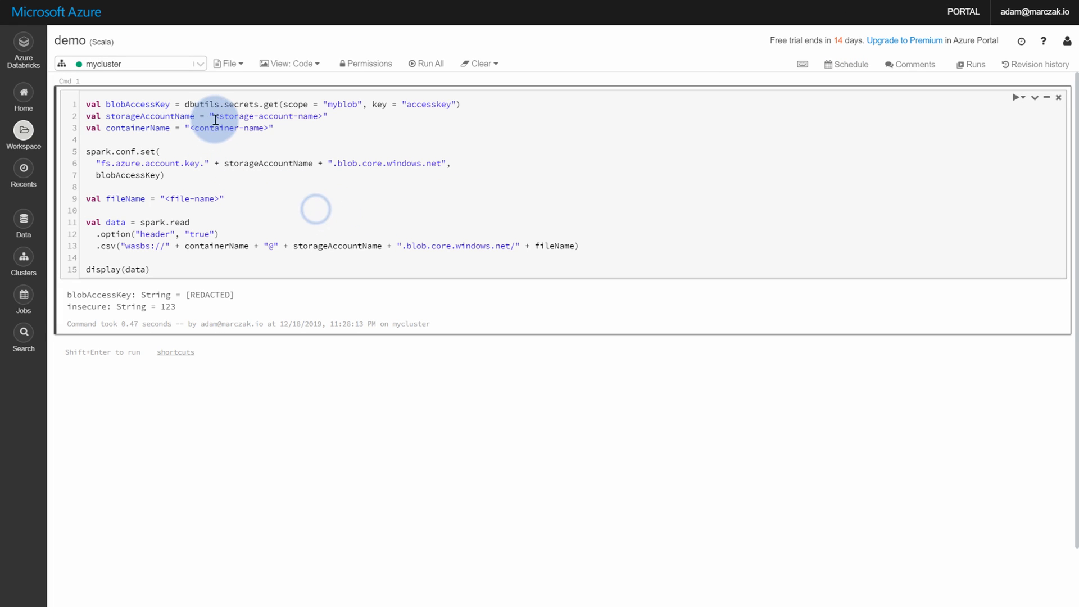
{"action": "mouse_move", "coordinate": [272, 146]}
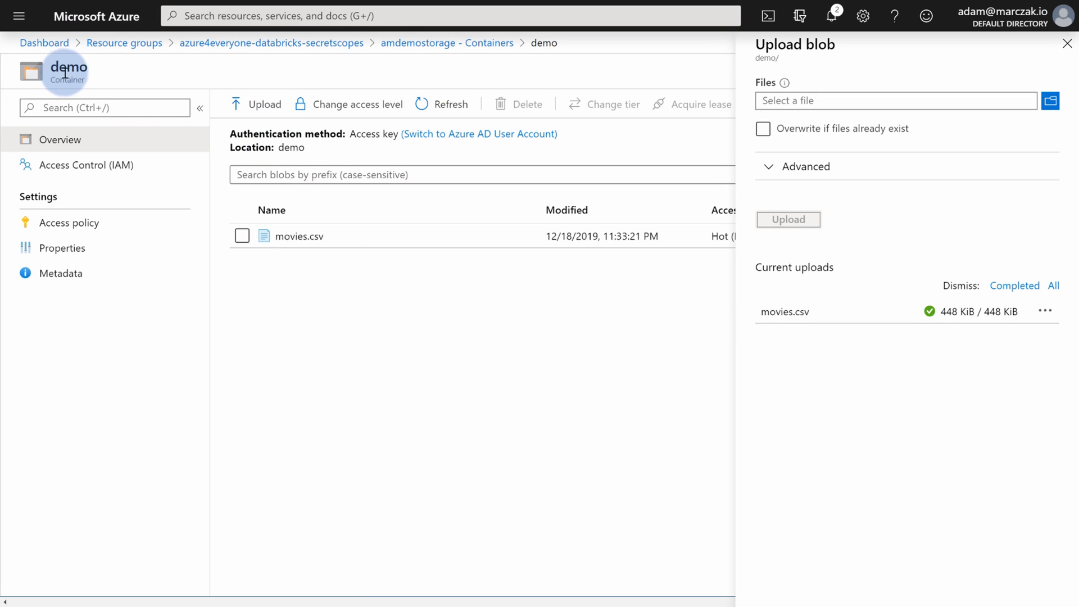
{"action": "left_click", "coordinate": [446, 43]}
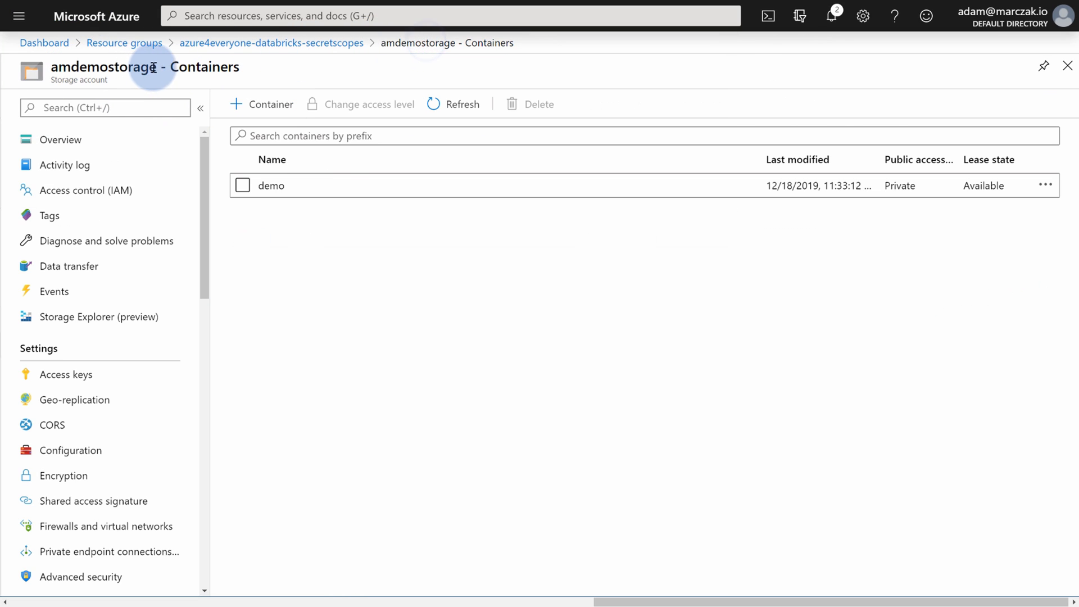
{"action": "double_click", "coordinate": [102, 66]}
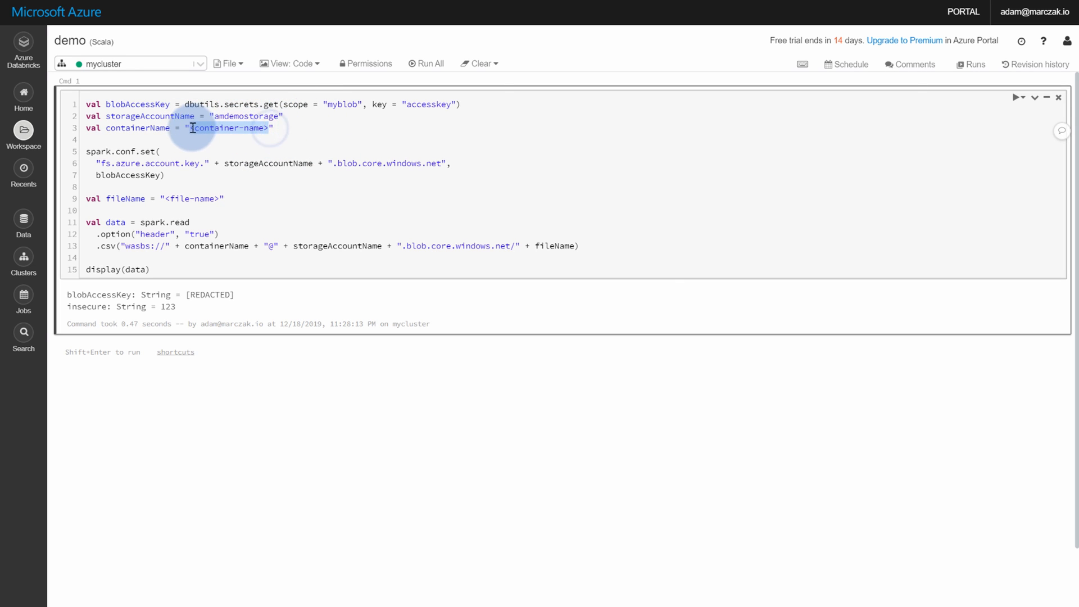
Step: Fill in the demo container and movies.csv file name, then run the cell to display the movies table
{"action": "type", "text": "demo"}
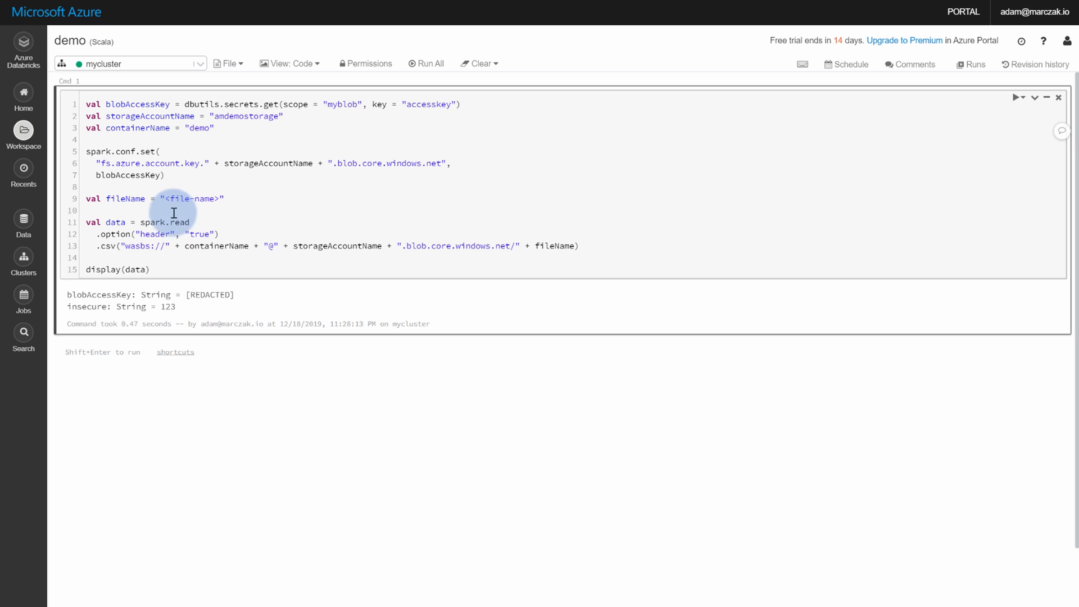
{"action": "double_click", "coordinate": [191, 198]}
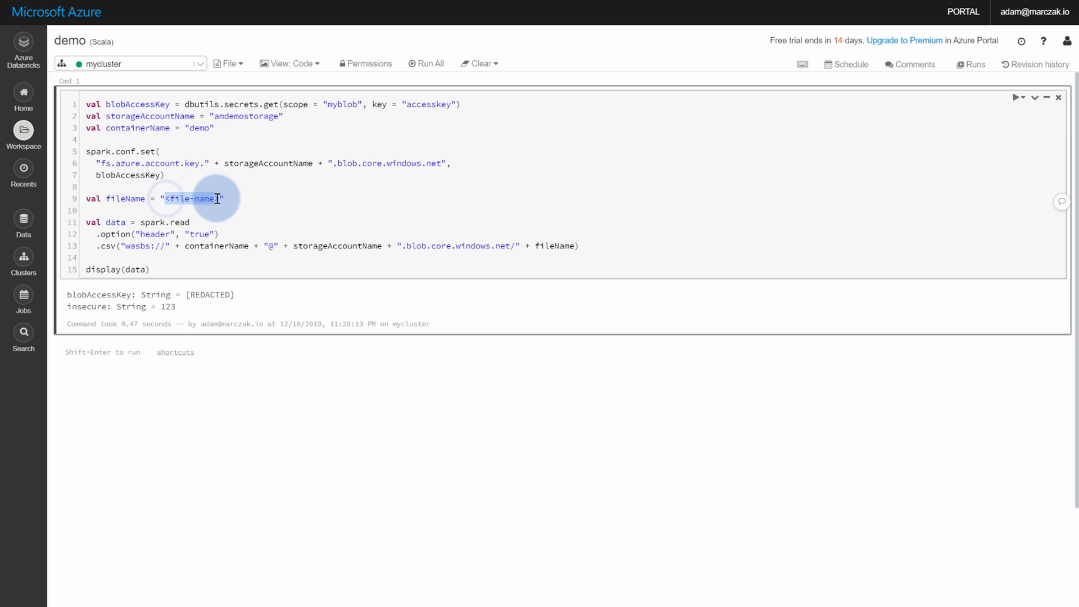
{"action": "type", "text": "movies"}
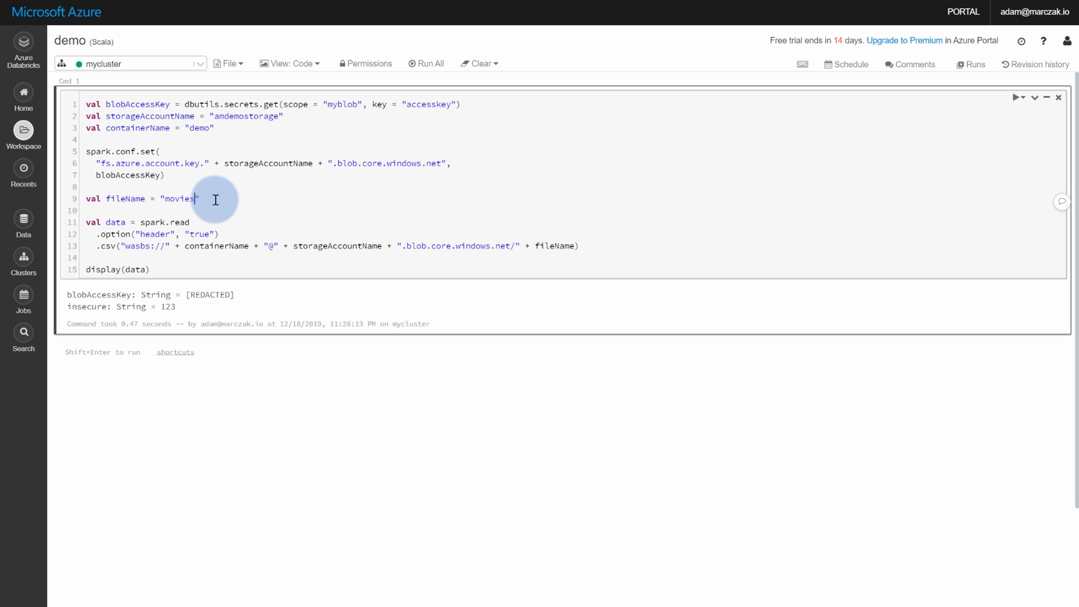
{"action": "type", "text": ".csv"}
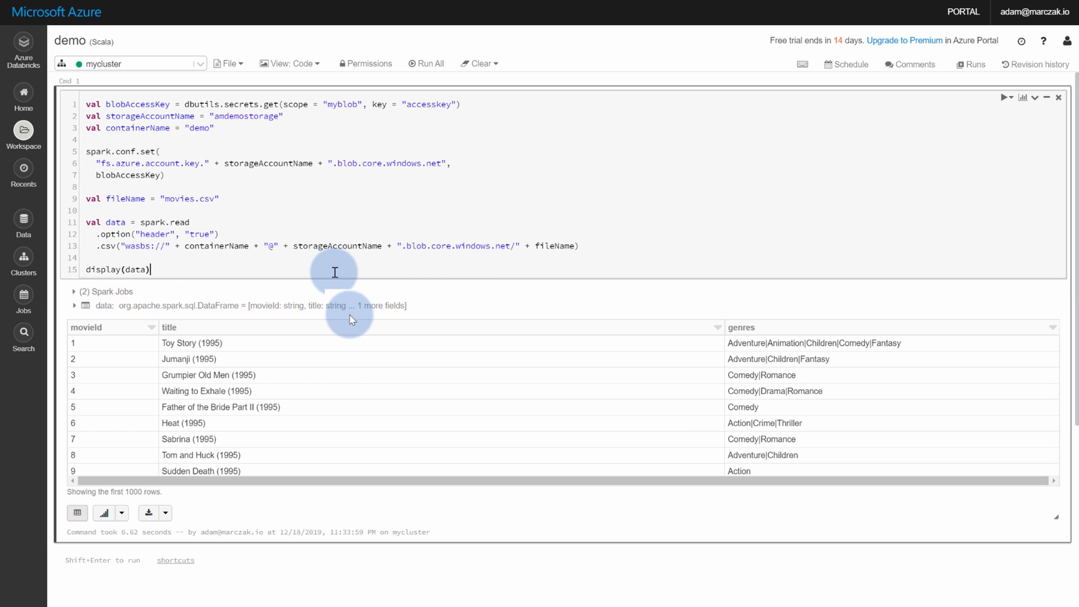
{"action": "mouse_move", "coordinate": [324, 246]}
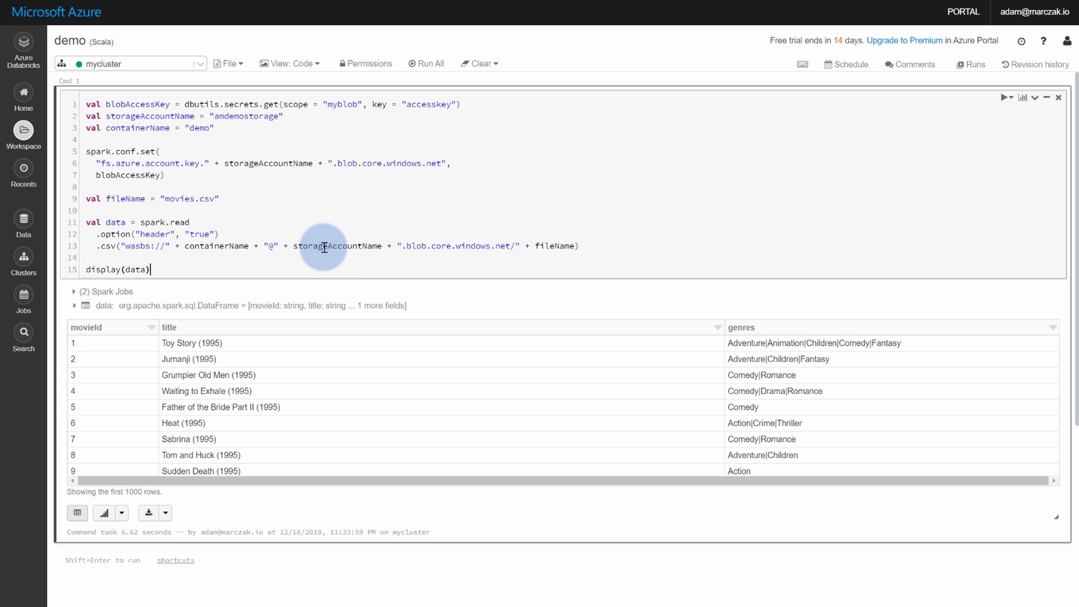
{"action": "left_click", "coordinate": [468, 105]}
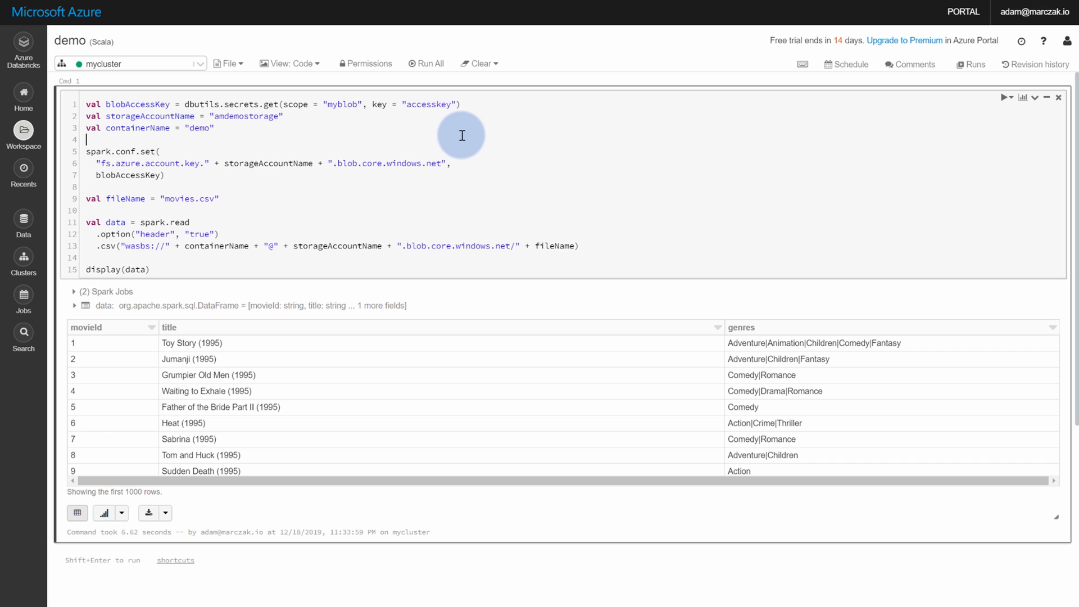
{"action": "mouse_move", "coordinate": [791, 302]}
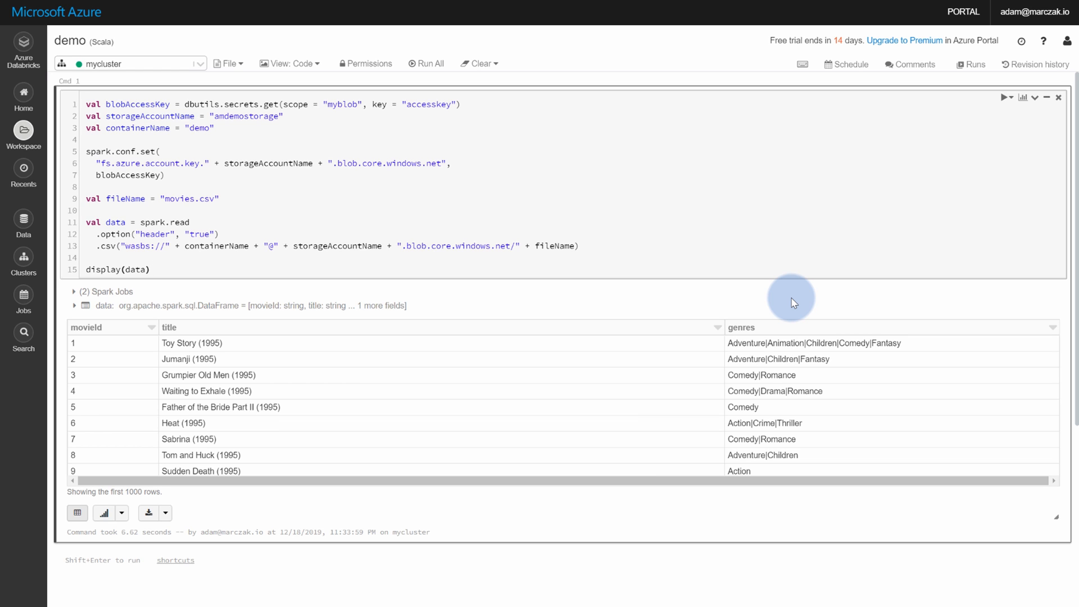
{"action": "mouse_move", "coordinate": [739, 302]}
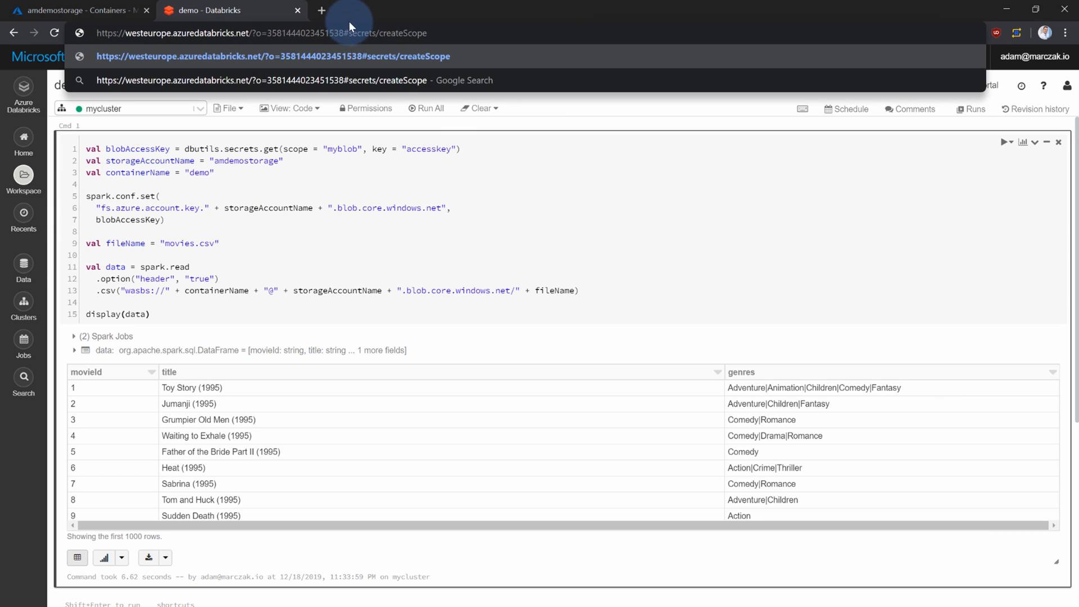
Step: Enter myblobkv as the new secret scope name, then switch to the Azure portal
{"action": "double_click", "coordinate": [401, 32]}
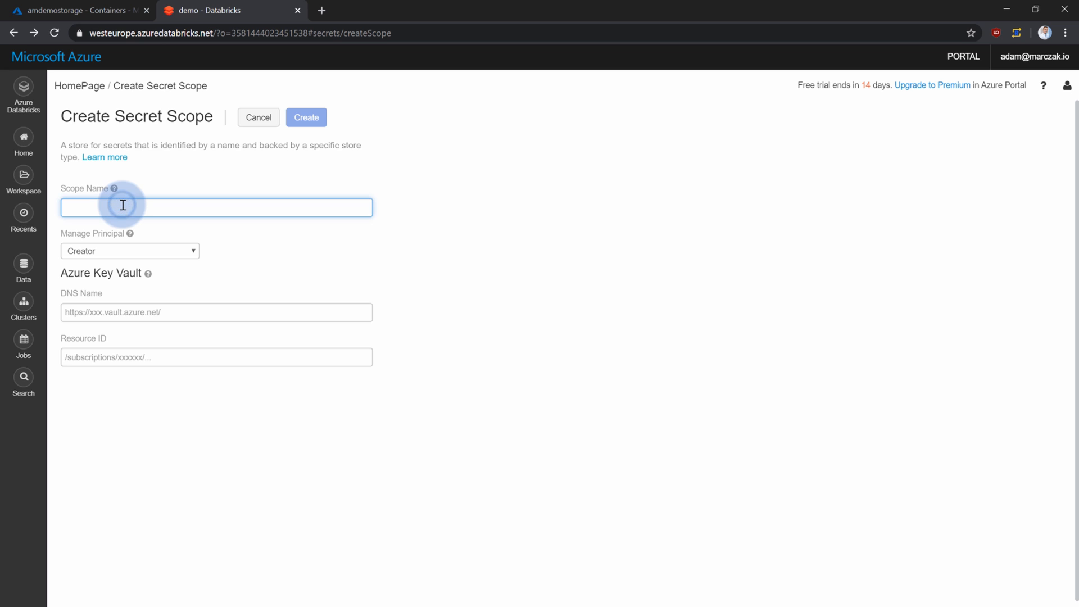
{"action": "type", "text": "myblobkv"}
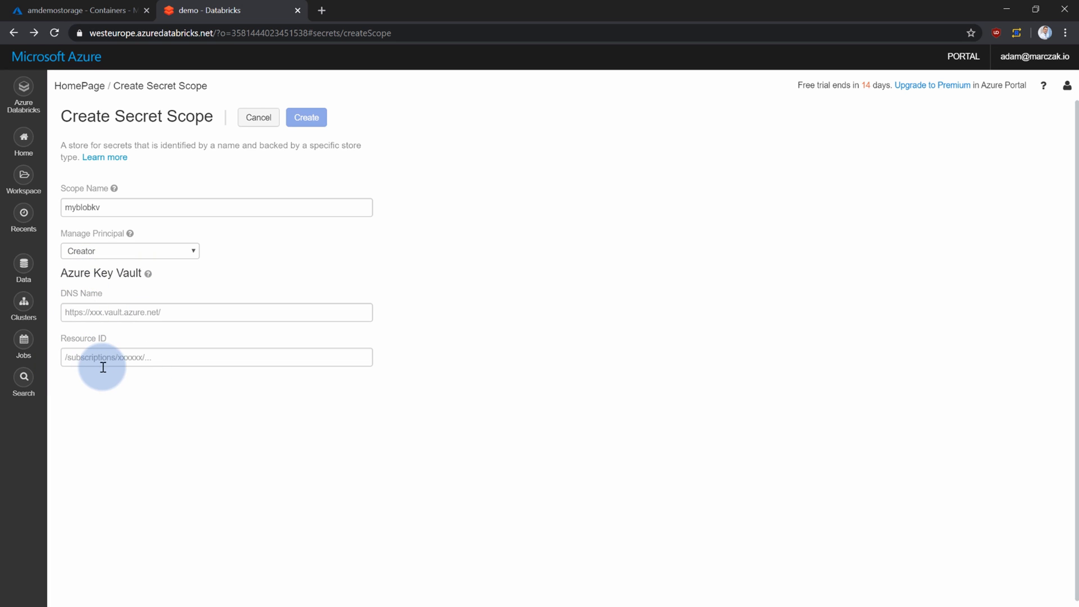
{"action": "mouse_move", "coordinate": [168, 77]}
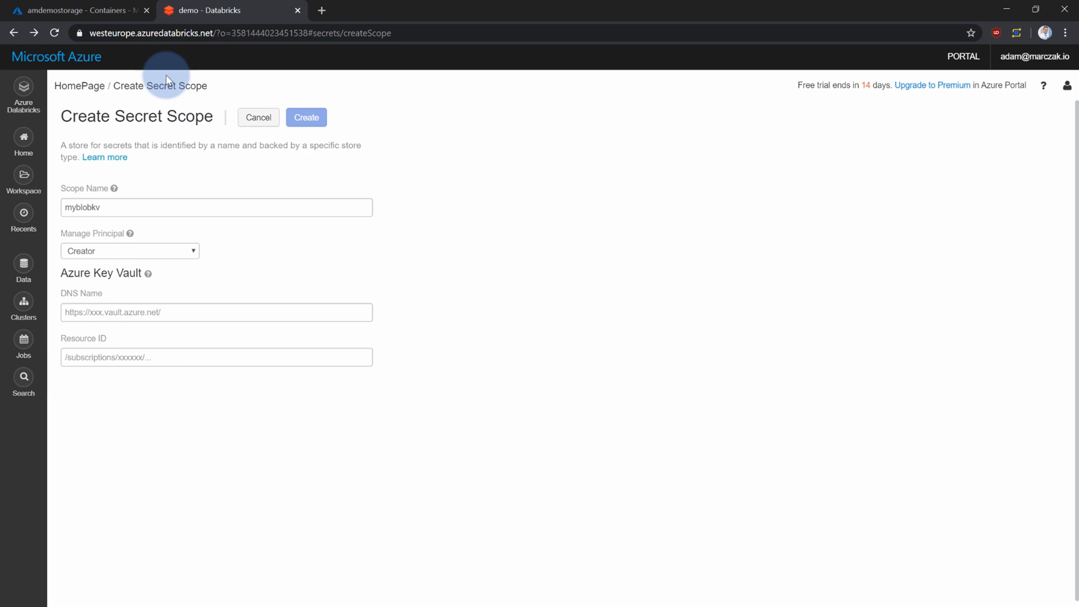
{"action": "left_click", "coordinate": [79, 10]}
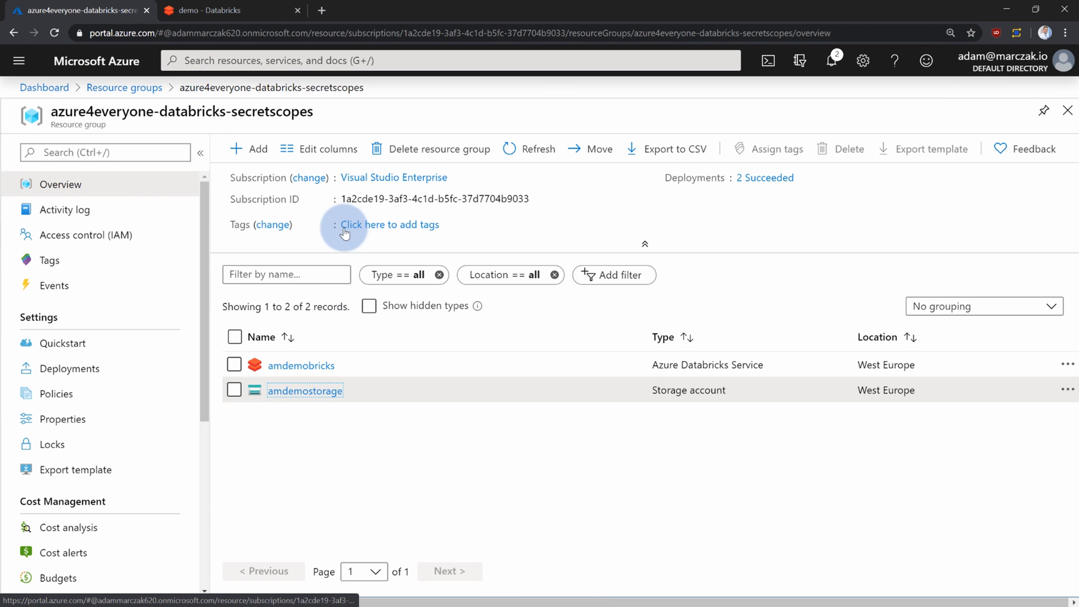
Step: Start creating a new Key Vault resource from the portal marketplace
{"action": "left_click", "coordinate": [20, 61]}
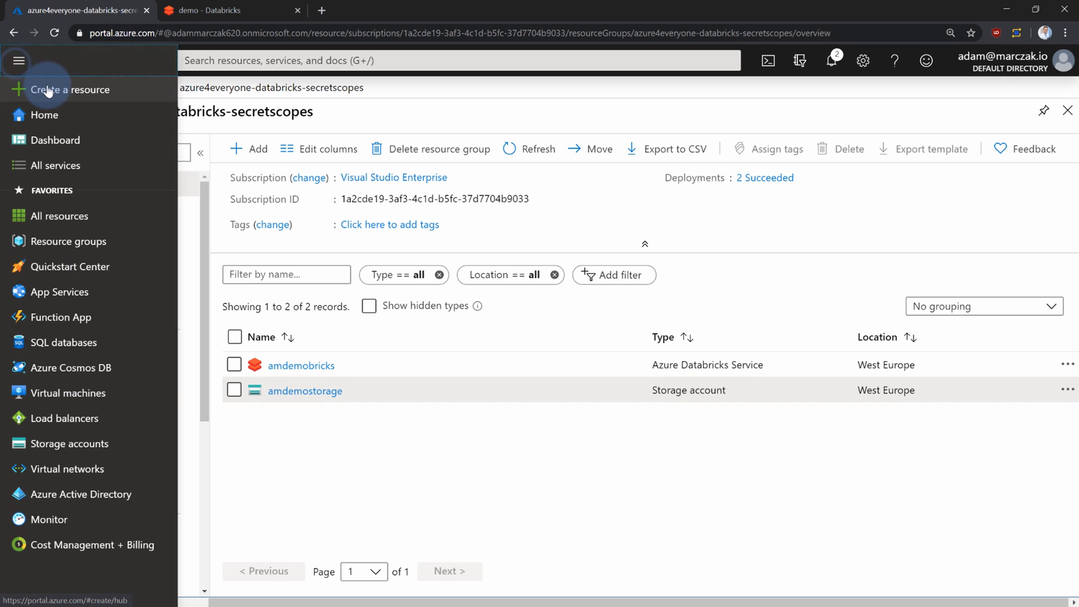
{"action": "left_click", "coordinate": [74, 90]}
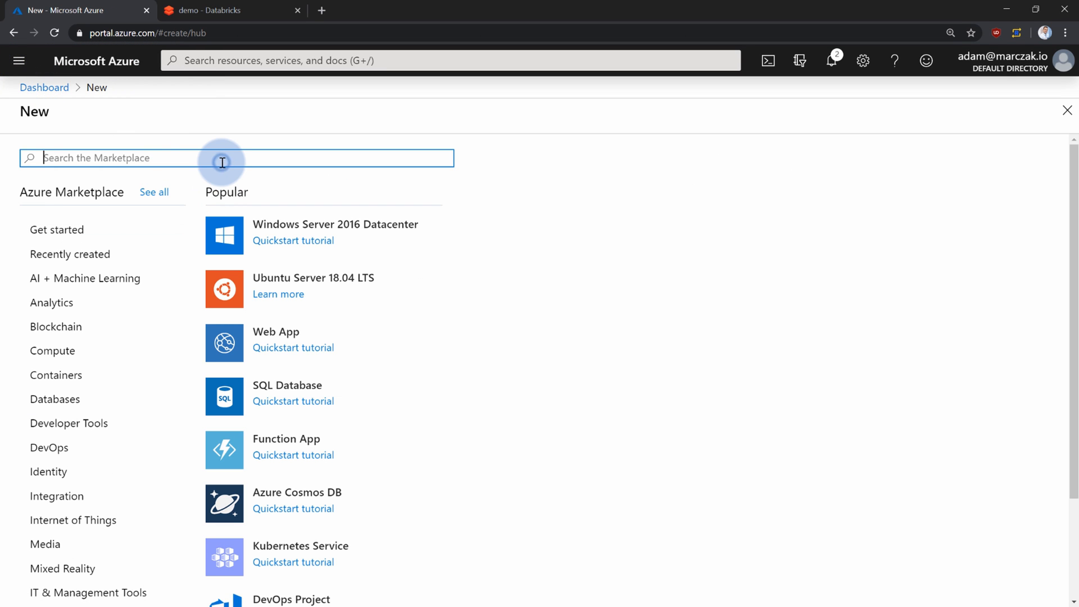
{"action": "type", "text": "key vault"}
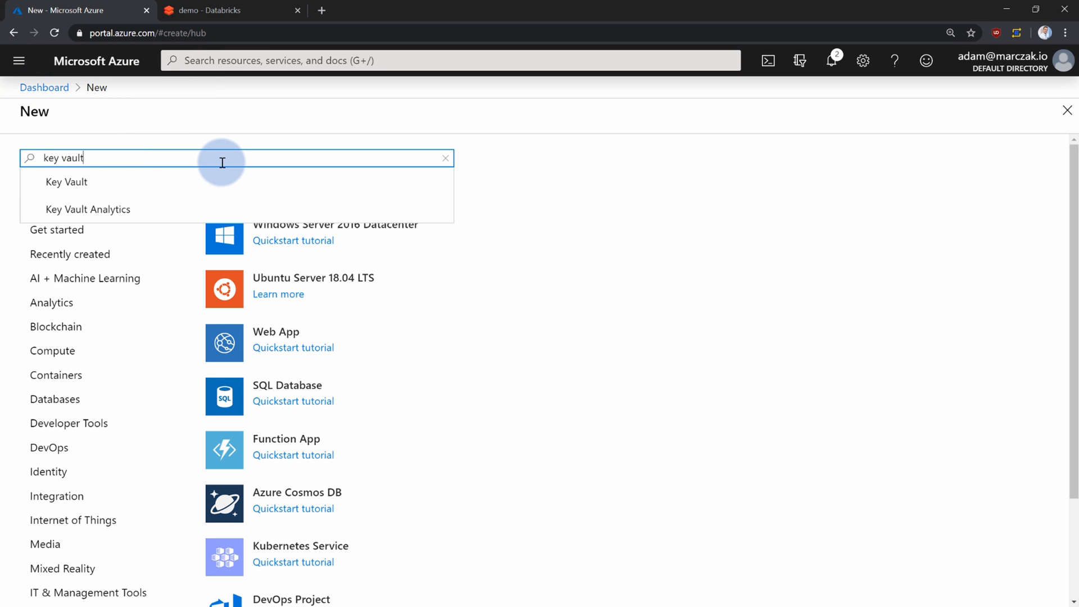
{"action": "left_click", "coordinate": [66, 182]}
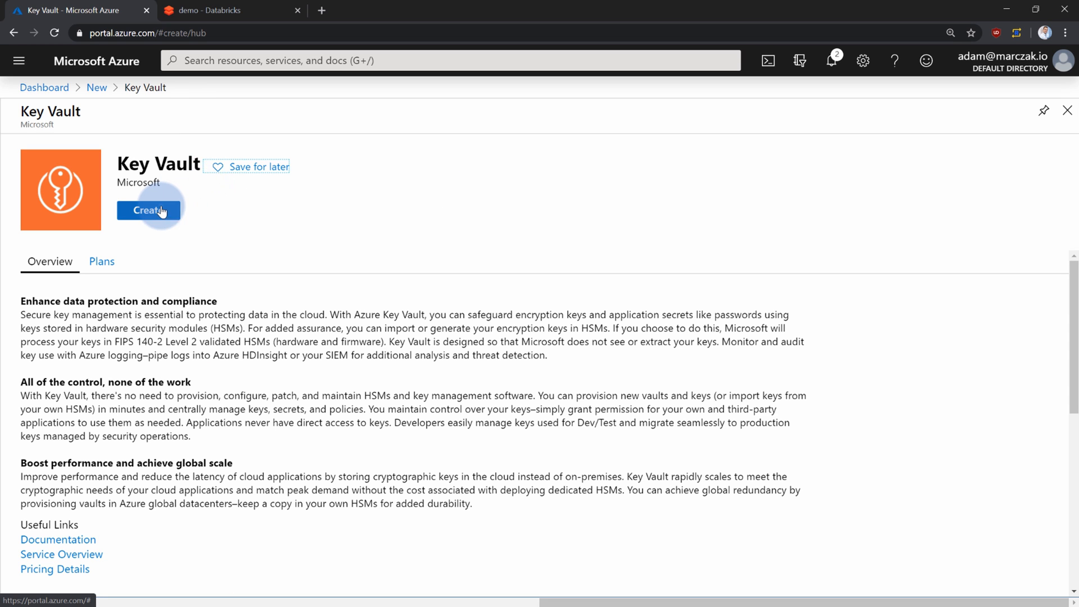
{"action": "left_click", "coordinate": [148, 210]}
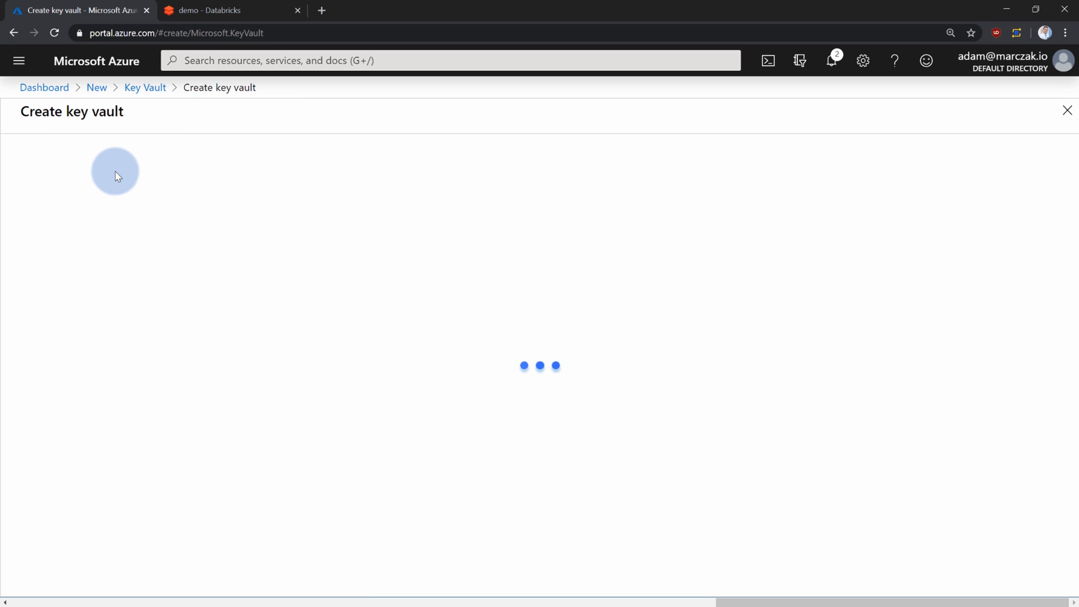
Step: Deploy key vault amkvdemo in West Europe under the azure4everyone-databricks-secretscopes resource group
{"action": "left_click", "coordinate": [405, 349]}
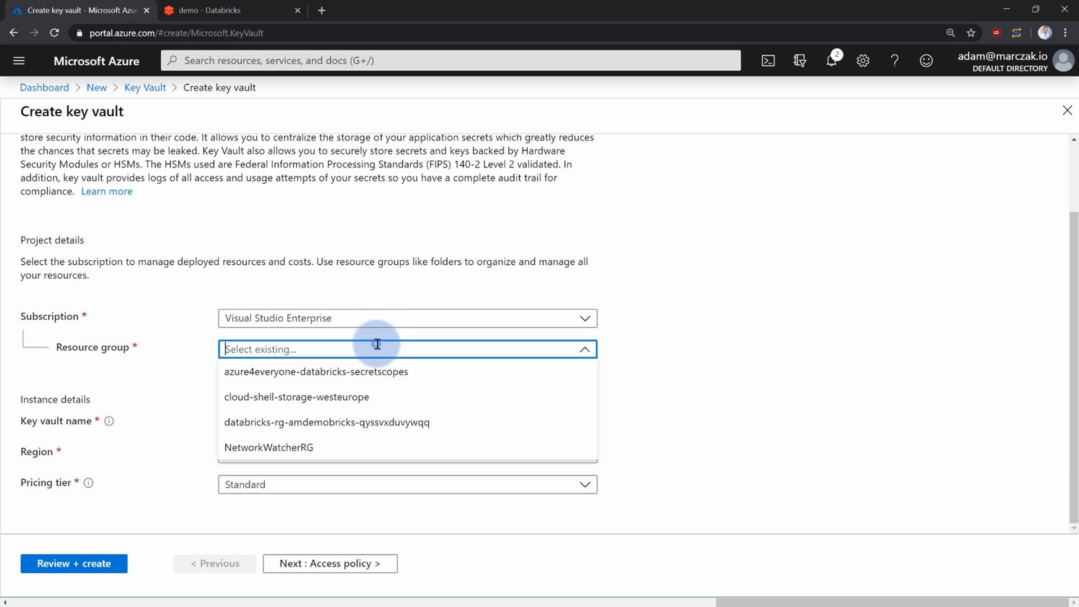
{"action": "left_click", "coordinate": [316, 372]}
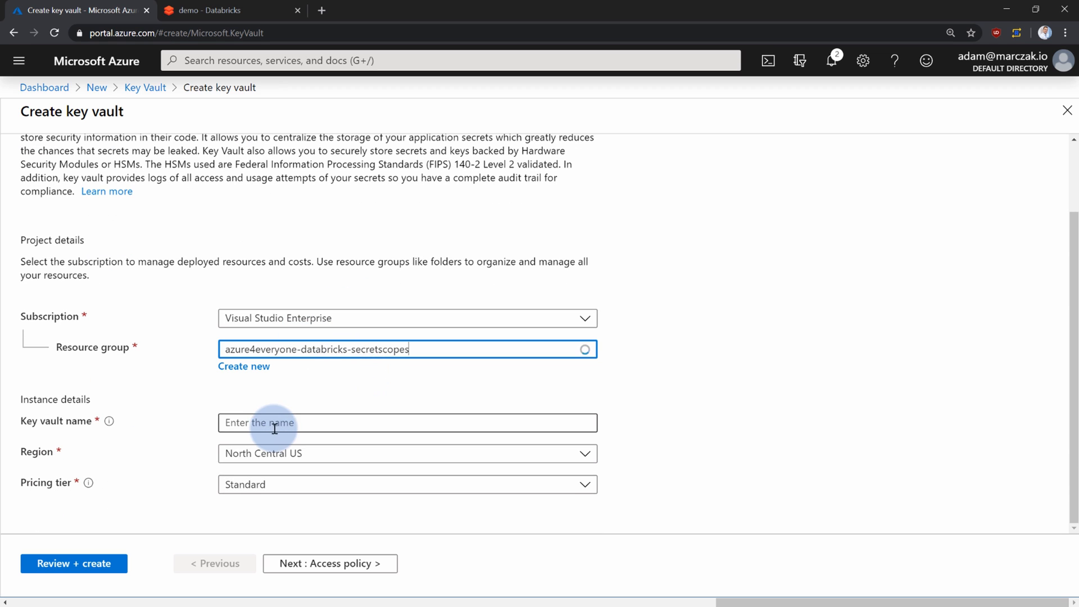
{"action": "type", "text": "amkvdemo"}
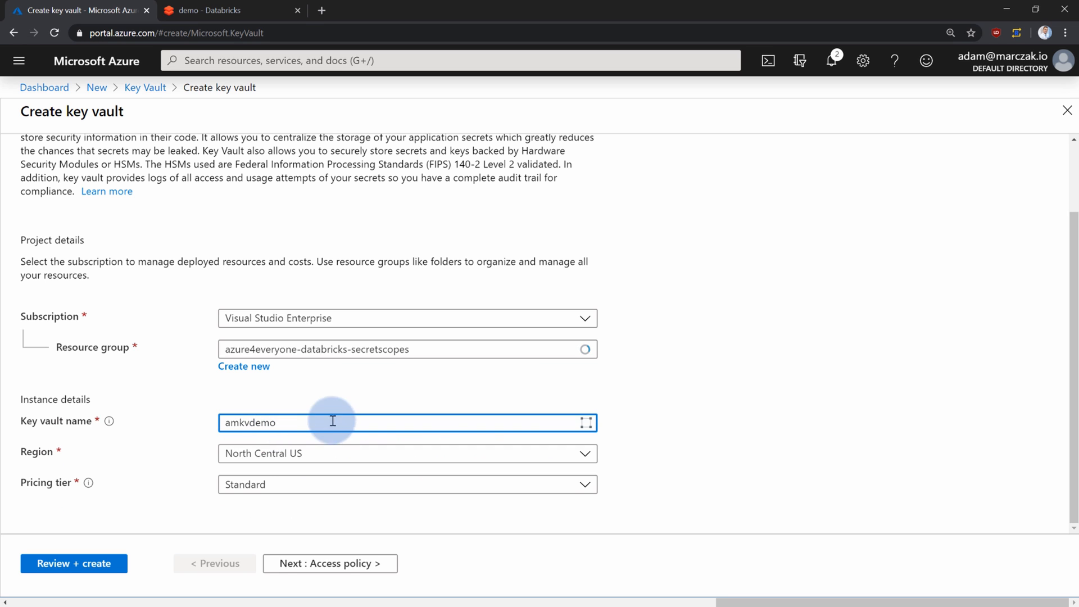
{"action": "left_click", "coordinate": [584, 454]}
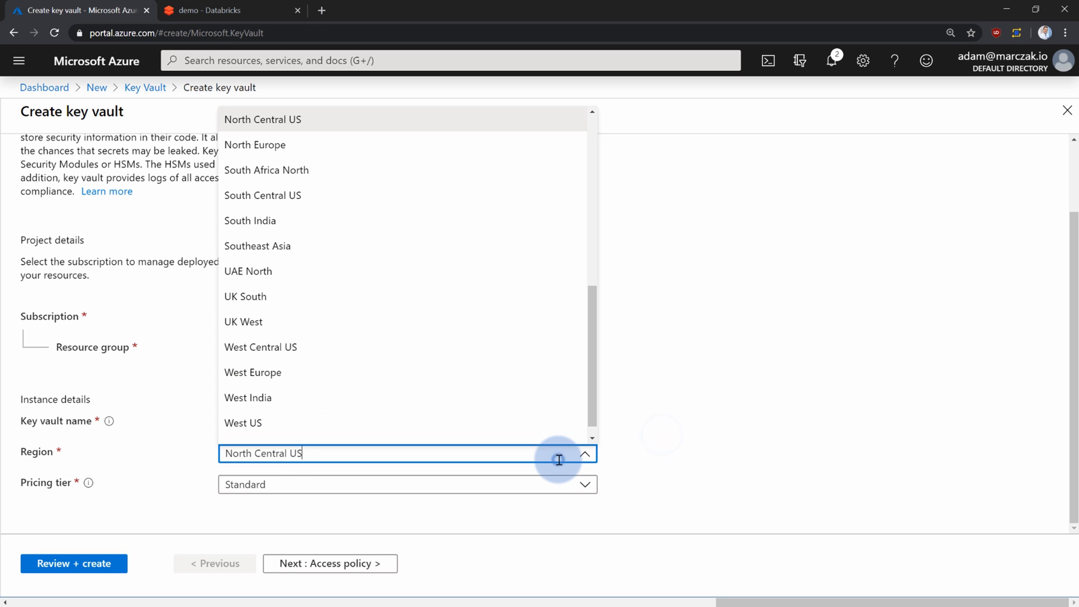
{"action": "type", "text": "west"}
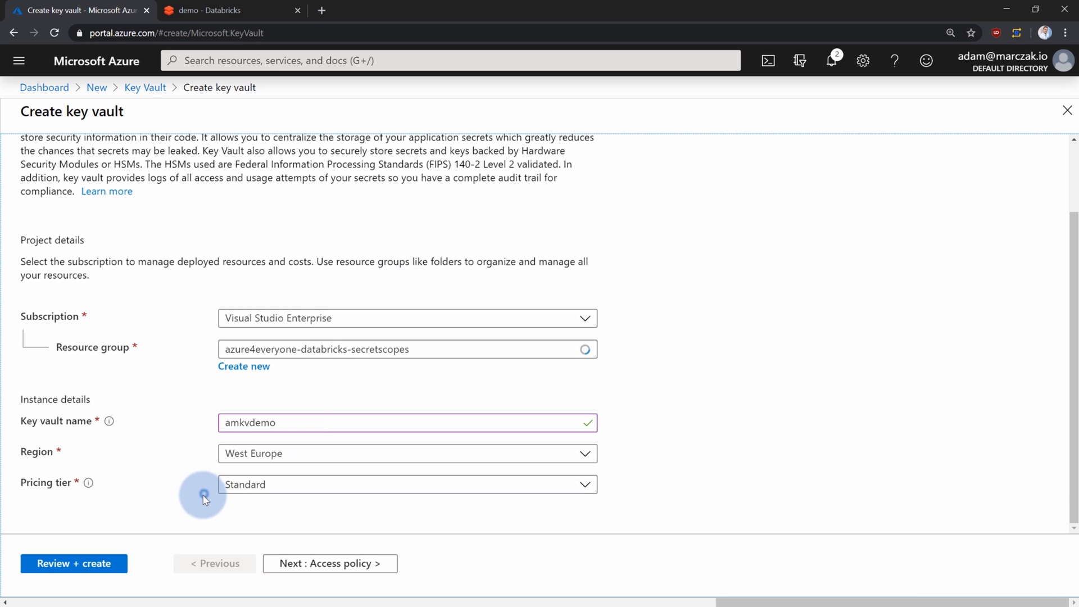
{"action": "left_click", "coordinate": [75, 563]}
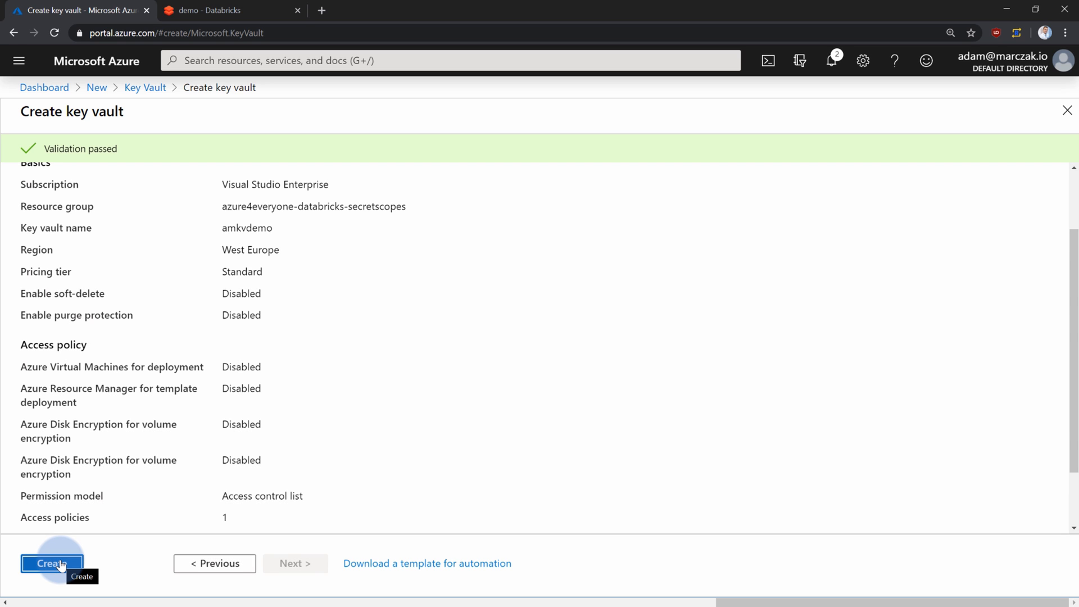
{"action": "left_click", "coordinate": [51, 564]}
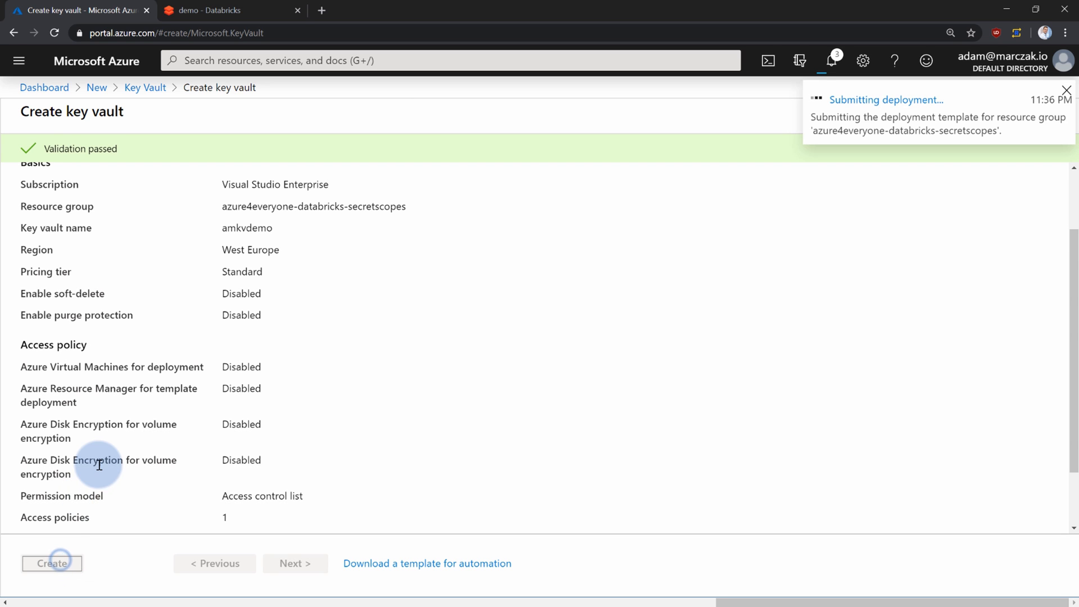
{"action": "left_click", "coordinate": [52, 563]}
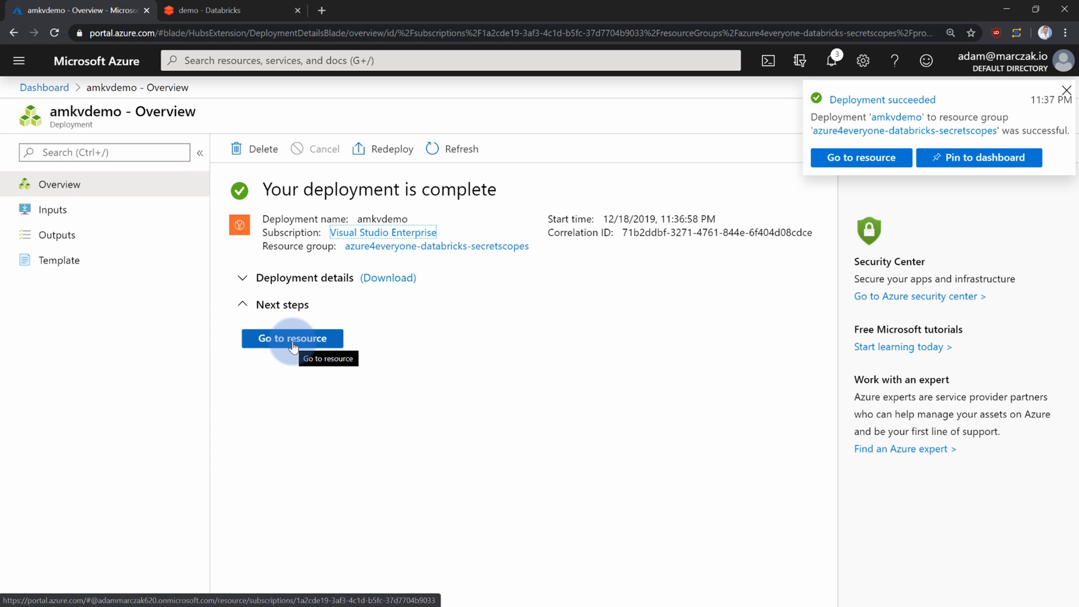
{"action": "left_click", "coordinate": [292, 339]}
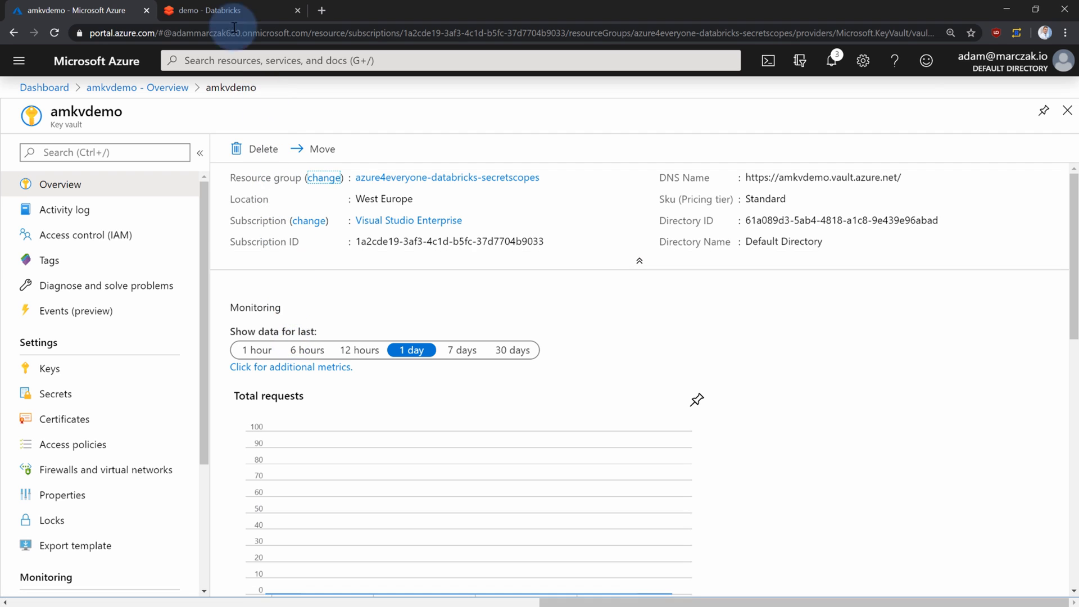
{"action": "left_click", "coordinate": [207, 10]}
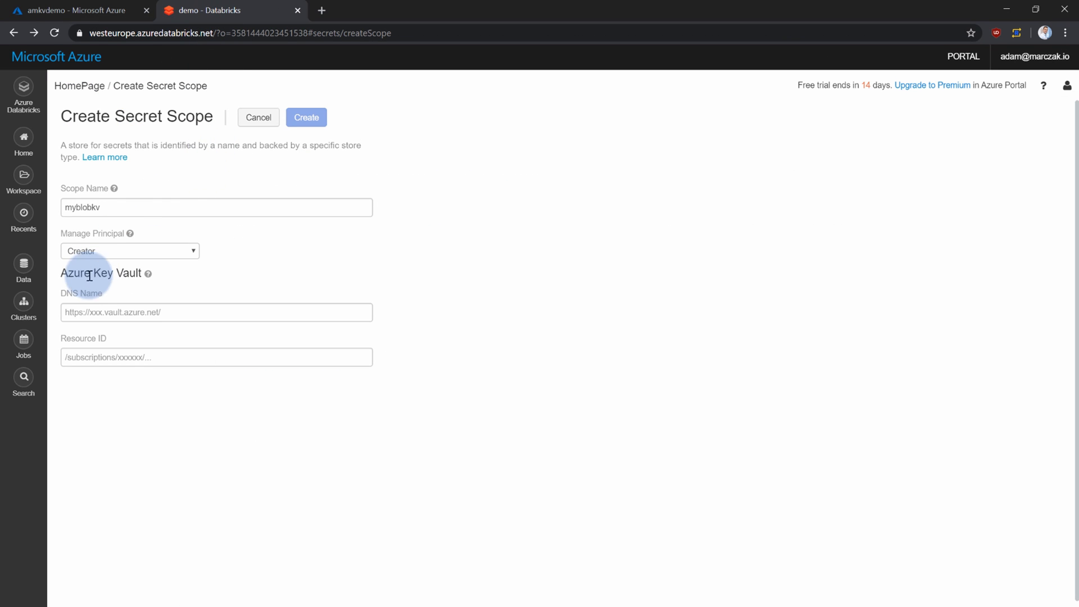
{"action": "double_click", "coordinate": [82, 339]}
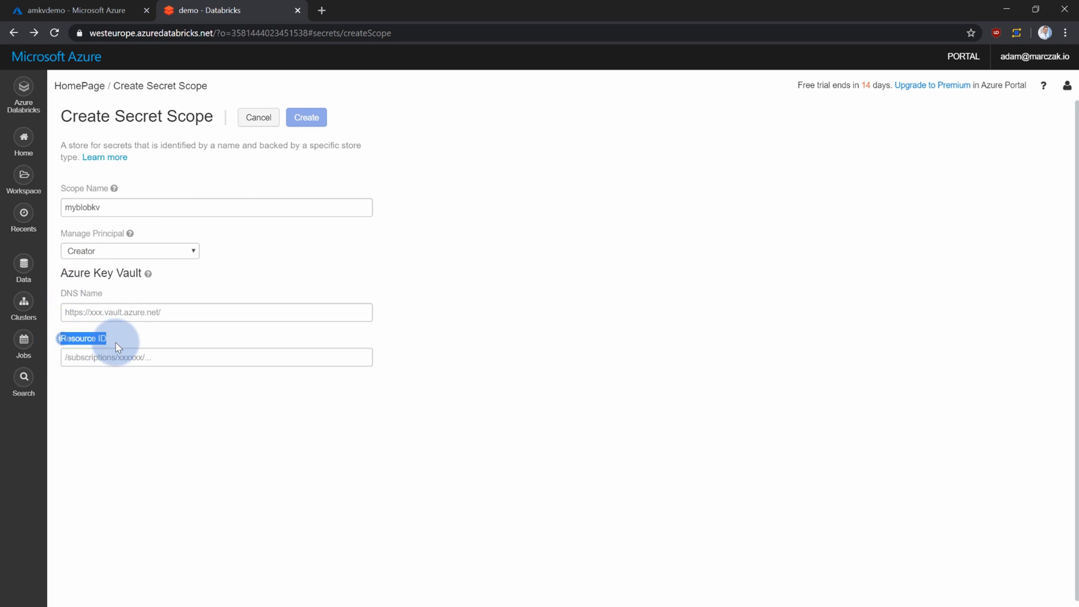
{"action": "left_click", "coordinate": [75, 10]}
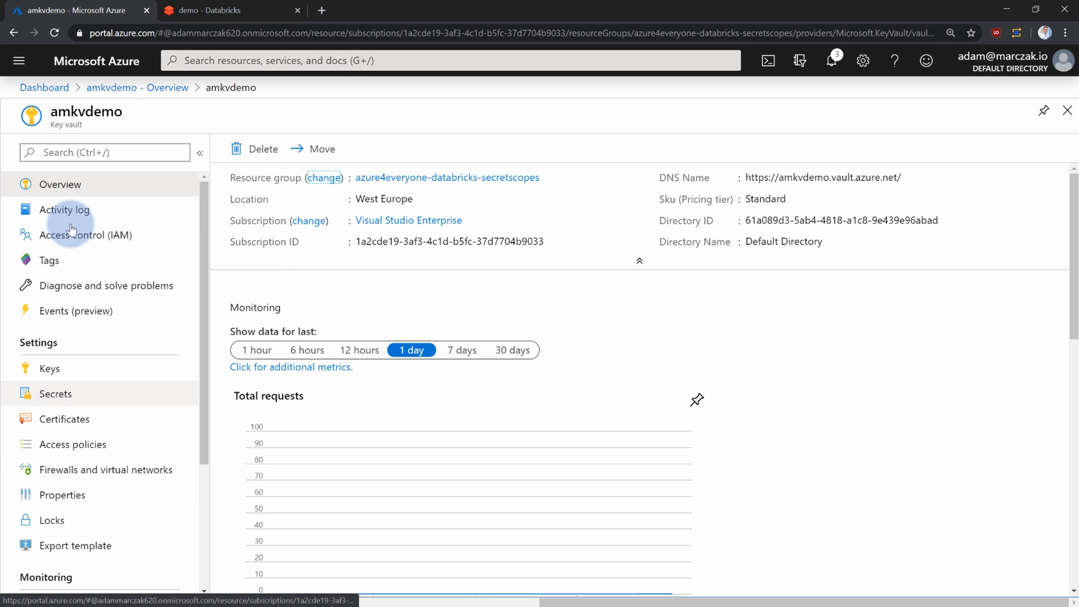
{"action": "mouse_move", "coordinate": [72, 495]}
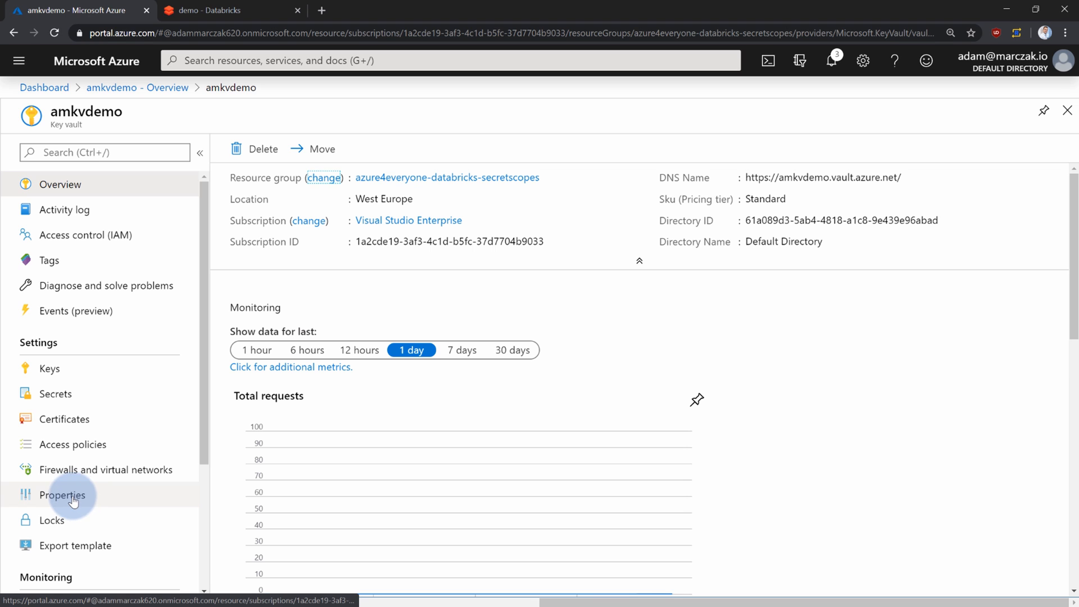
{"action": "left_click", "coordinate": [63, 494]}
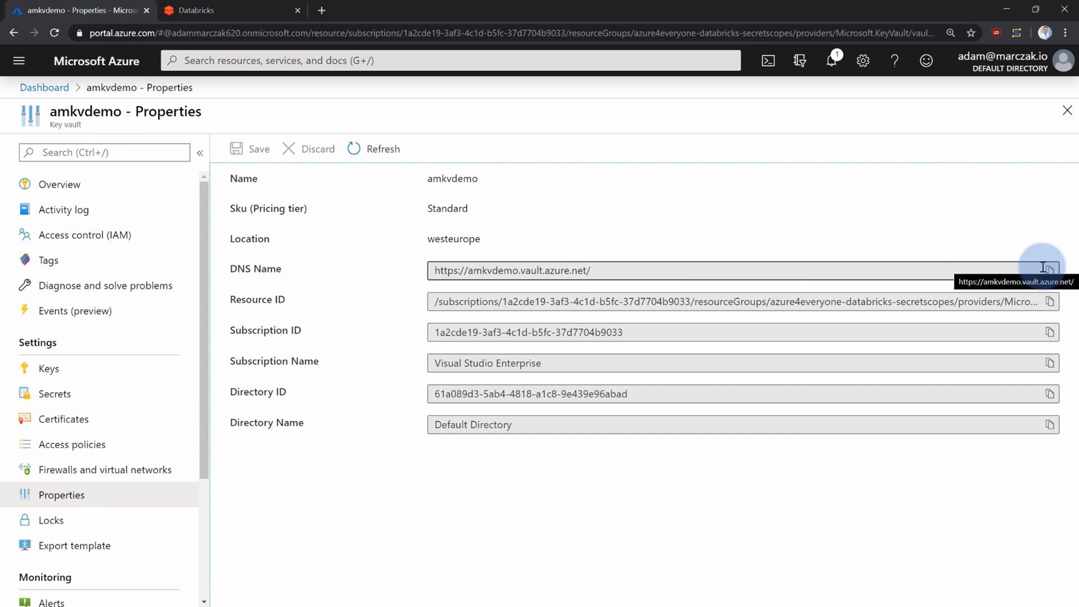
{"action": "left_click", "coordinate": [227, 10]}
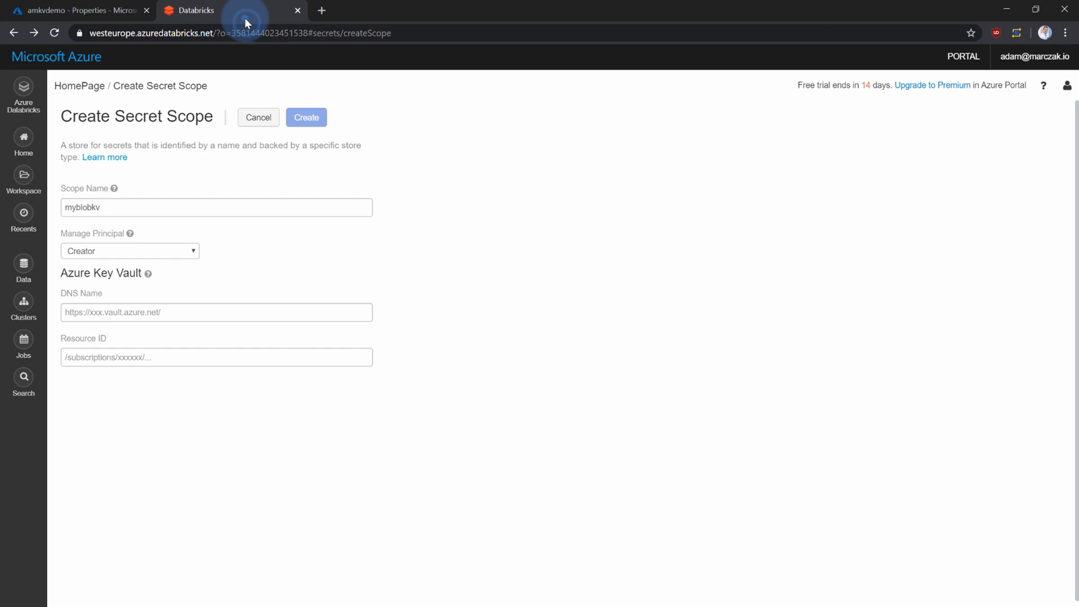
{"action": "type", "text": "https://amkvdemo.vault.azure.net/"}
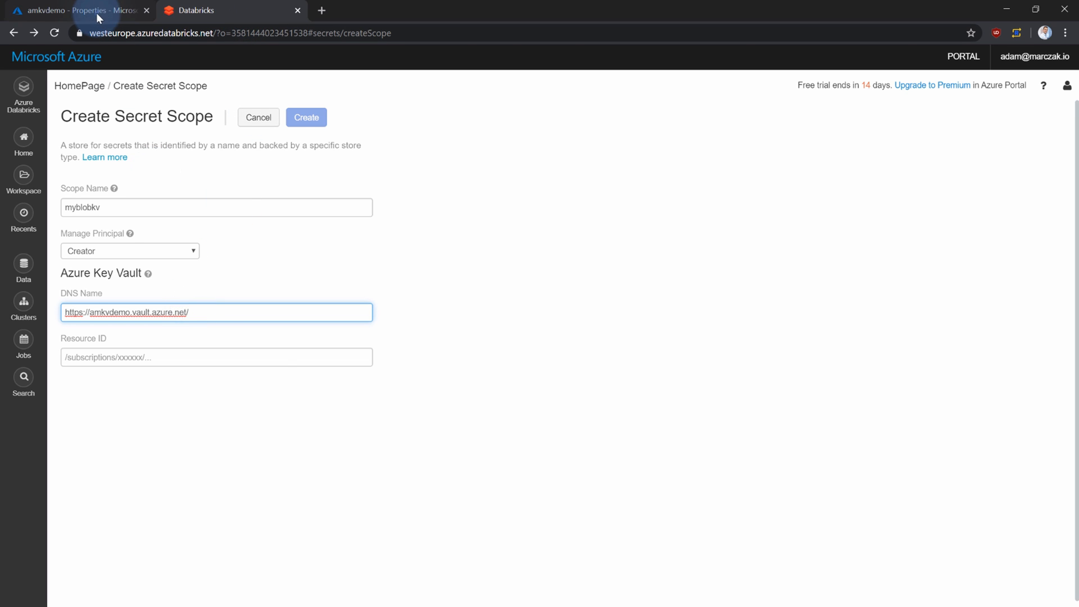
{"action": "left_click", "coordinate": [82, 11]}
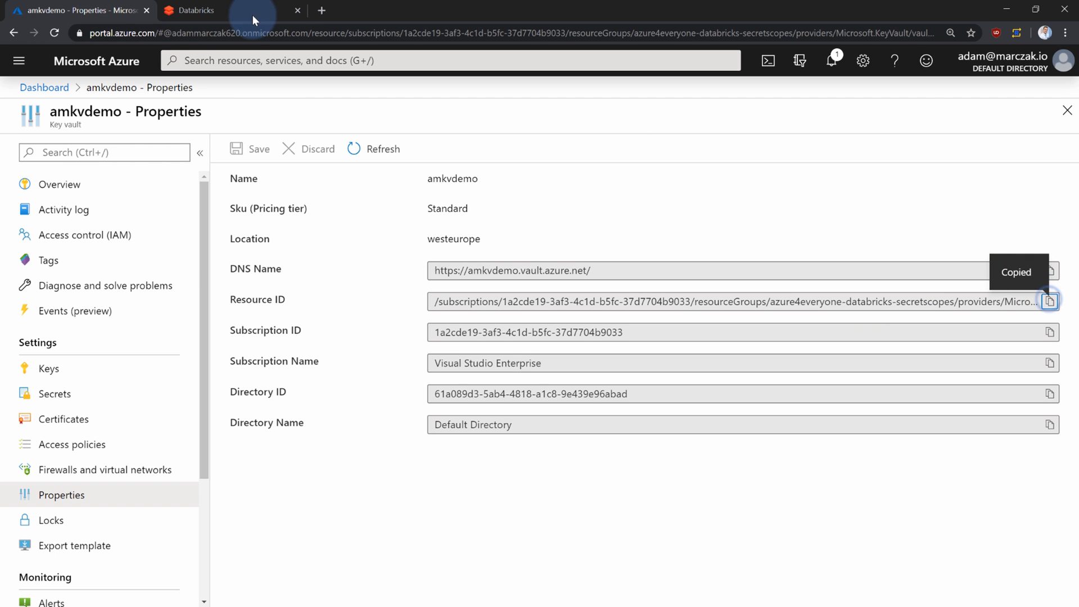
{"action": "left_click", "coordinate": [199, 10]}
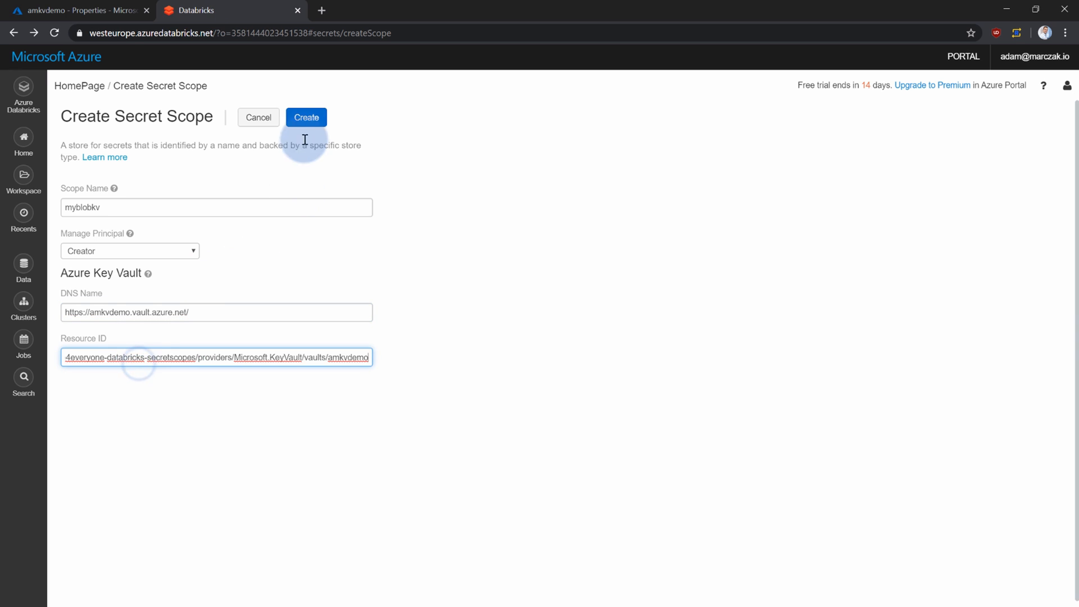
Step: Create the Key Vault-backed myblobkv secret scope and dismiss the confirmation
{"action": "left_click", "coordinate": [305, 116]}
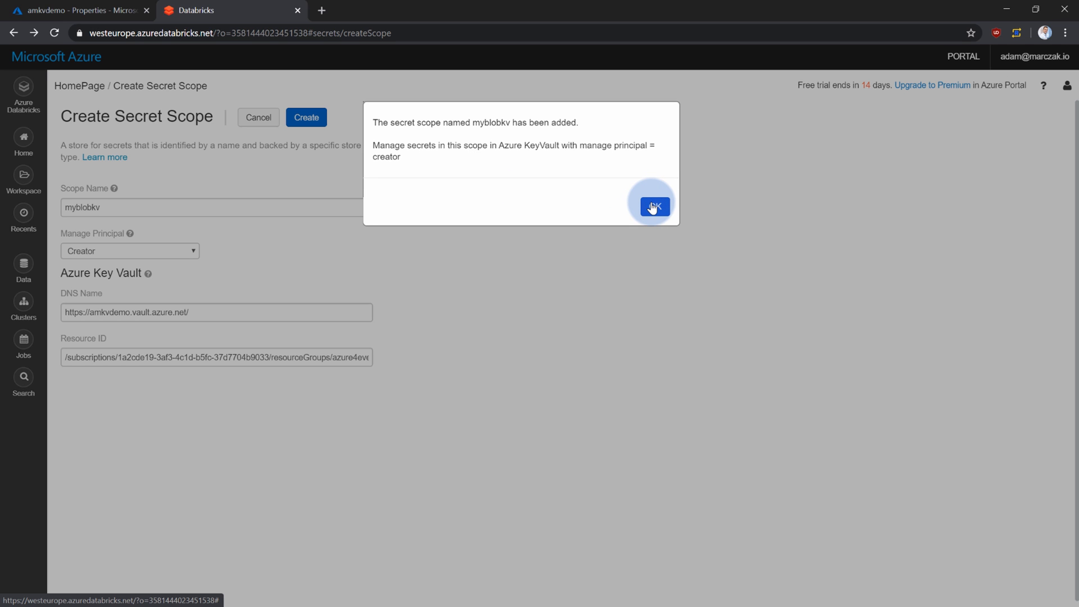
{"action": "left_click", "coordinate": [651, 207]}
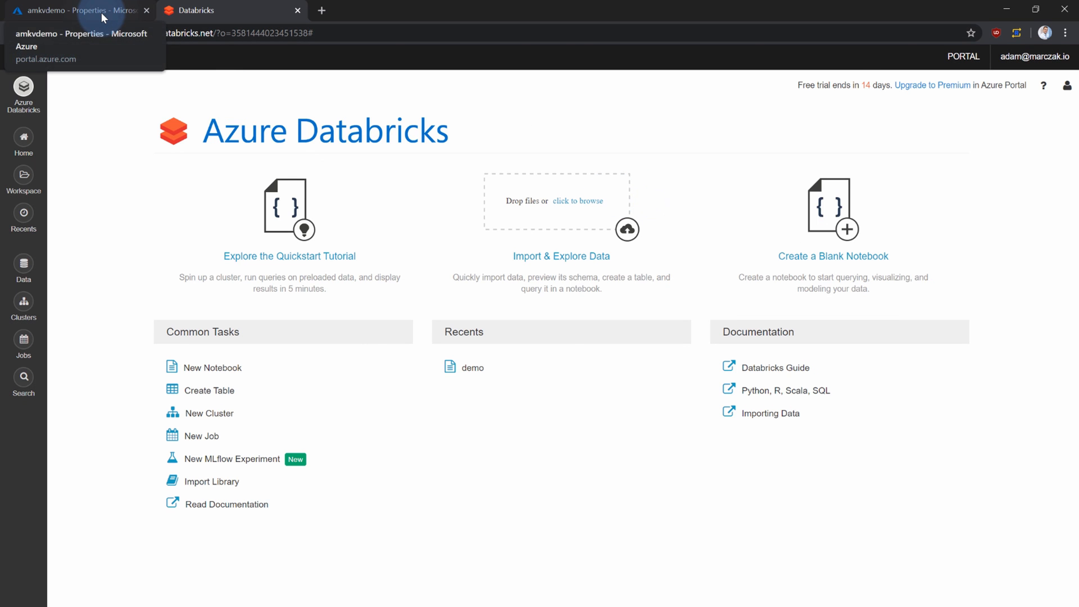
Step: View amkvdemo's access policies showing AzureDatabricks granted Get and List secret permissions
{"action": "left_click", "coordinate": [76, 10]}
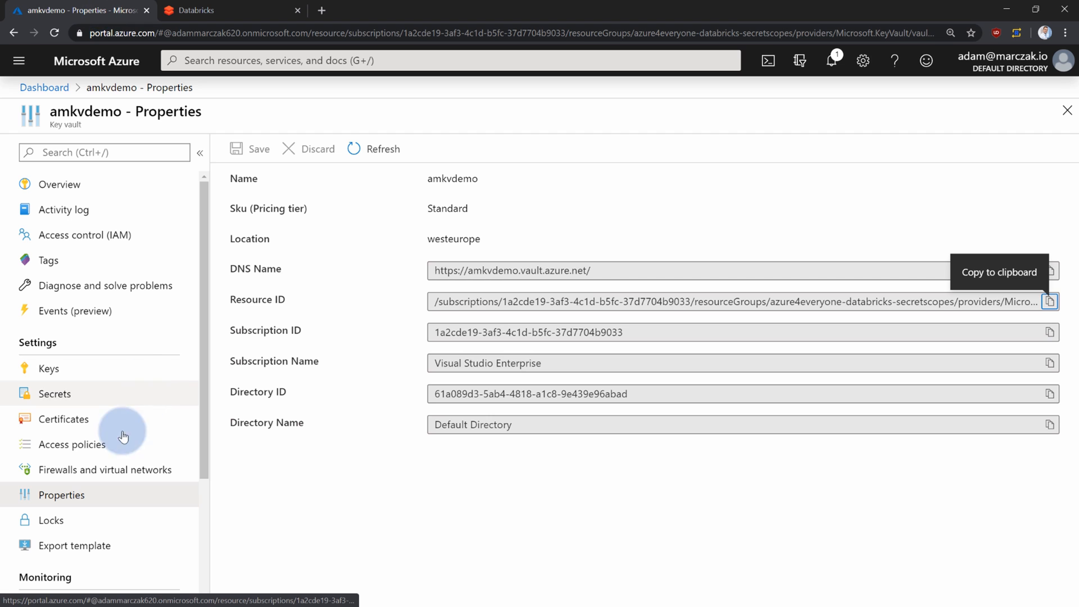
{"action": "left_click", "coordinate": [71, 444]}
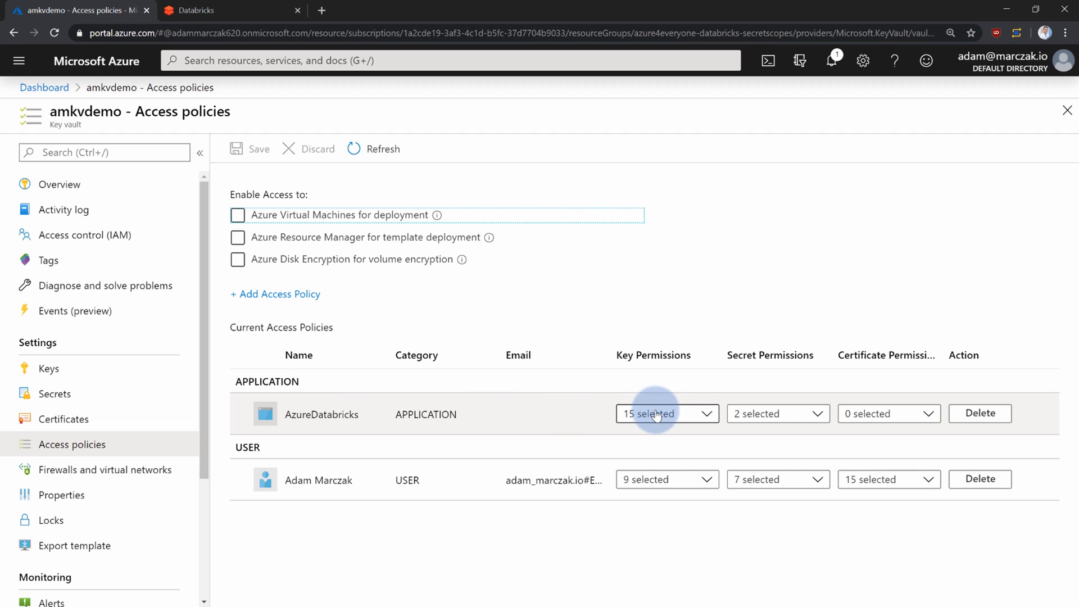
{"action": "left_click", "coordinate": [778, 412]}
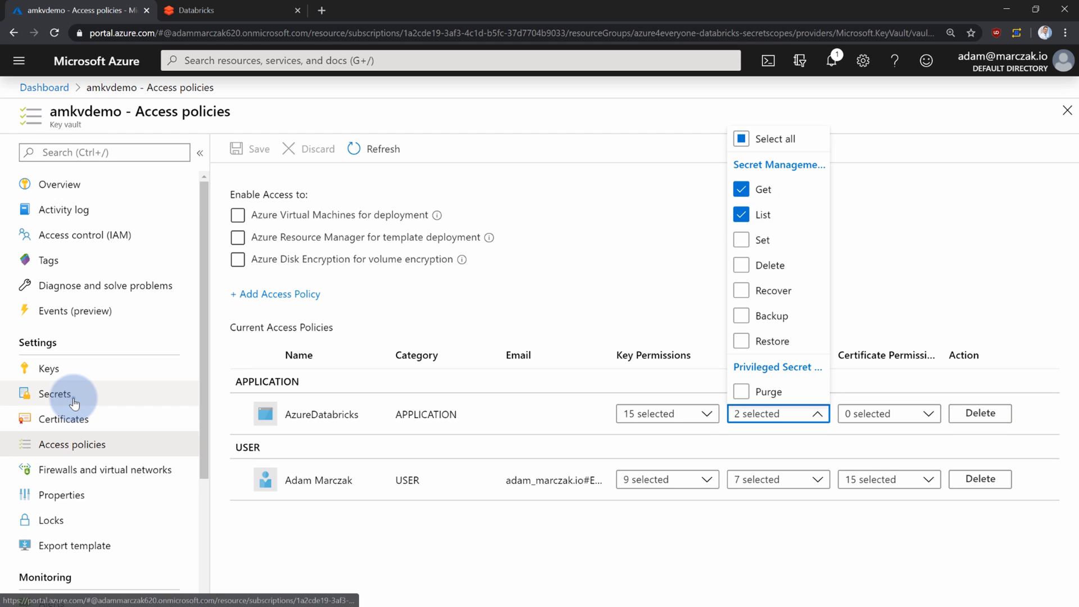
{"action": "left_click", "coordinate": [71, 445]}
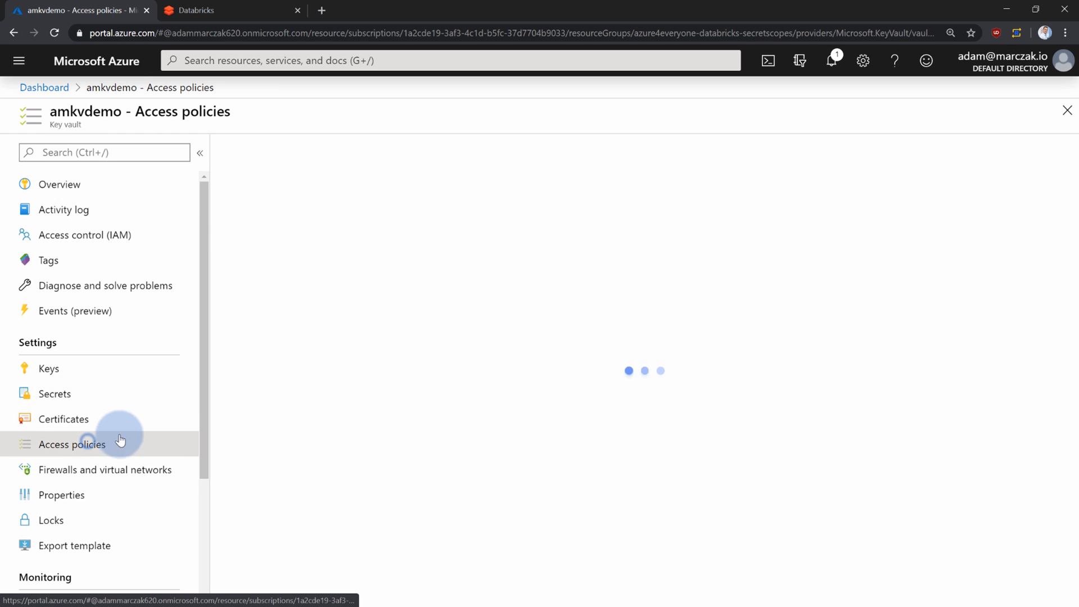
{"action": "left_click", "coordinate": [71, 444]}
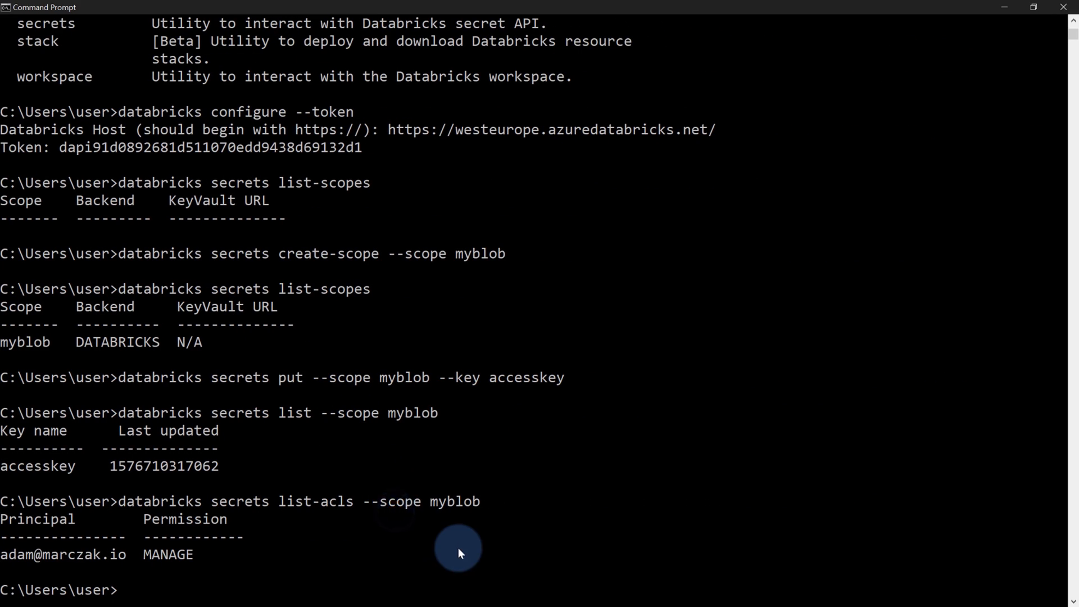
Step: List the secret scopes to confirm myblobkv appears as an Azure Key Vault-backed scope alongside myblob
{"action": "type", "text": "databricks secrets list --scope myblob"}
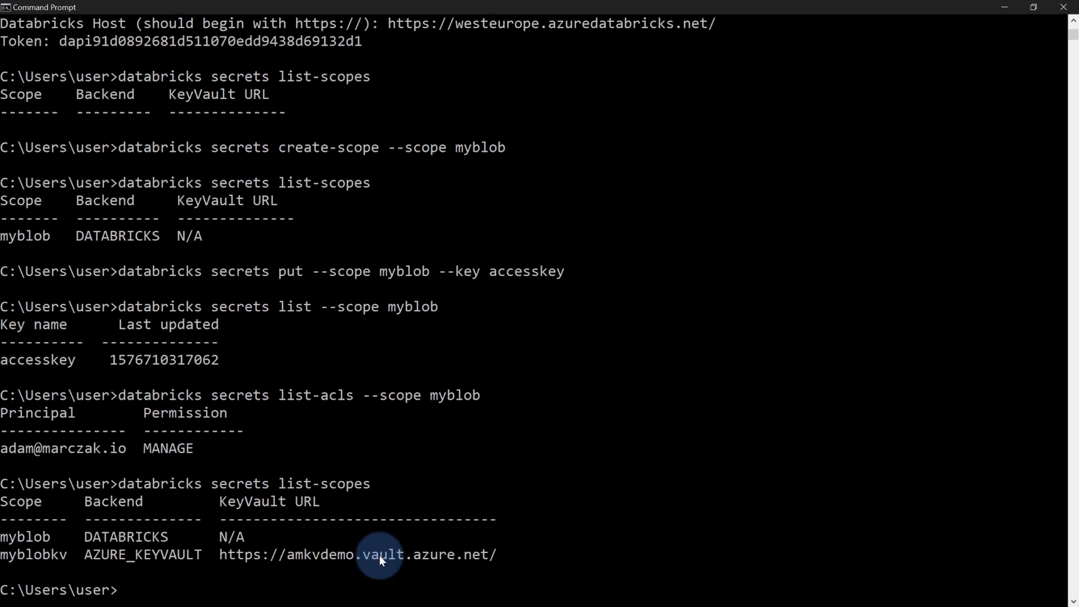
{"action": "mouse_move", "coordinate": [117, 561]}
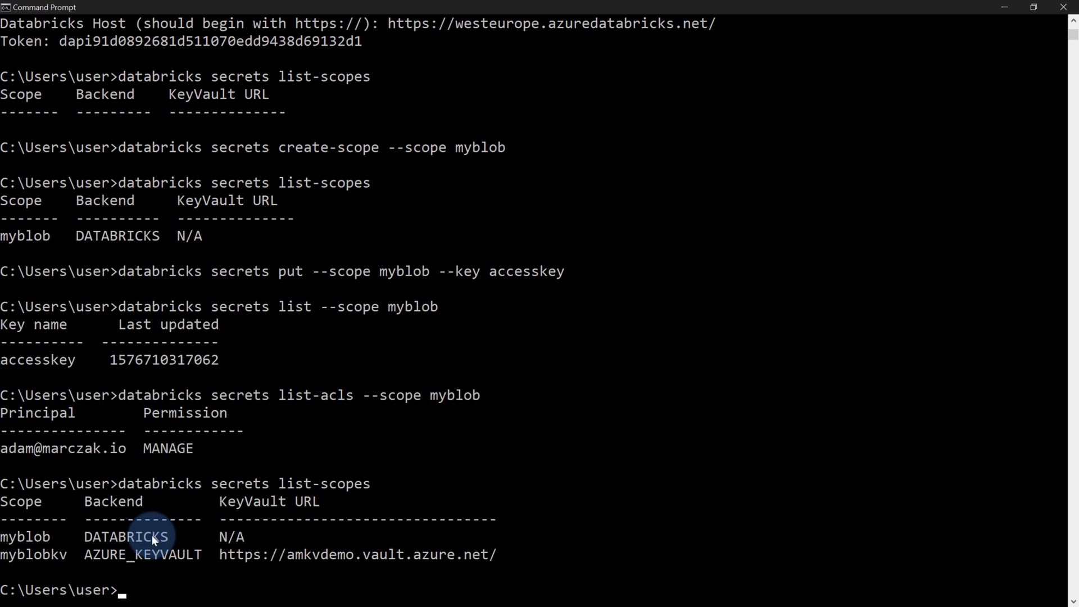
{"action": "mouse_move", "coordinate": [172, 561]}
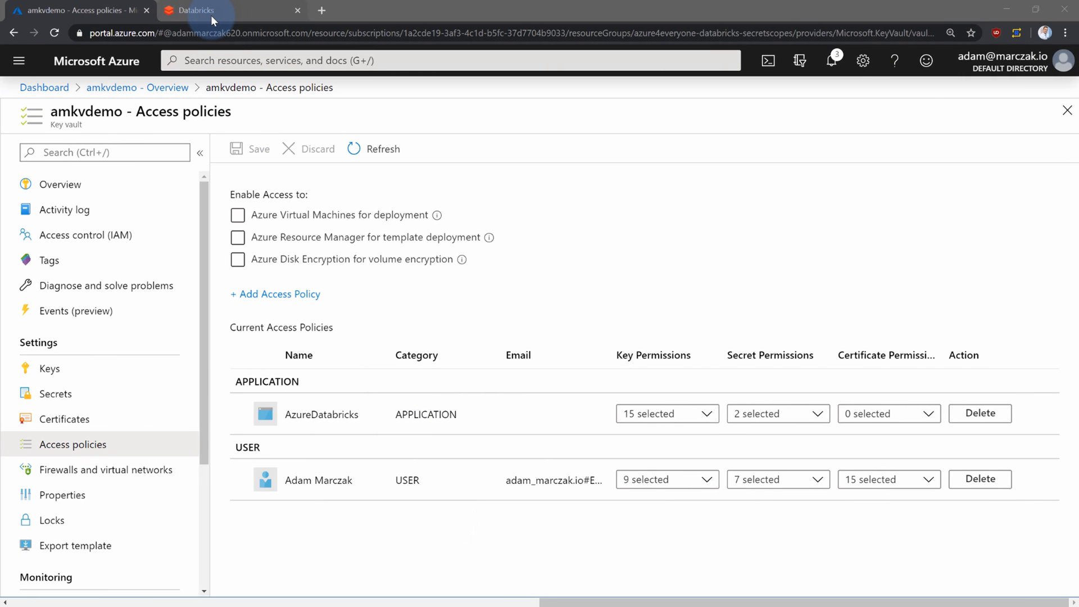
Step: Begin a new secret named accesskey in the amkvdemo key vault's Secrets list
{"action": "left_click", "coordinate": [200, 10]}
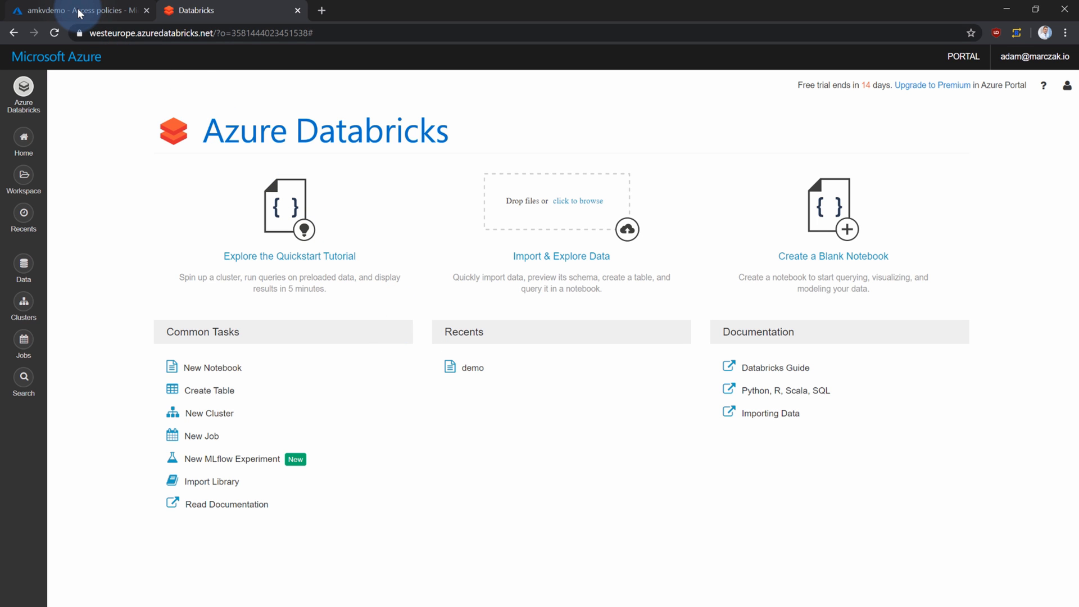
{"action": "left_click", "coordinate": [77, 10]}
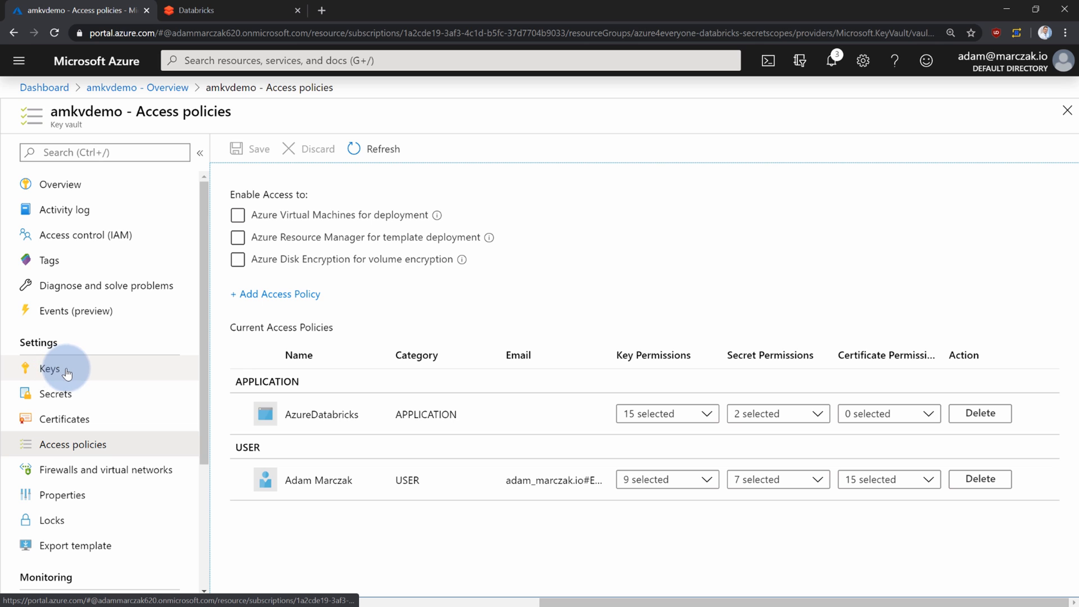
{"action": "left_click", "coordinate": [55, 393]}
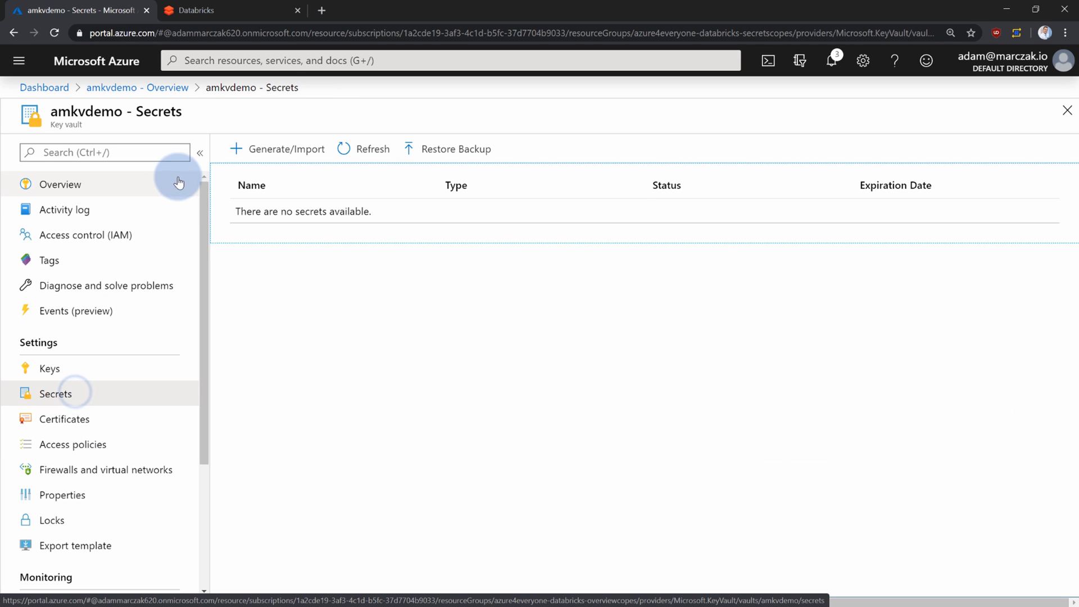
{"action": "left_click", "coordinate": [284, 149]}
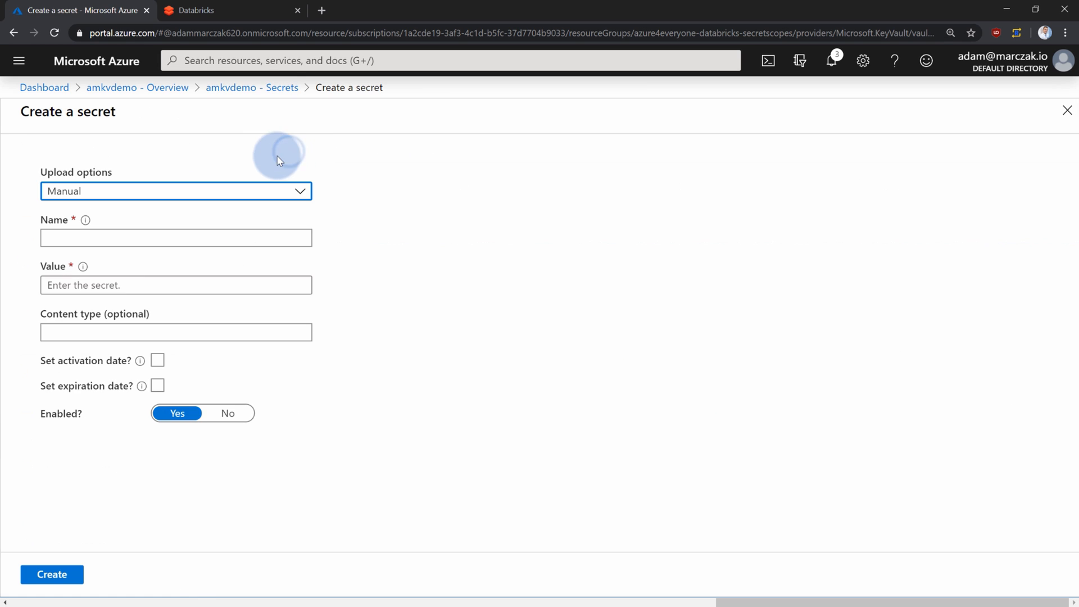
{"action": "left_click", "coordinate": [175, 238]}
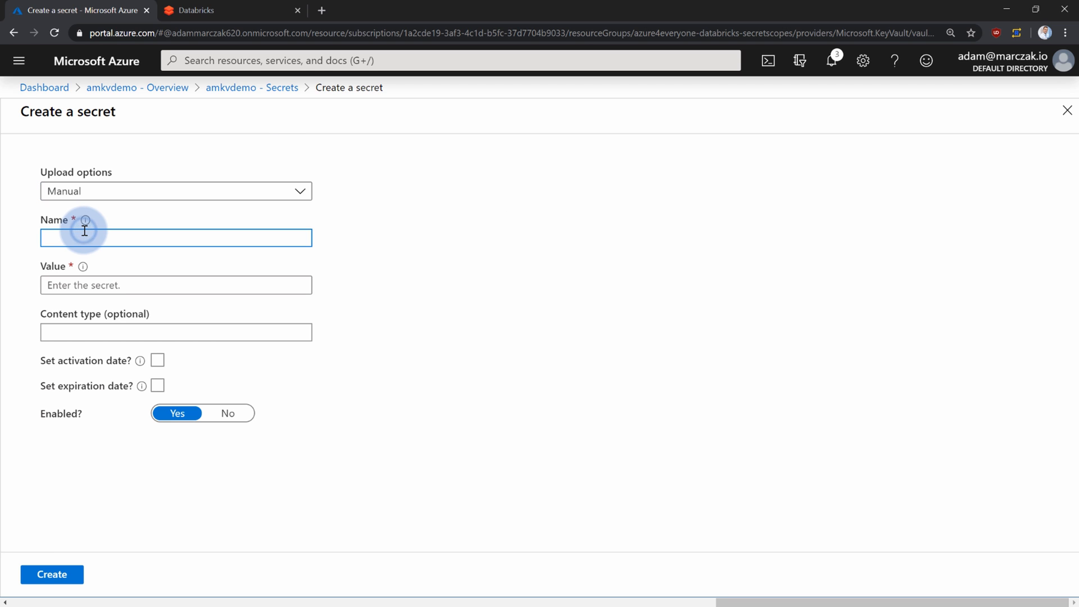
{"action": "mouse_move", "coordinate": [204, 149]}
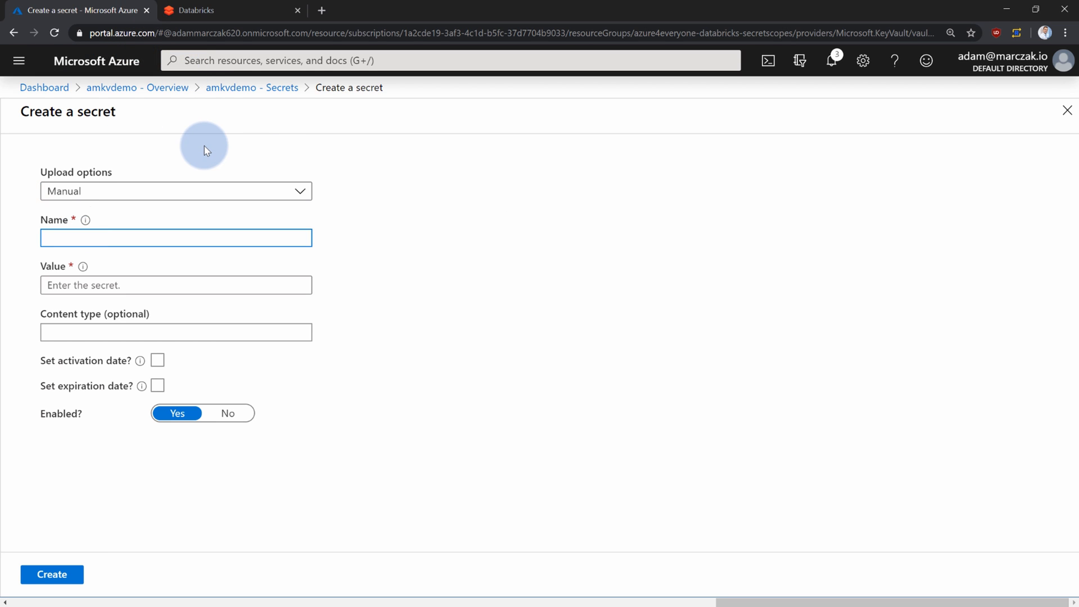
{"action": "type", "text": "accesskey"}
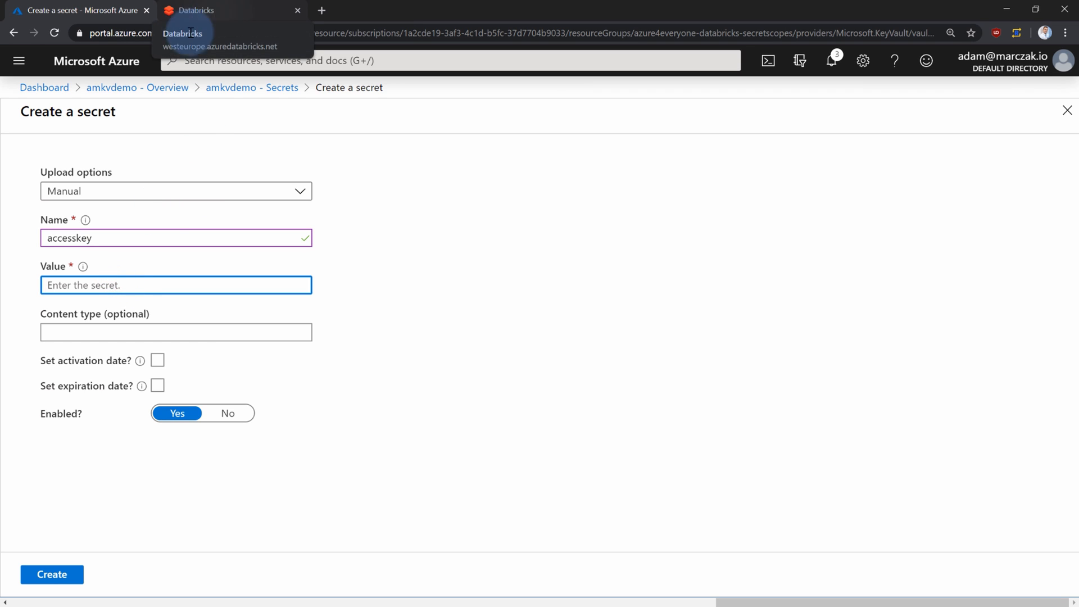
Step: Copy key1 from amdemostorage's Access keys in a new tab as the secret's value
{"action": "right_click", "coordinate": [137, 88]}
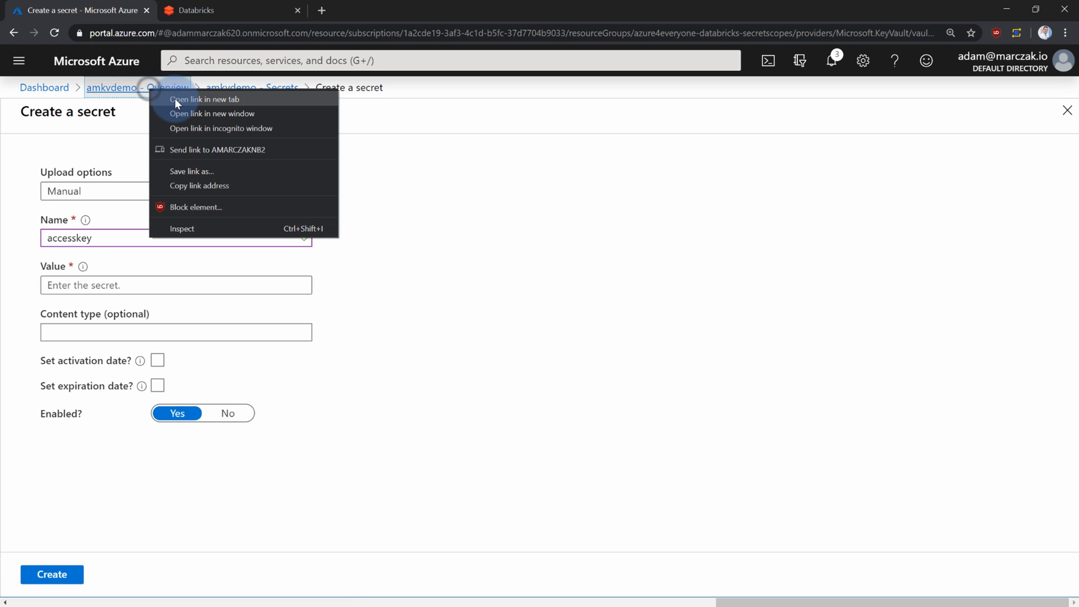
{"action": "left_click", "coordinate": [211, 99]}
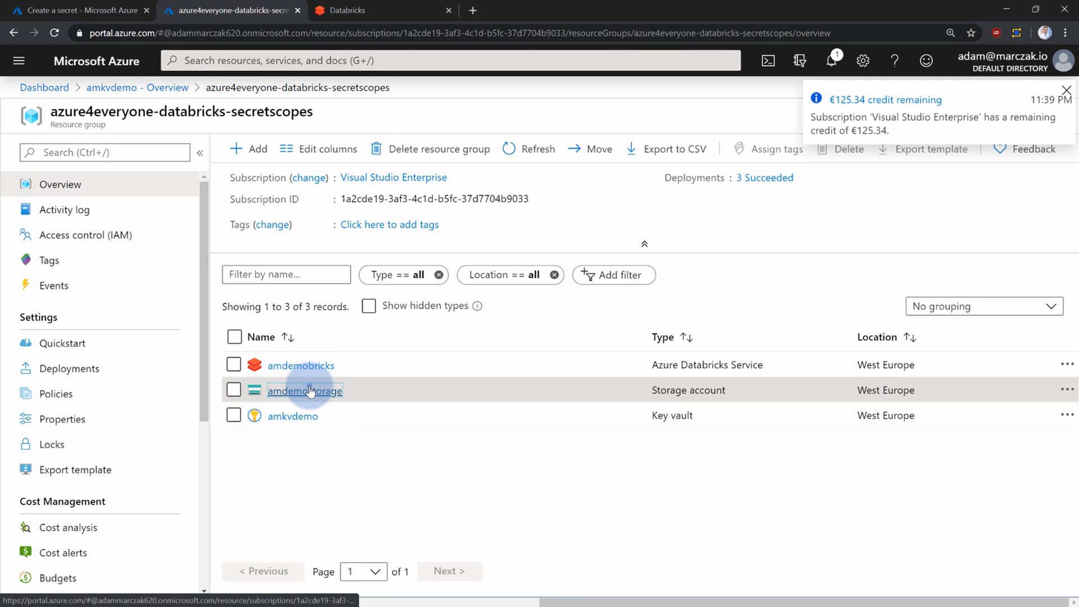
{"action": "left_click", "coordinate": [305, 390]}
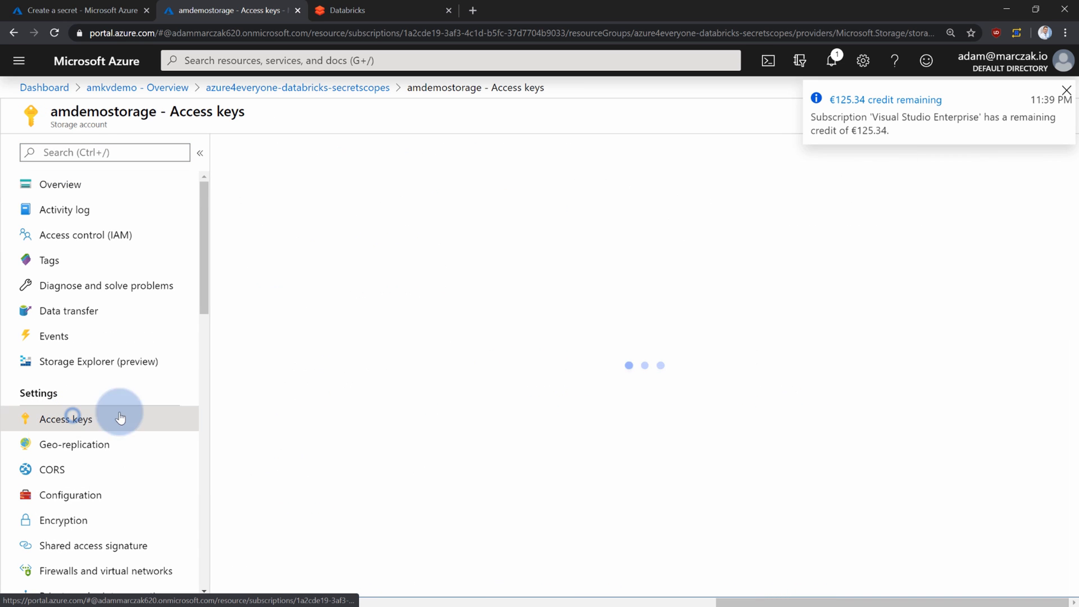
{"action": "left_click", "coordinate": [1050, 349]}
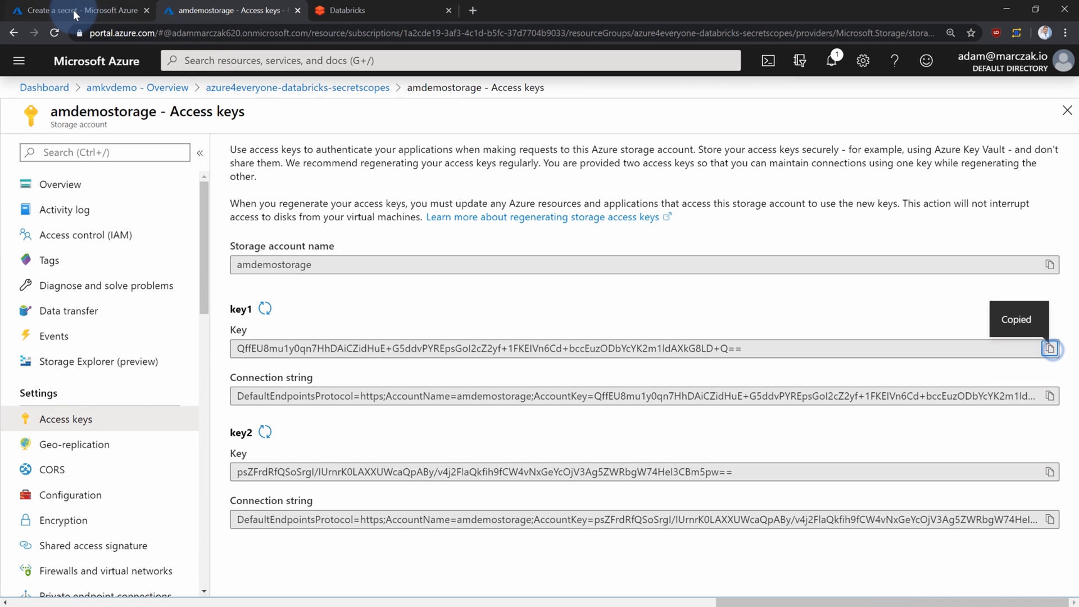
{"action": "left_click", "coordinate": [75, 10]}
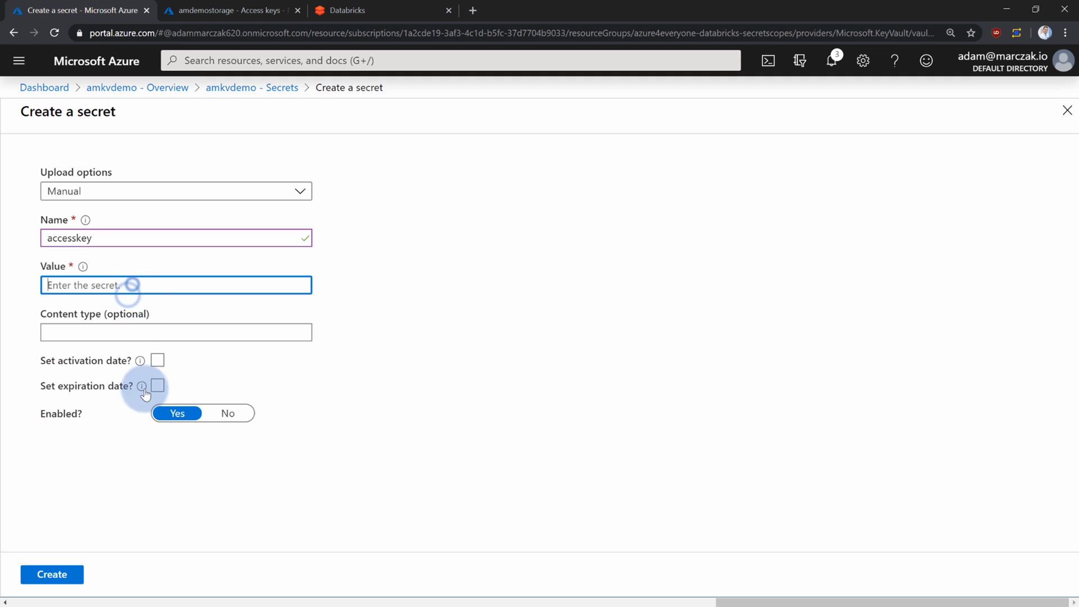
{"action": "left_click", "coordinate": [52, 575]}
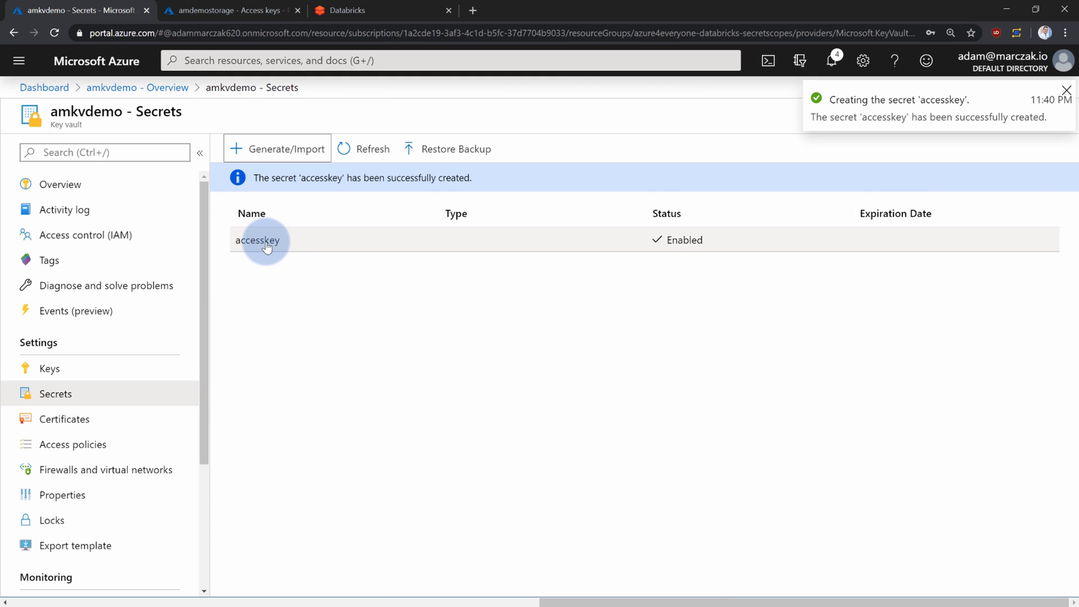
{"action": "mouse_move", "coordinate": [182, 6]}
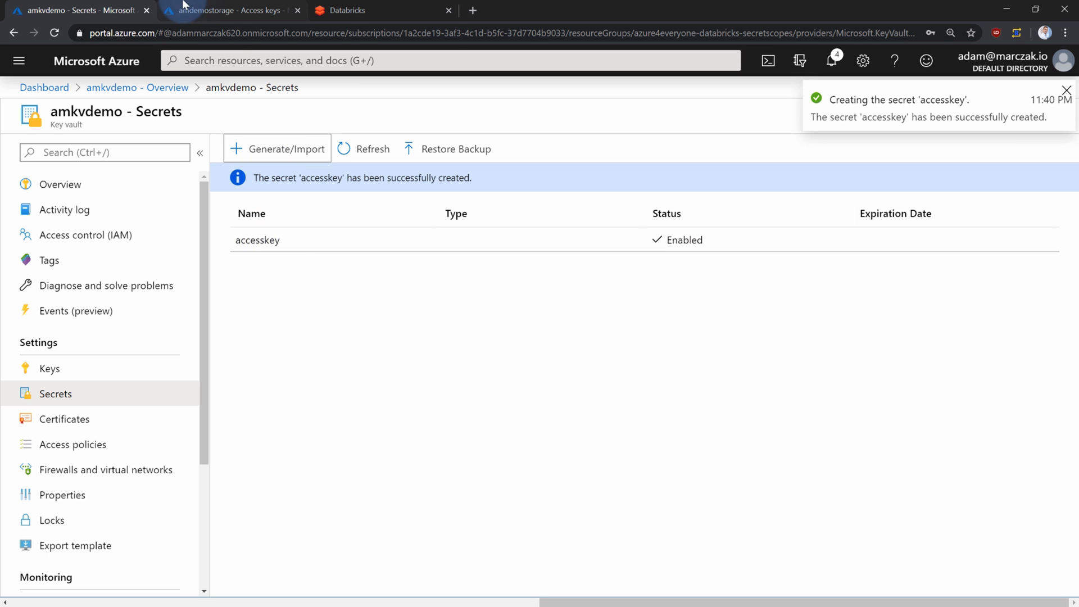
{"action": "mouse_move", "coordinate": [346, 10]}
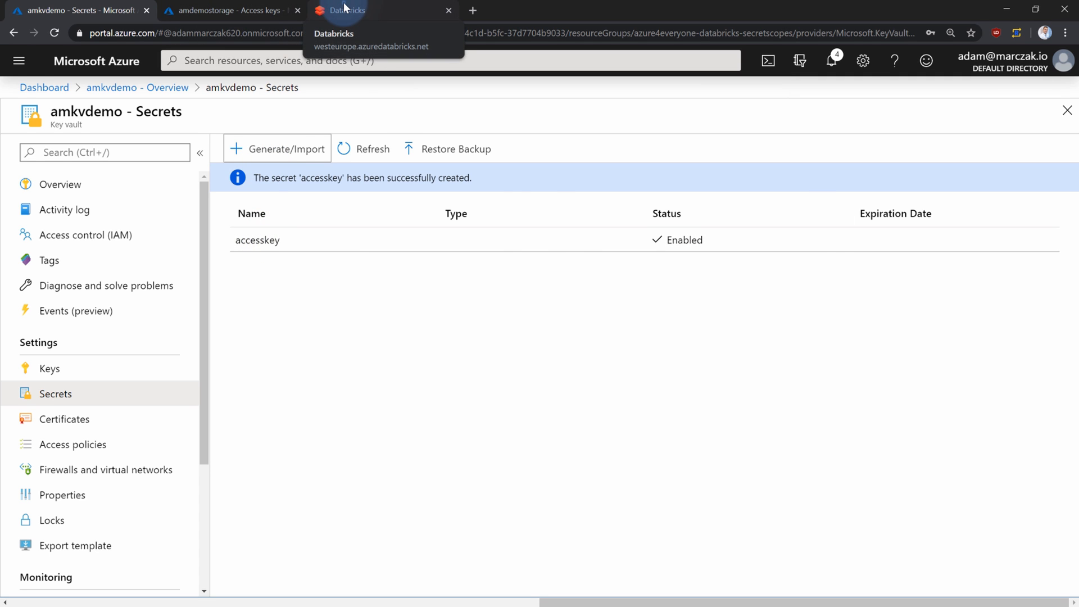
Step: Reopen the demo notebook from Recents in the Databricks workspace
{"action": "left_click", "coordinate": [344, 10]}
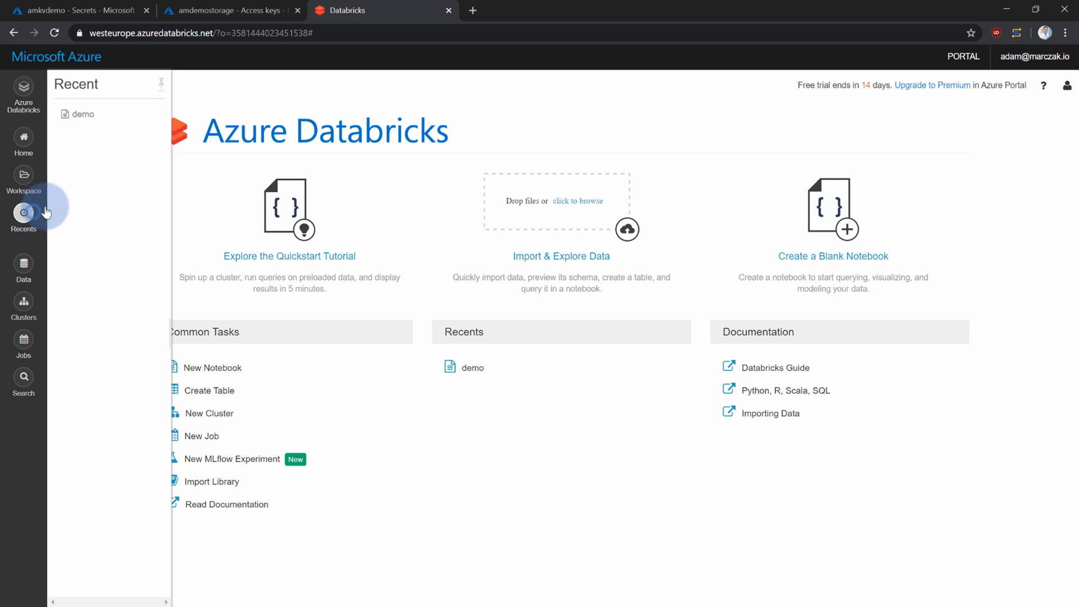
{"action": "left_click", "coordinate": [82, 115]}
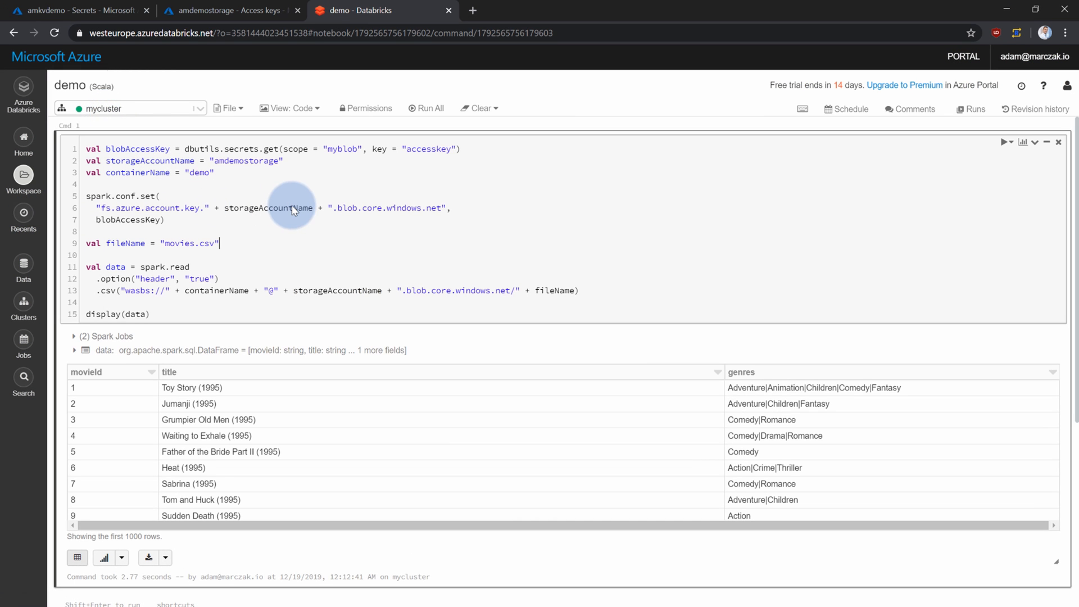